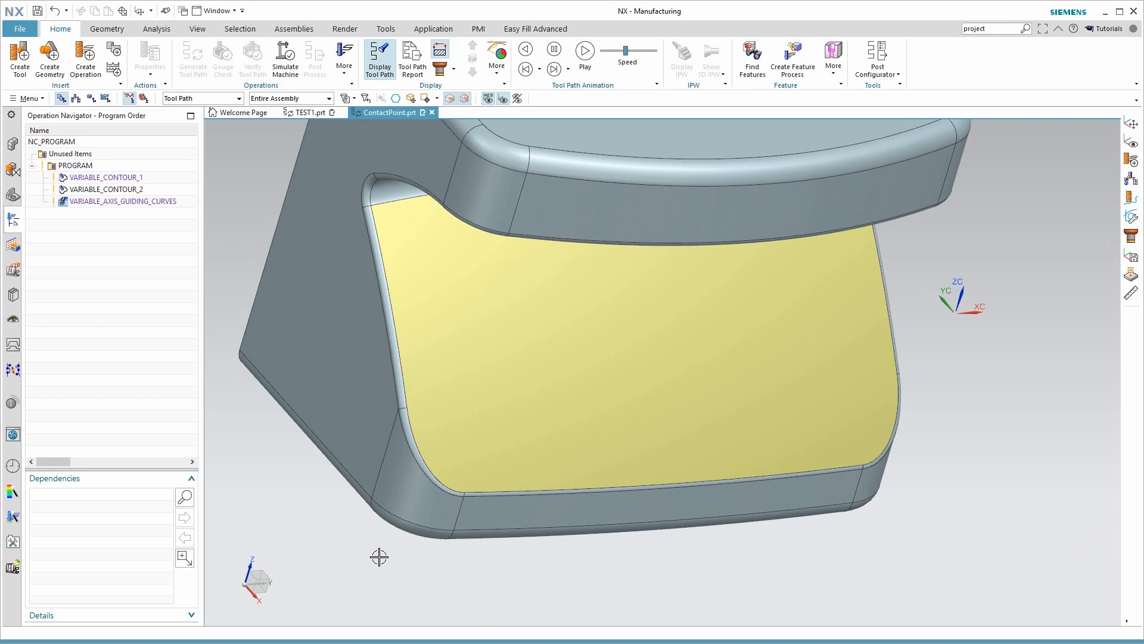
{"action": "mouse_move", "coordinate": [221, 211]}
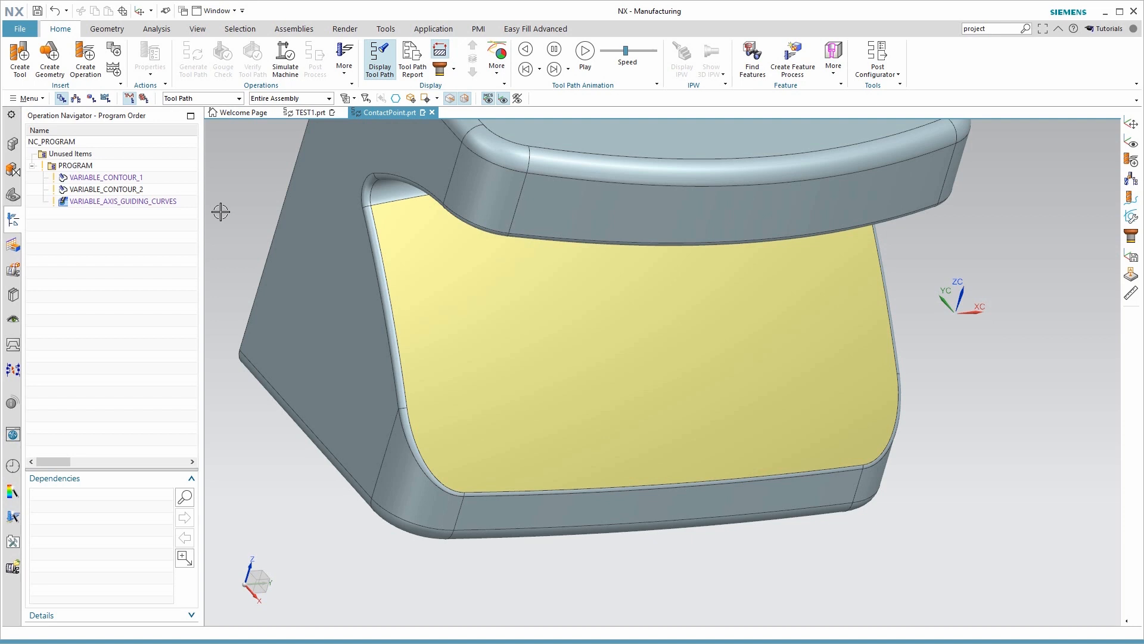
{"action": "mouse_move", "coordinate": [146, 196]}
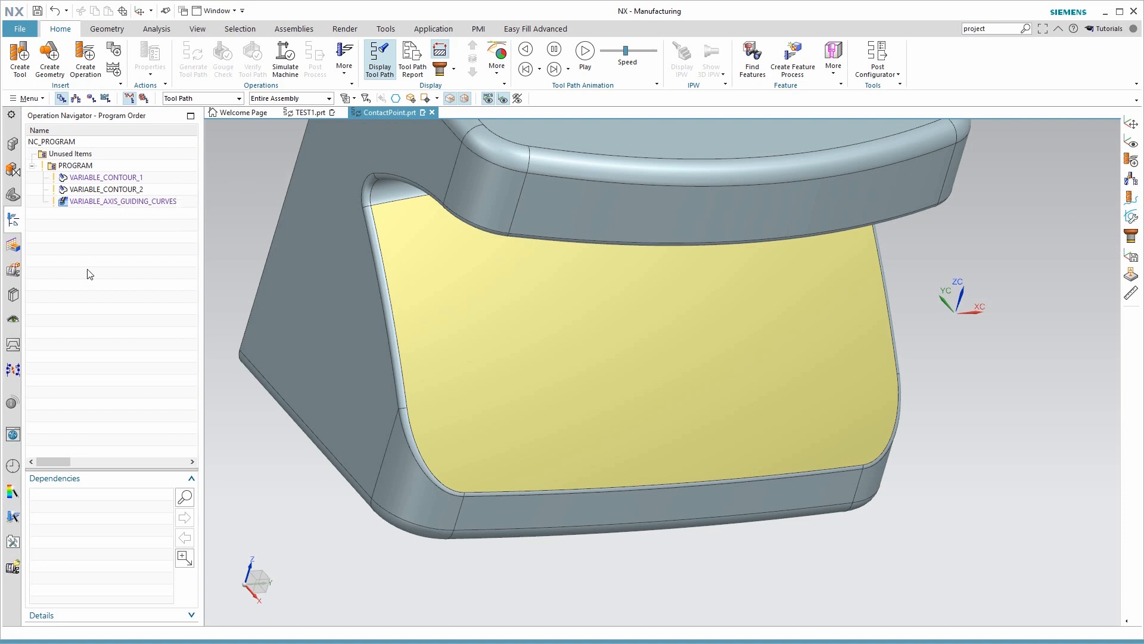
{"action": "mouse_move", "coordinate": [58, 340]}
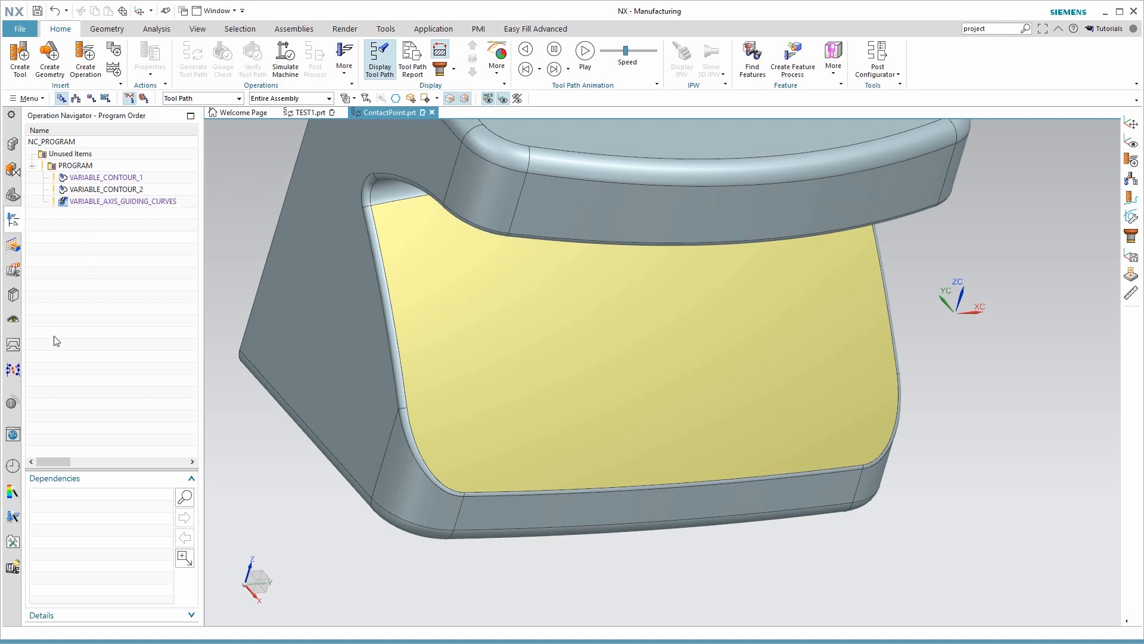
{"action": "mouse_move", "coordinate": [243, 445]}
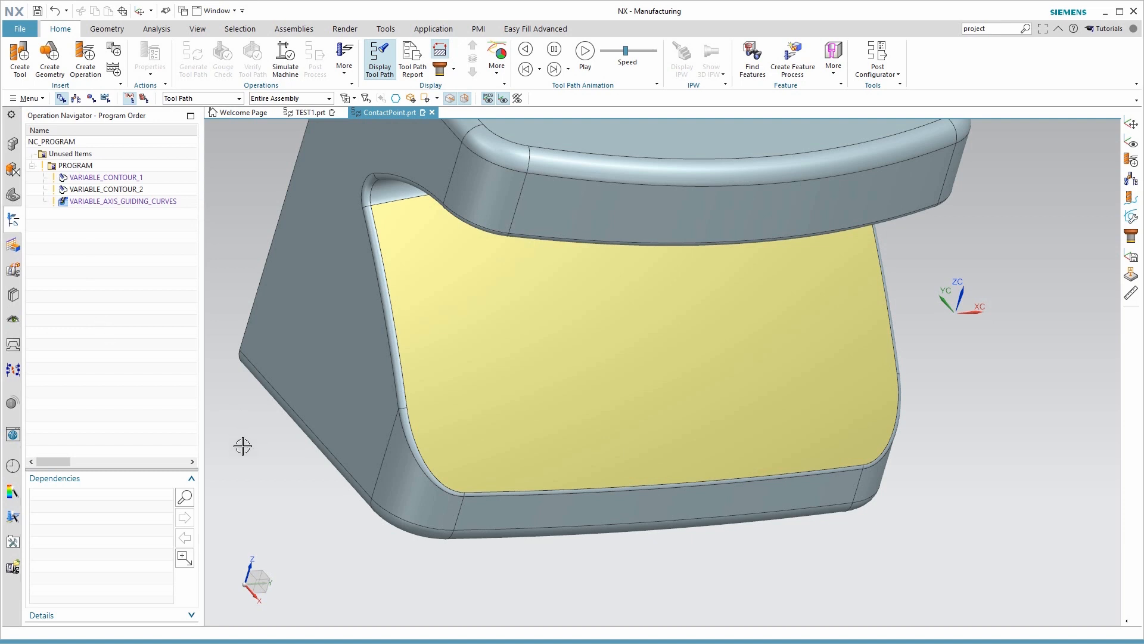
{"action": "mouse_move", "coordinate": [249, 453]}
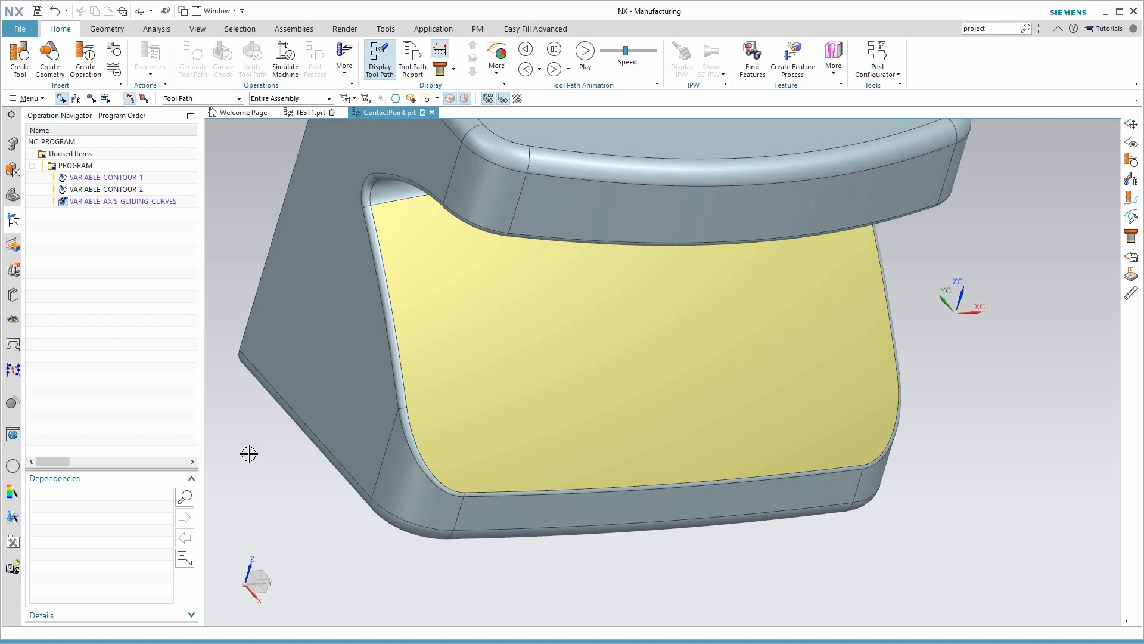
{"action": "mouse_move", "coordinate": [59, 162]}
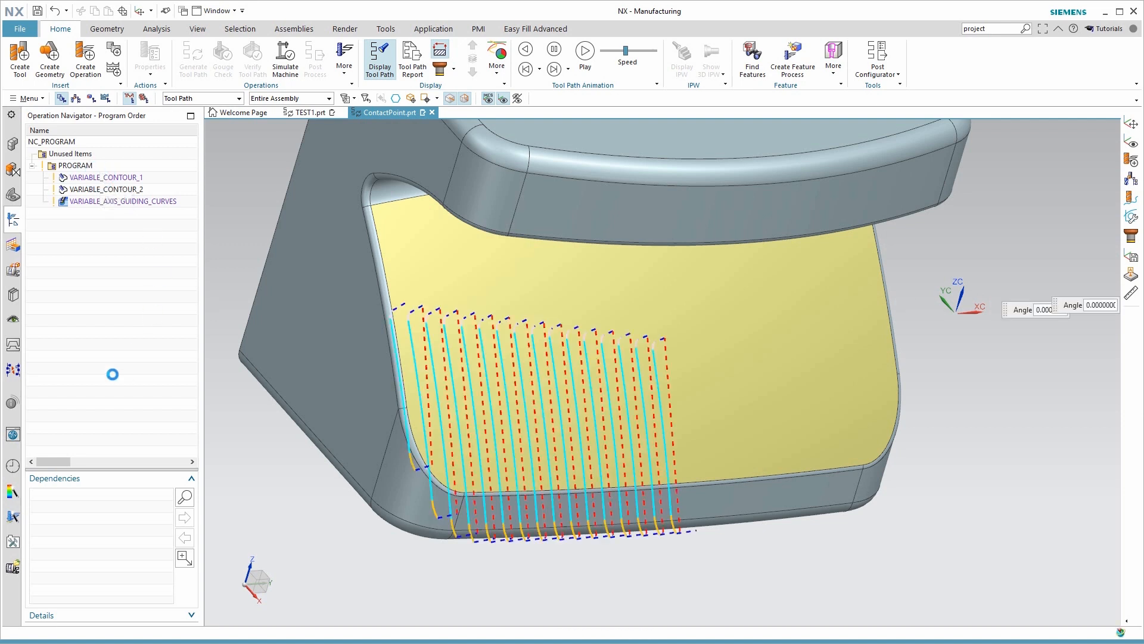
Step: Enable Output Contact Data under Non Cutting > More for VARIABLE_CONTOUR_1 and regenerate its tool path
{"action": "double_click", "coordinate": [107, 177]}
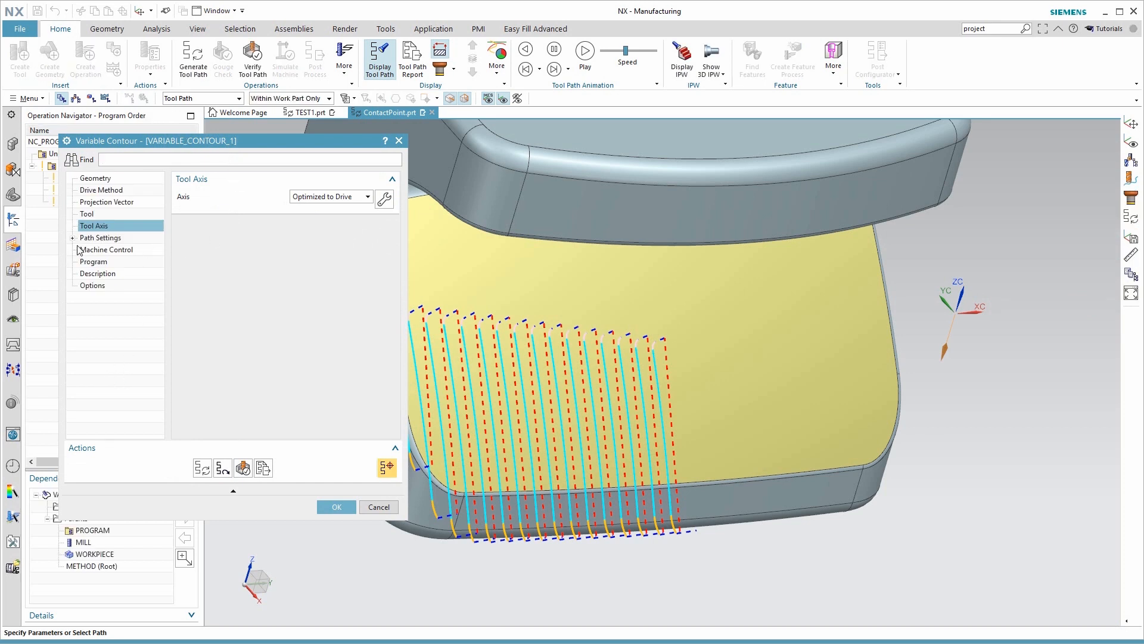
{"action": "left_click", "coordinate": [72, 237]}
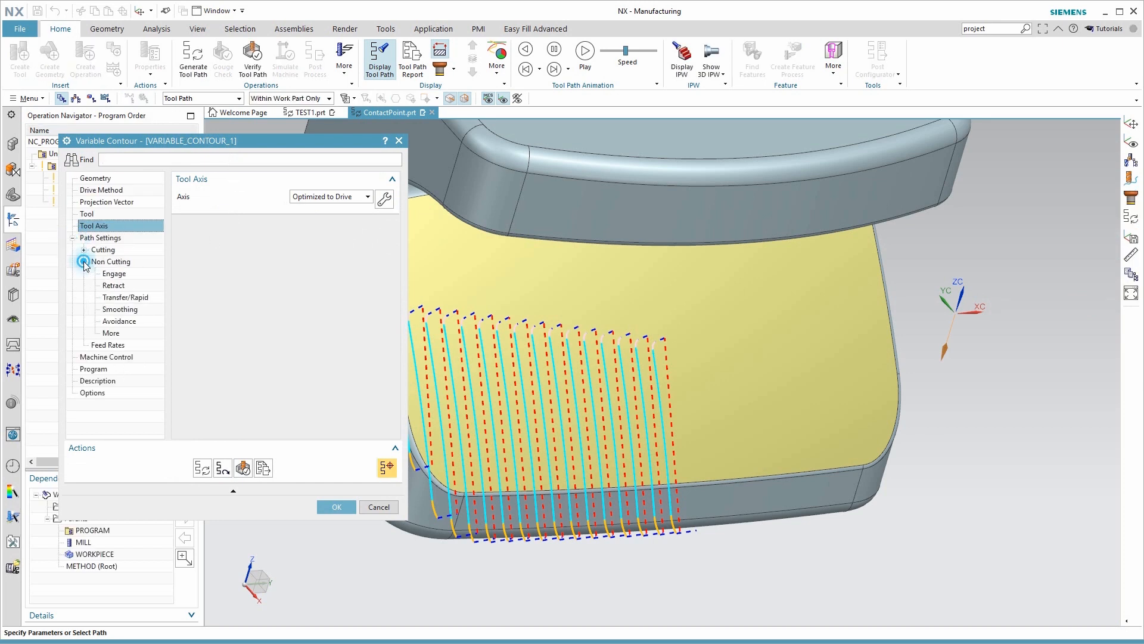
{"action": "left_click", "coordinate": [111, 332]}
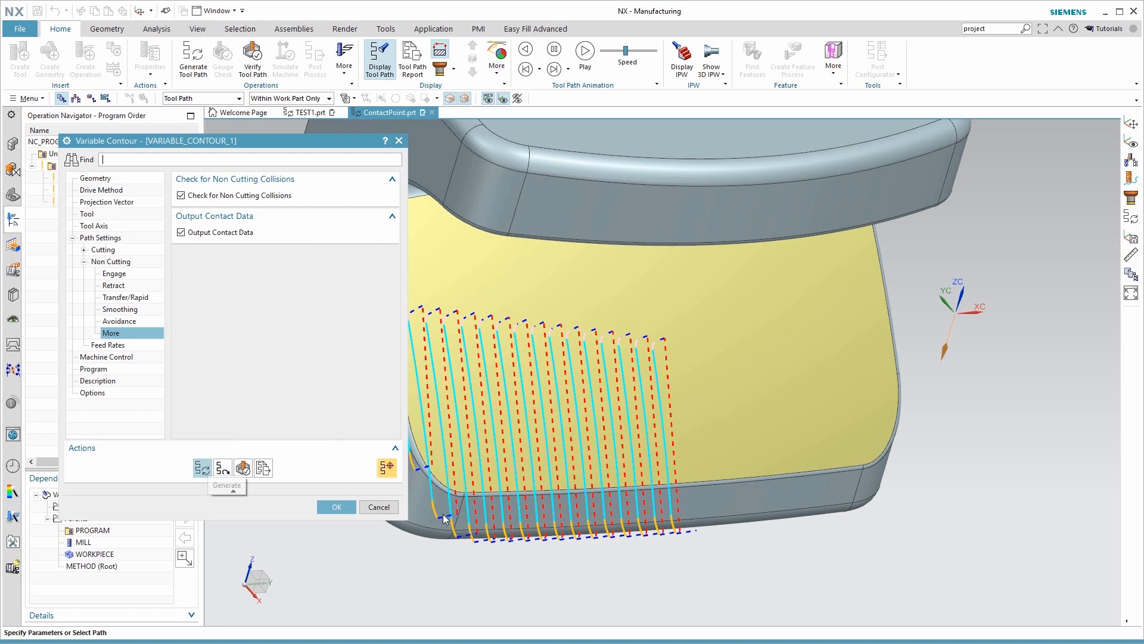
{"action": "left_click", "coordinate": [336, 506]}
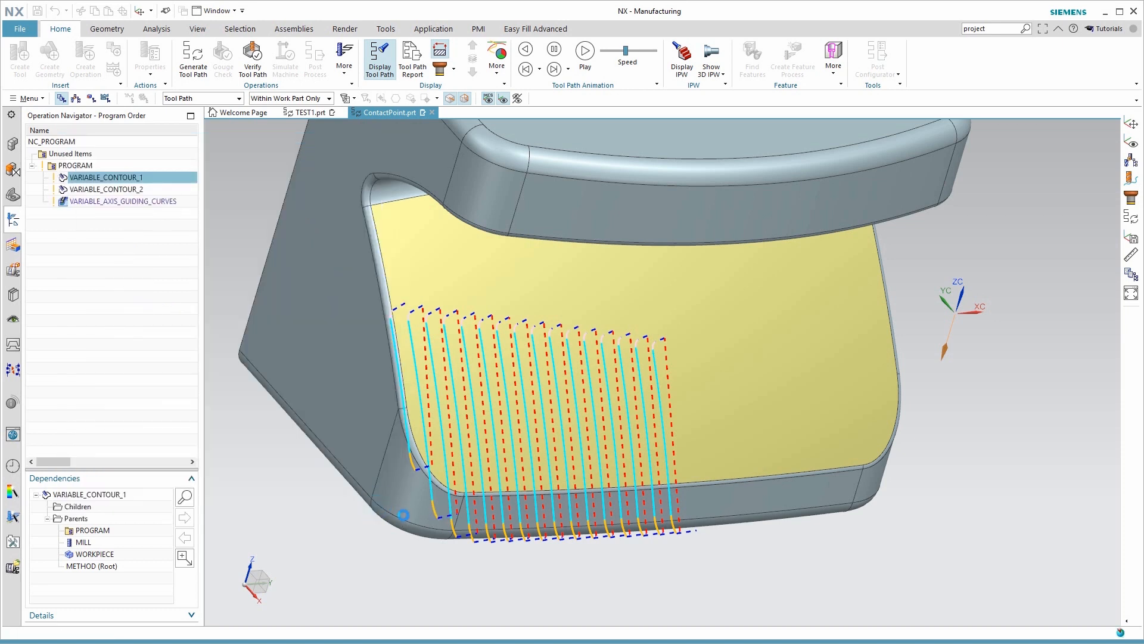
Step: Switch the tool path Points Display to Contact Points from the Display > More list
{"action": "left_click", "coordinate": [289, 98]}
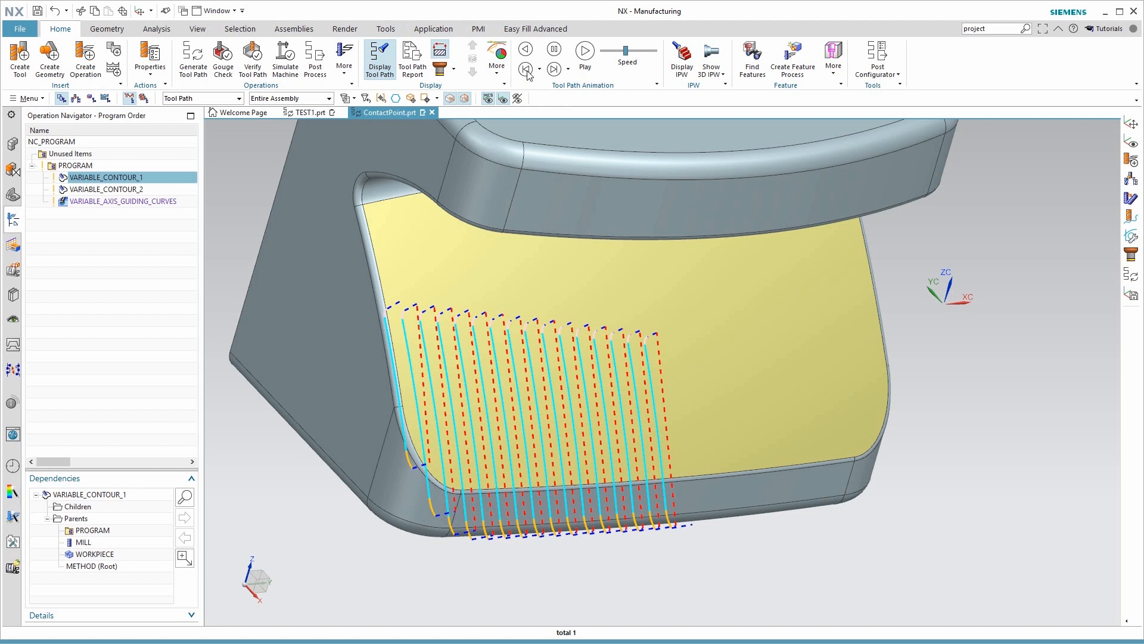
{"action": "mouse_move", "coordinate": [52, 37]}
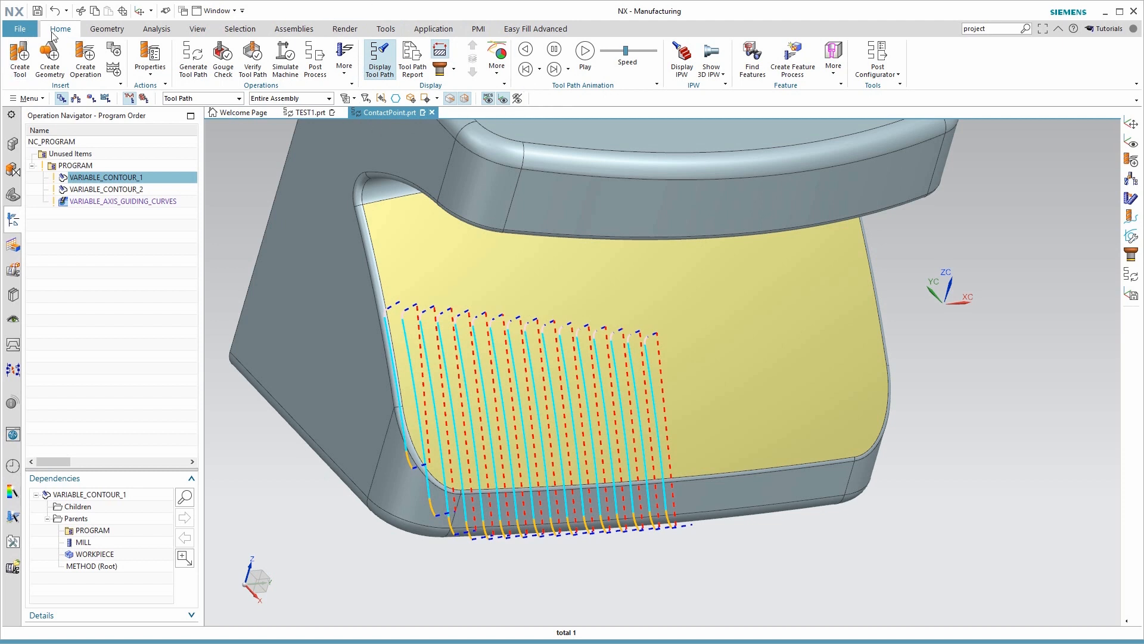
{"action": "left_click", "coordinate": [497, 55]}
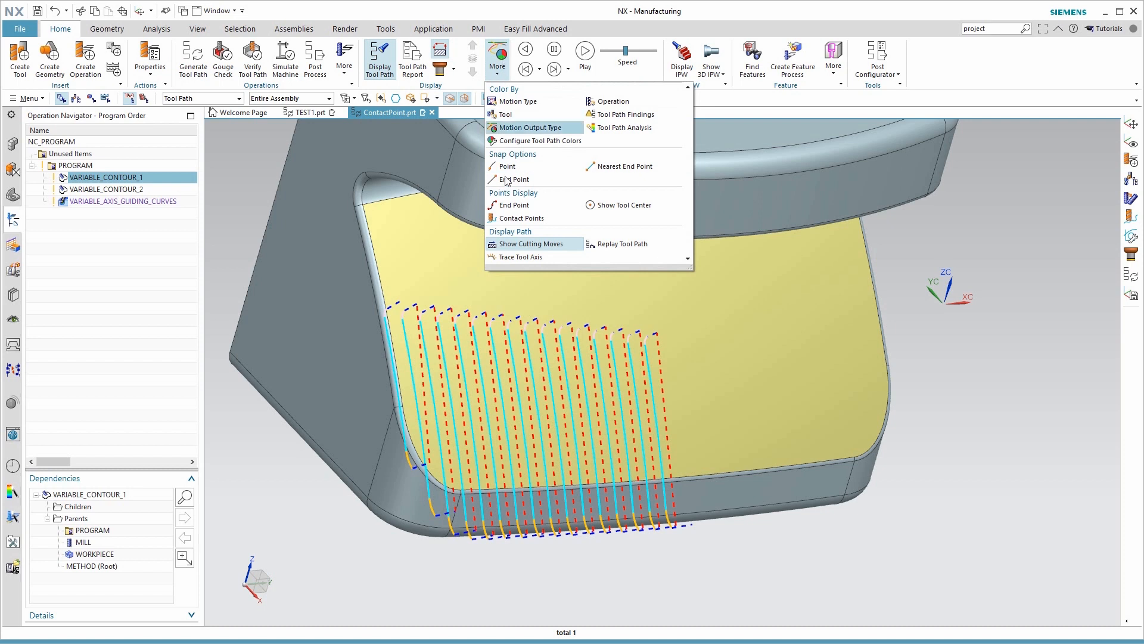
{"action": "mouse_move", "coordinate": [474, 193]}
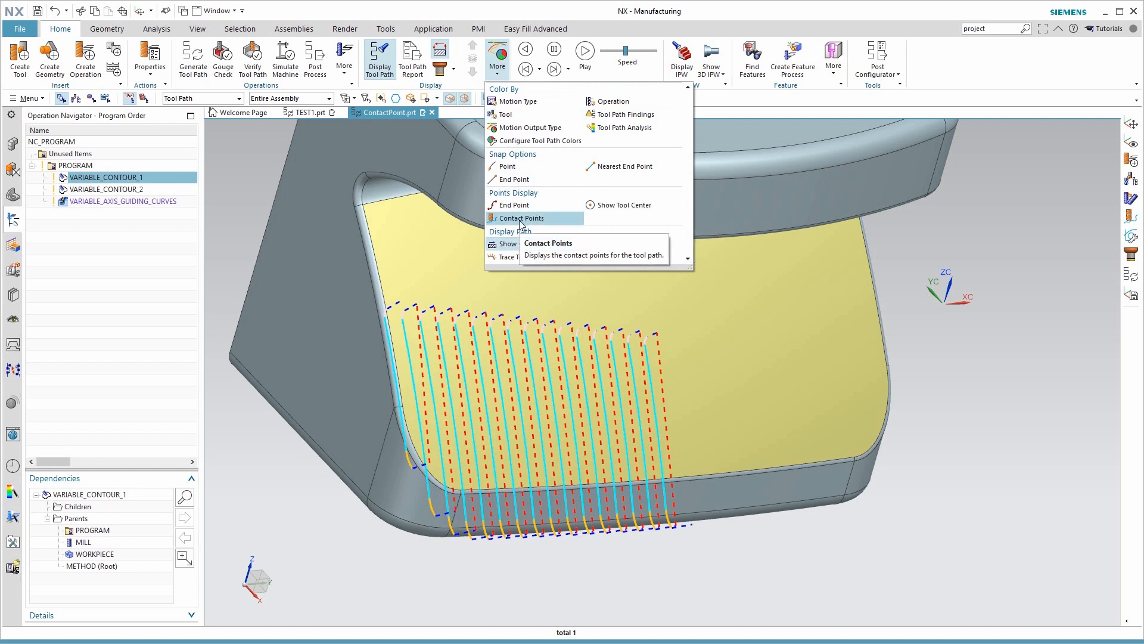
{"action": "left_click", "coordinate": [523, 218]}
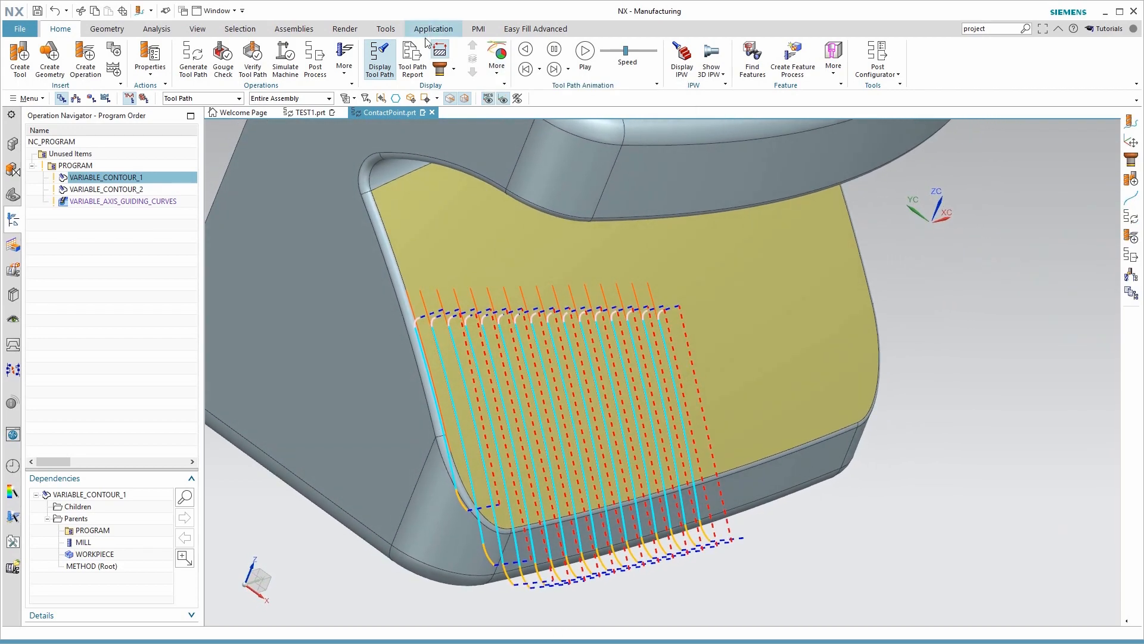
{"action": "mouse_move", "coordinate": [439, 69]}
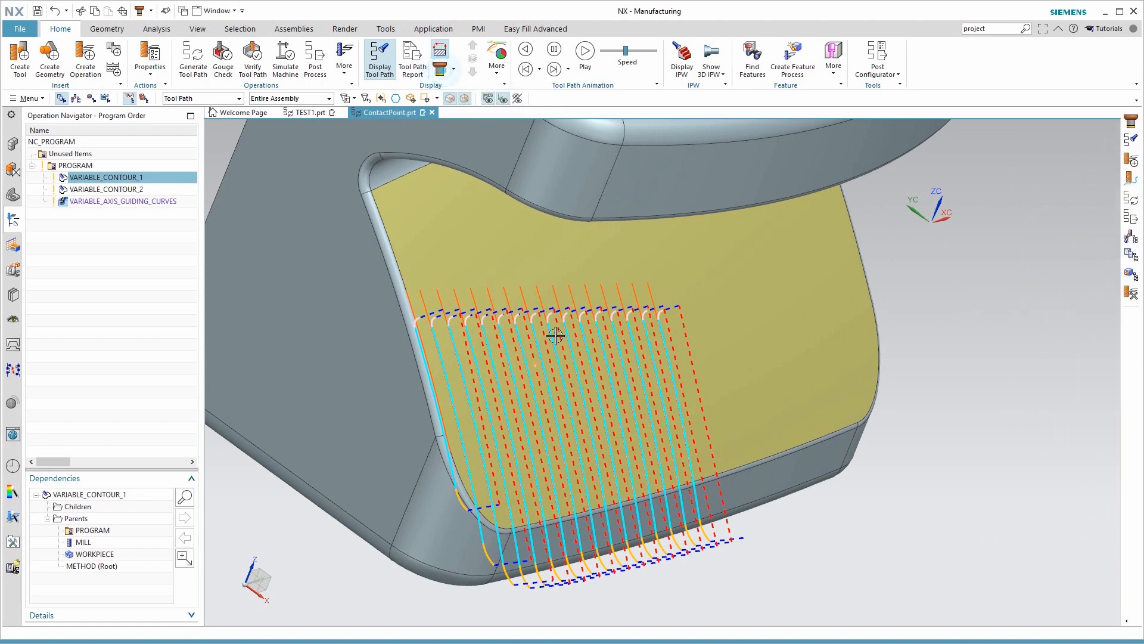
{"action": "mouse_move", "coordinate": [518, 321]}
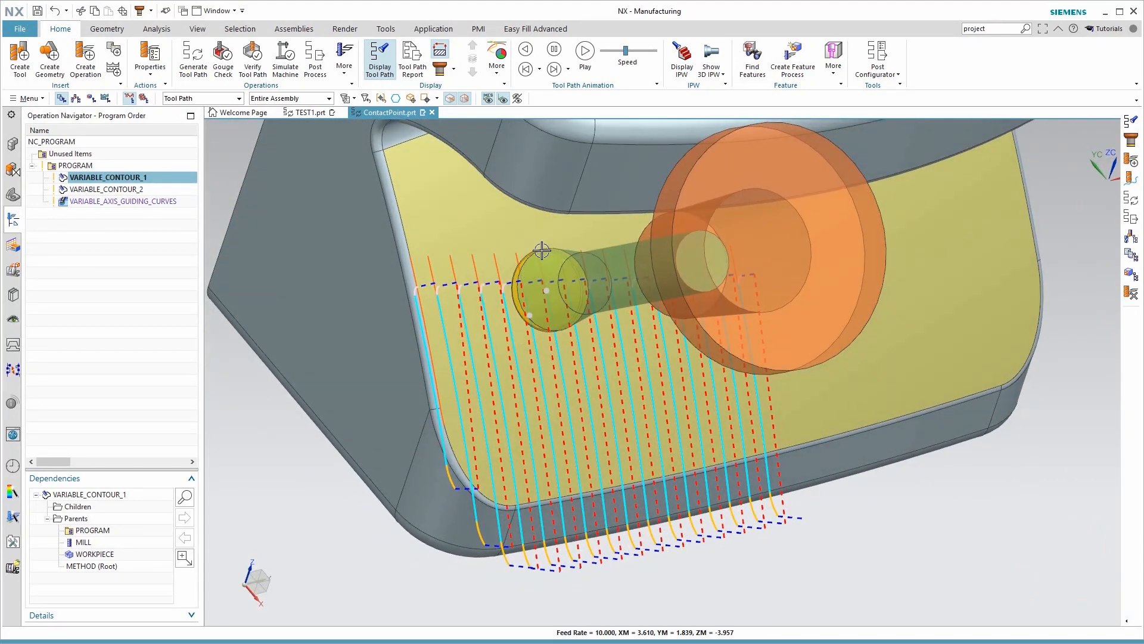
{"action": "mouse_move", "coordinate": [584, 257]}
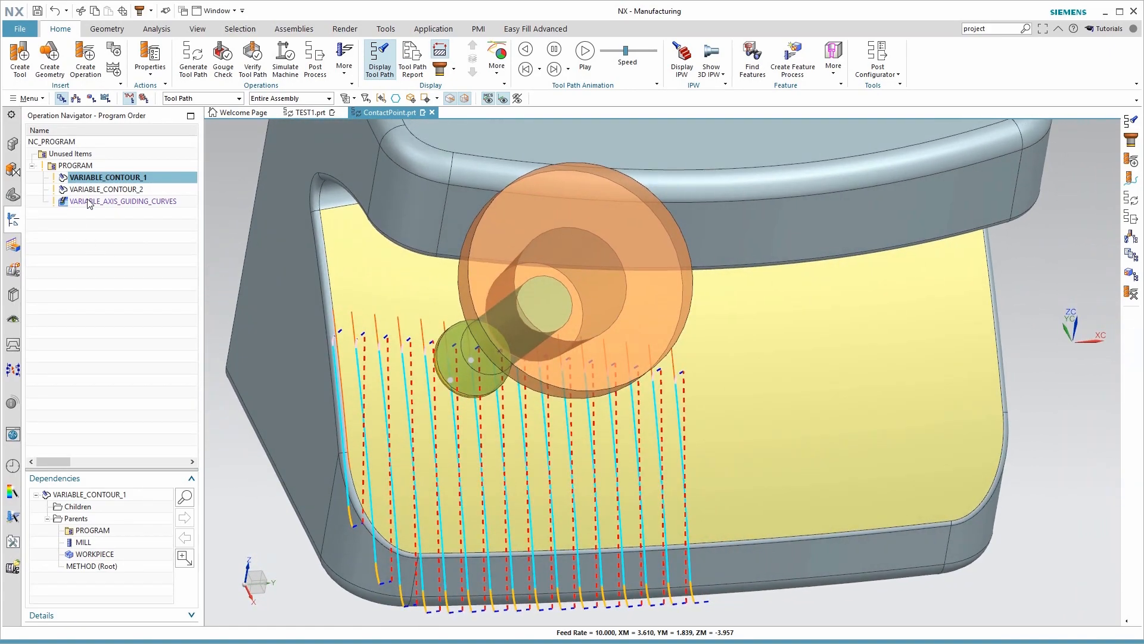
{"action": "mouse_move", "coordinate": [87, 203]}
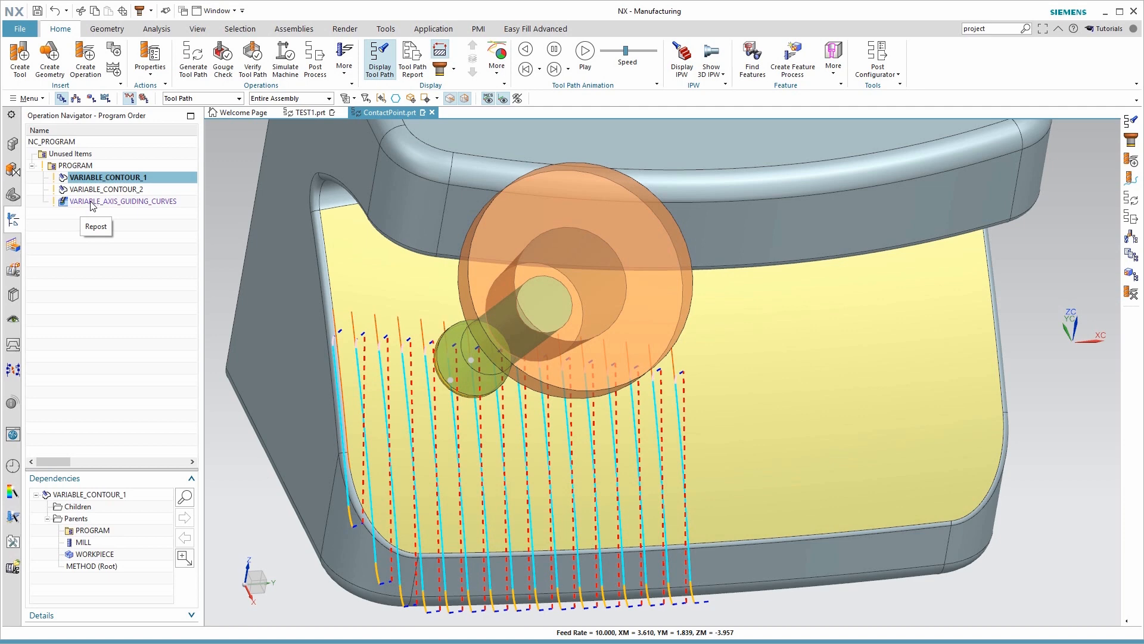
{"action": "mouse_move", "coordinate": [332, 306]}
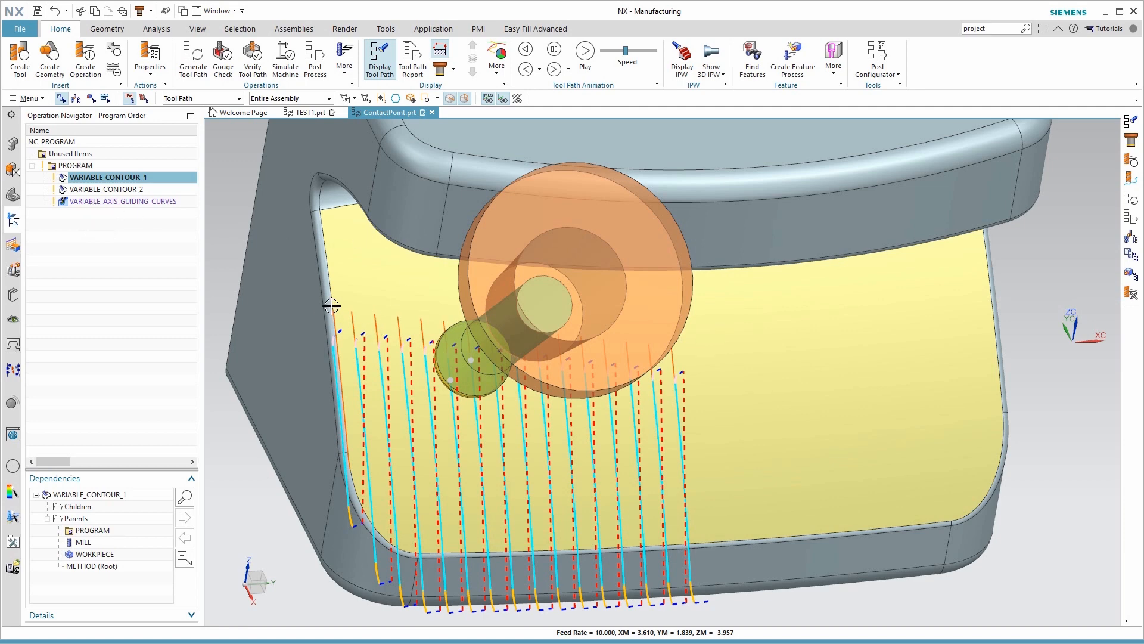
{"action": "mouse_move", "coordinate": [469, 325]}
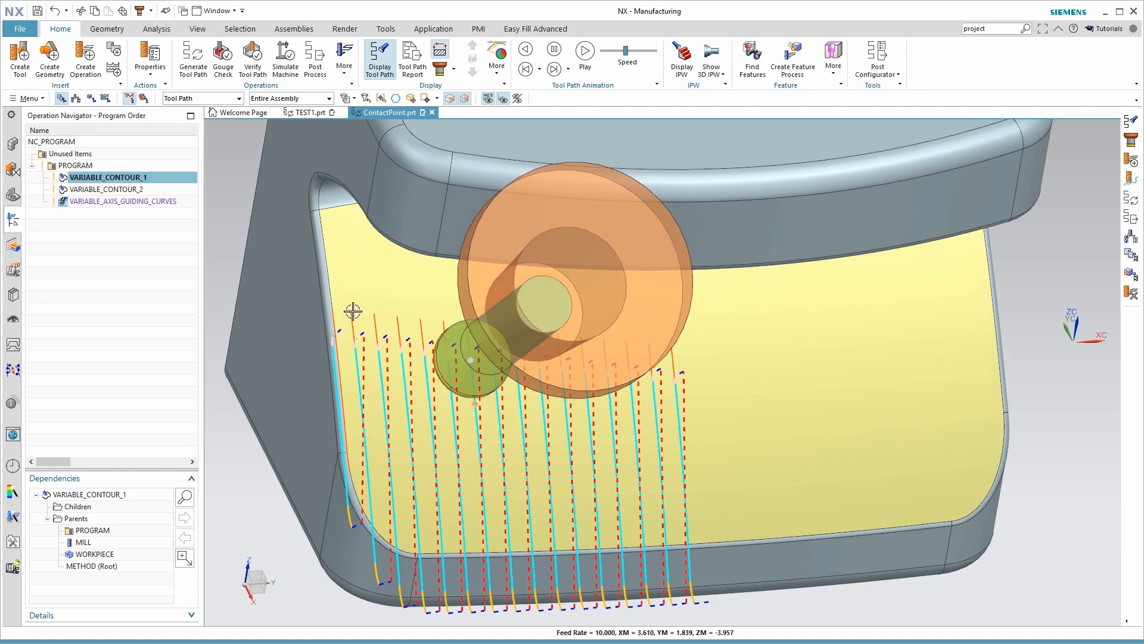
{"action": "mouse_move", "coordinate": [337, 311]}
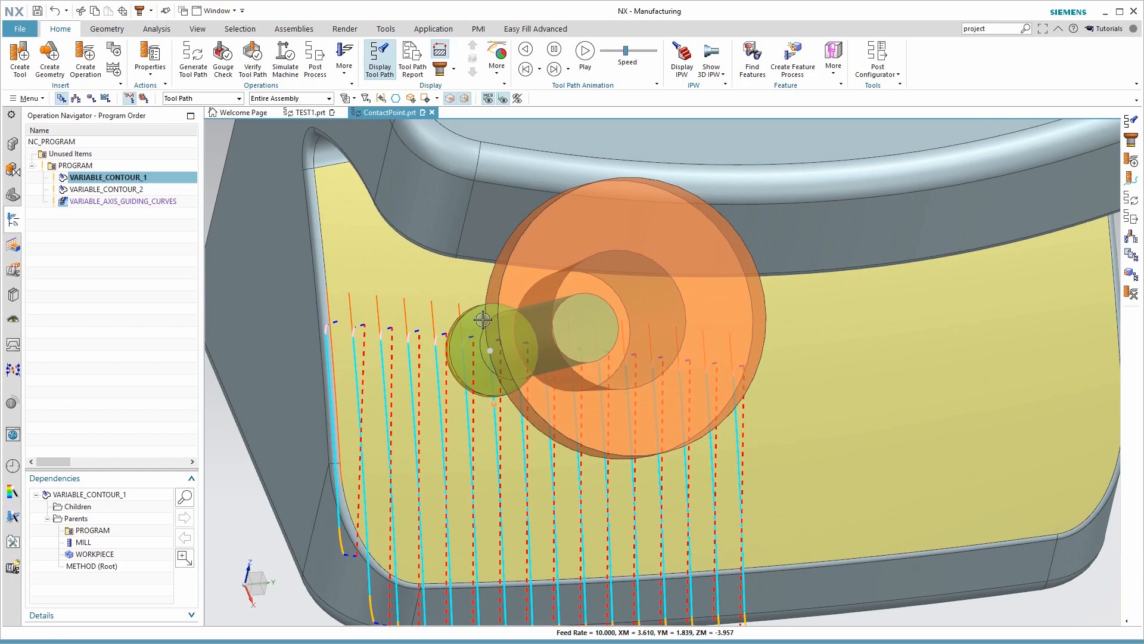
Step: Rotate and zoom the view to inspect the ball-end tool against the contact lines
{"action": "left_click_drag", "start_coordinate": [481, 319], "coordinate": [299, 387]}
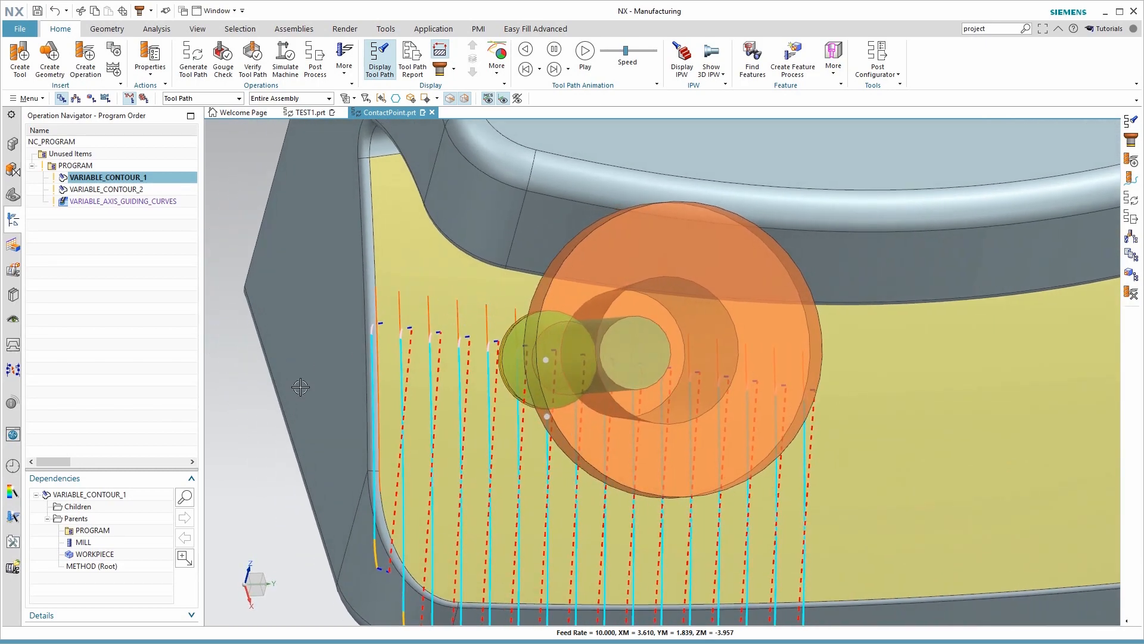
{"action": "left_click_drag", "start_coordinate": [300, 387], "coordinate": [247, 431]}
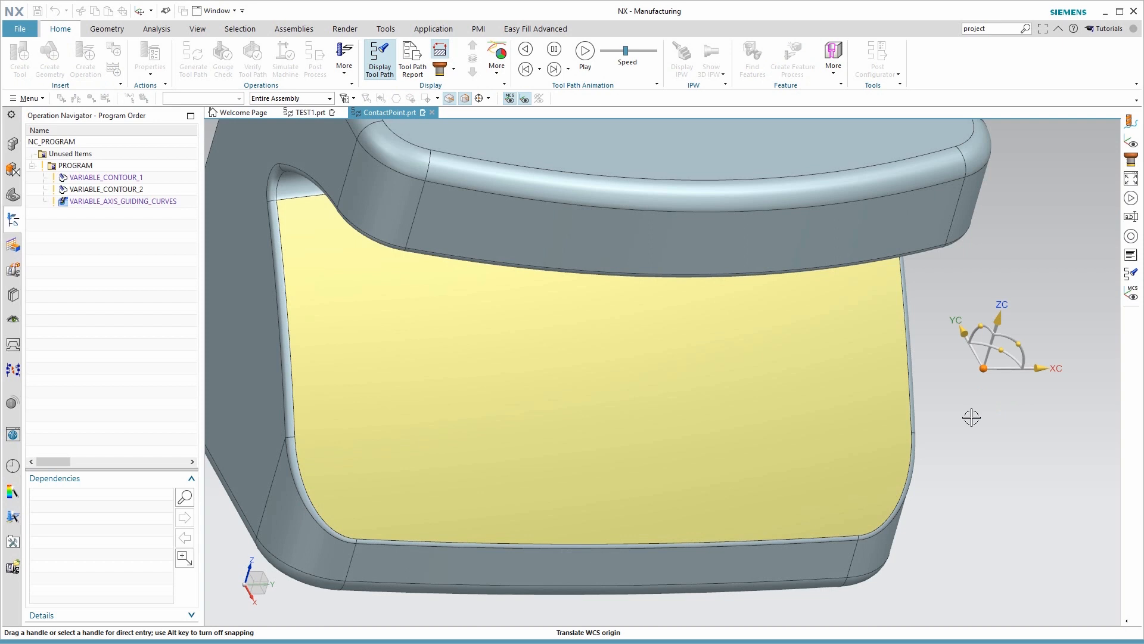
{"action": "mouse_move", "coordinate": [1014, 420]}
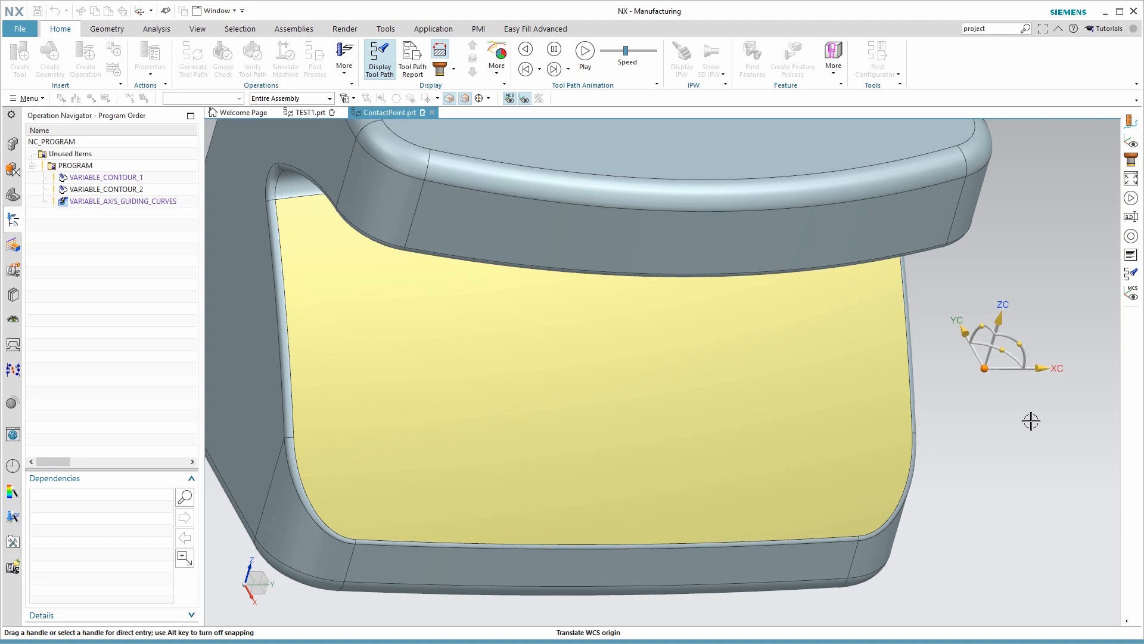
{"action": "mouse_move", "coordinate": [973, 266]}
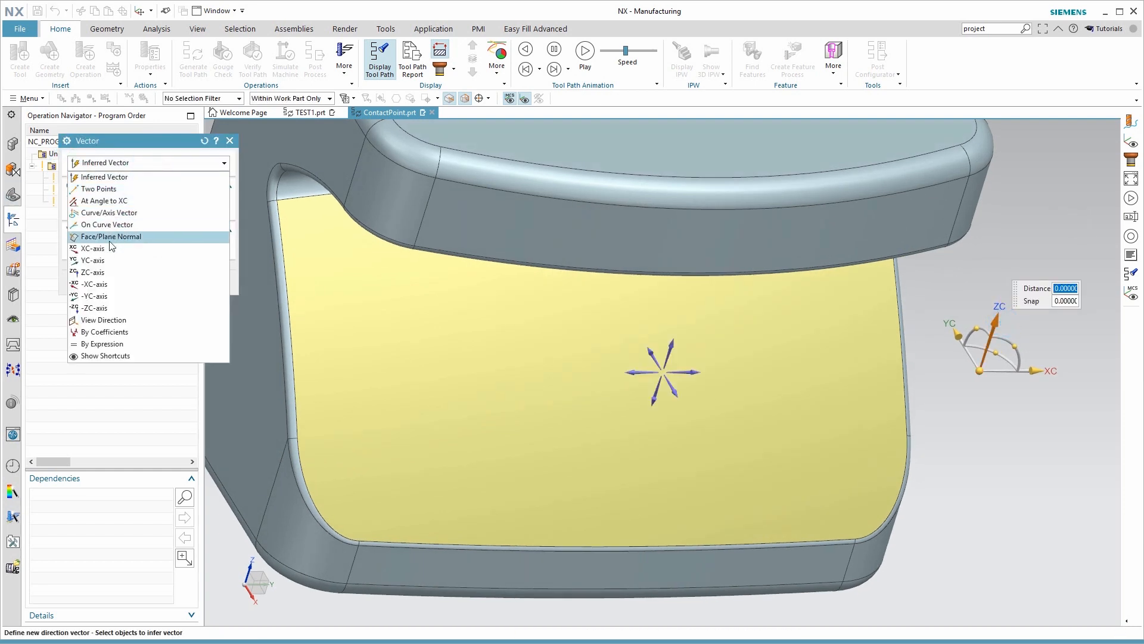
Step: Set the WCS Z vector to Face/Plane Normal so ZC follows the yellow face's normal
{"action": "left_click", "coordinate": [112, 237]}
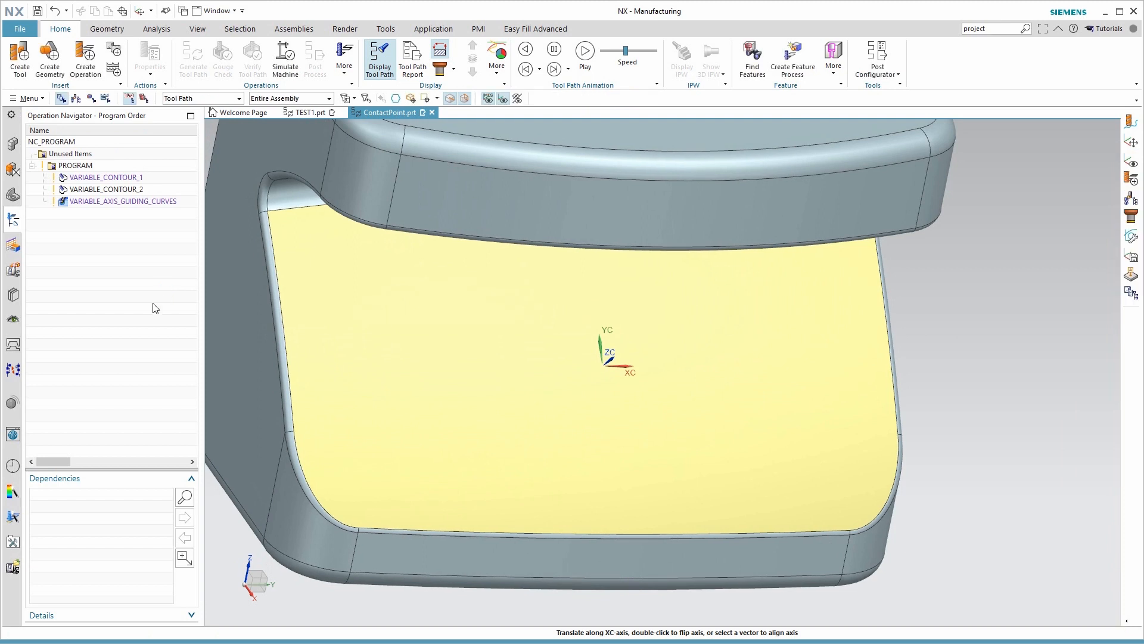
{"action": "mouse_move", "coordinate": [648, 403]}
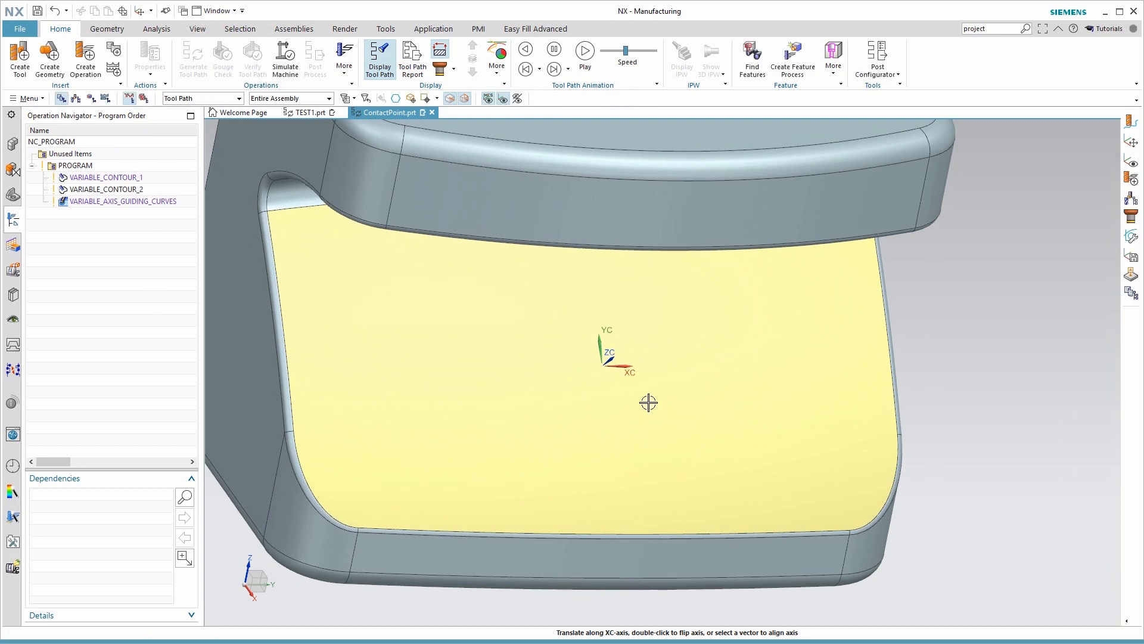
Step: Orient the view onto the WCS XC-YC plane and redisplay VARIABLE_CONTOUR_1's tool path
{"action": "left_click", "coordinate": [28, 98]}
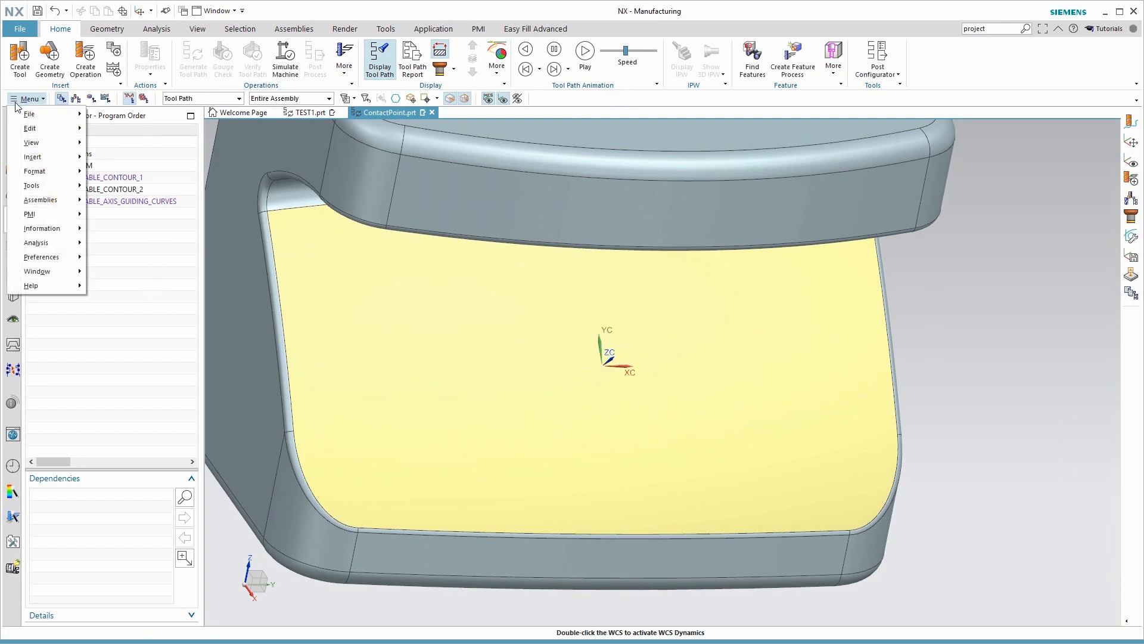
{"action": "left_click", "coordinate": [31, 143]}
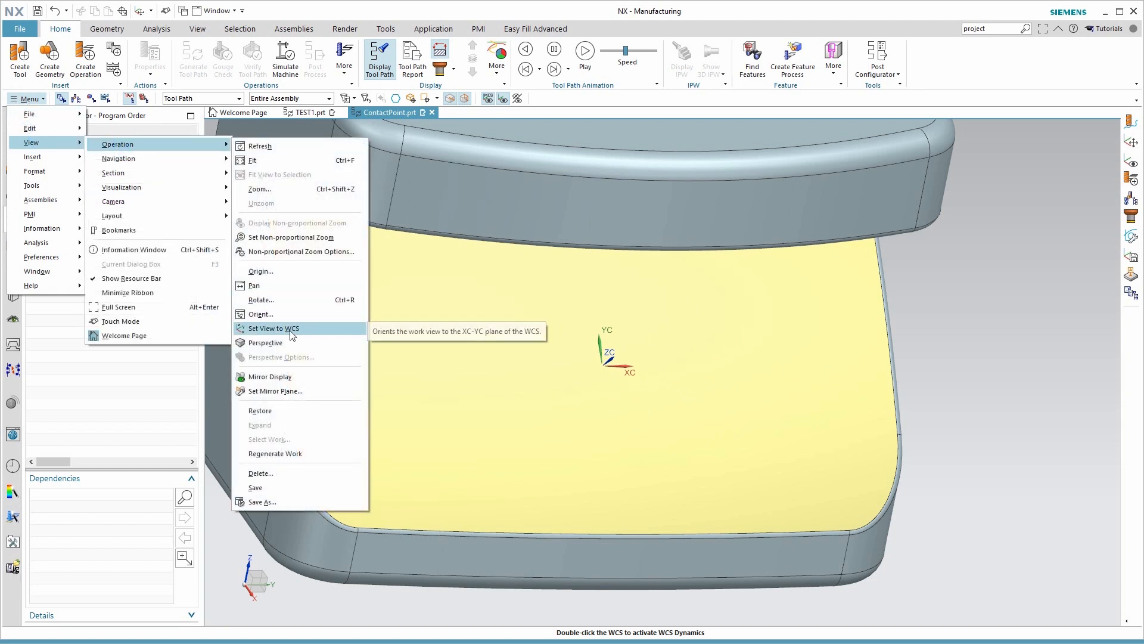
{"action": "left_click", "coordinate": [272, 327]}
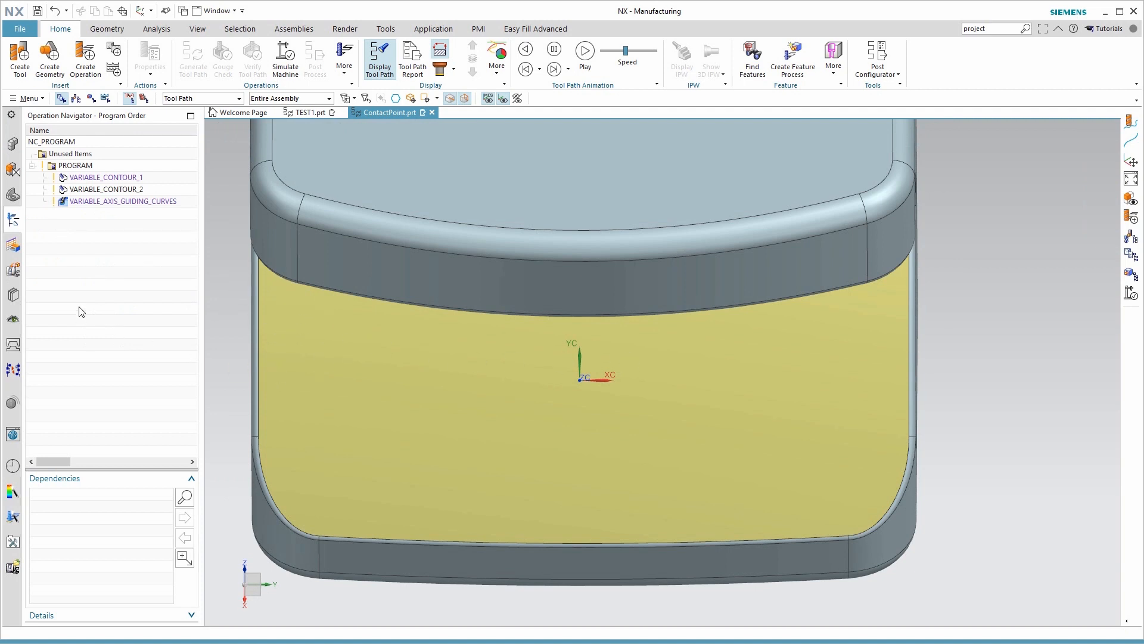
{"action": "left_click", "coordinate": [105, 178]}
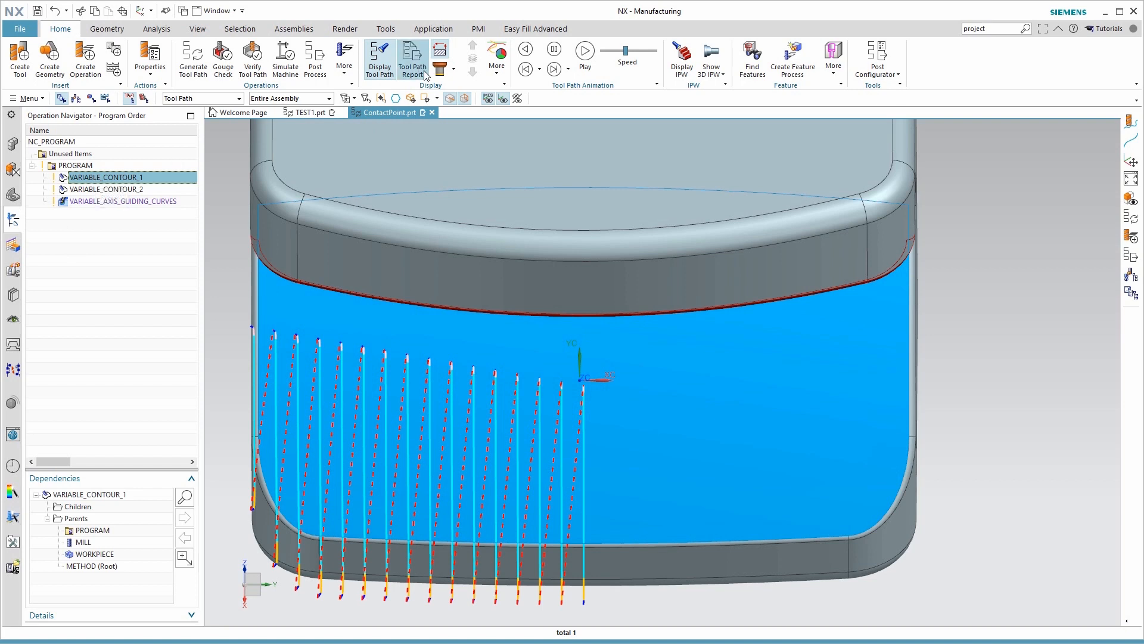
Step: Check the tool path Display > More options, then bring up the Geometry ribbon commands
{"action": "left_click", "coordinate": [497, 59]}
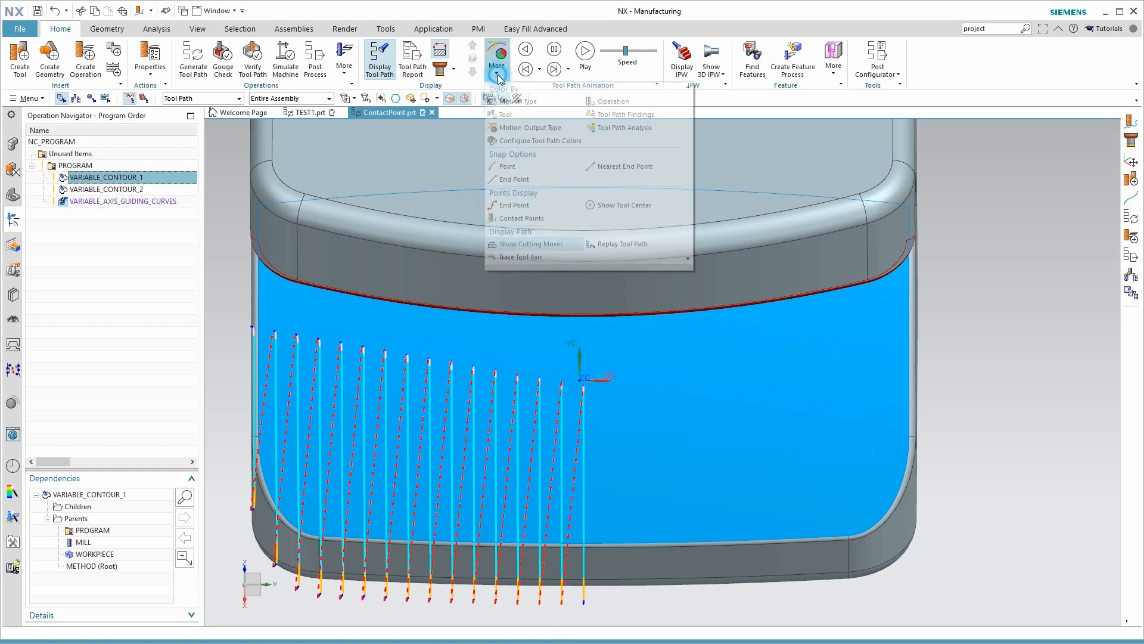
{"action": "left_click", "coordinate": [497, 58]}
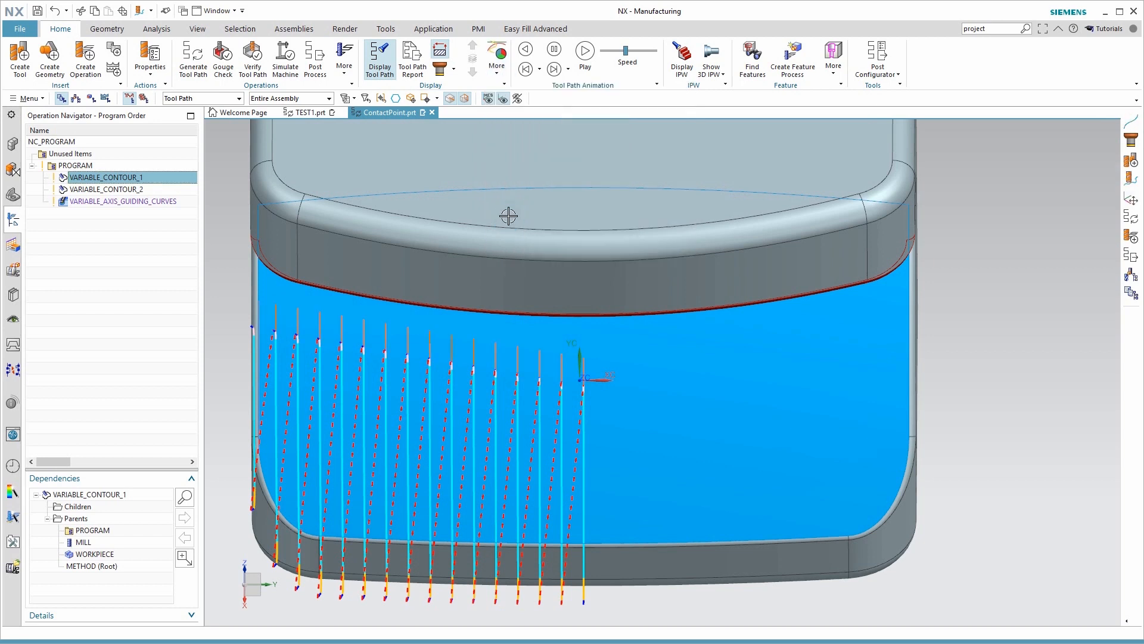
{"action": "mouse_move", "coordinate": [267, 139]}
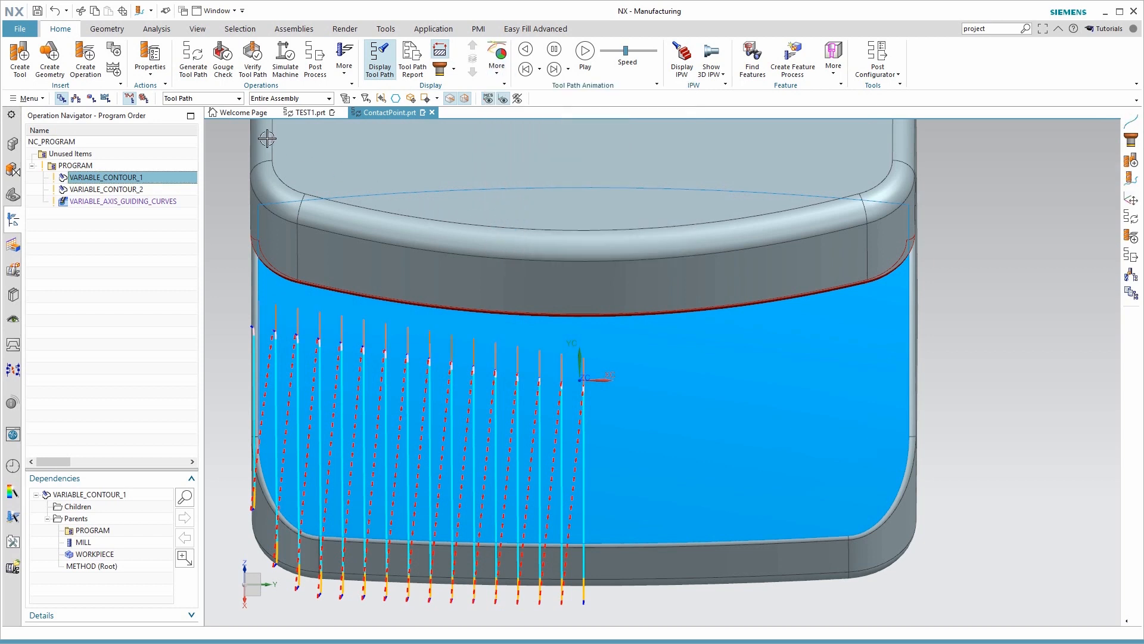
{"action": "left_click", "coordinate": [106, 29]}
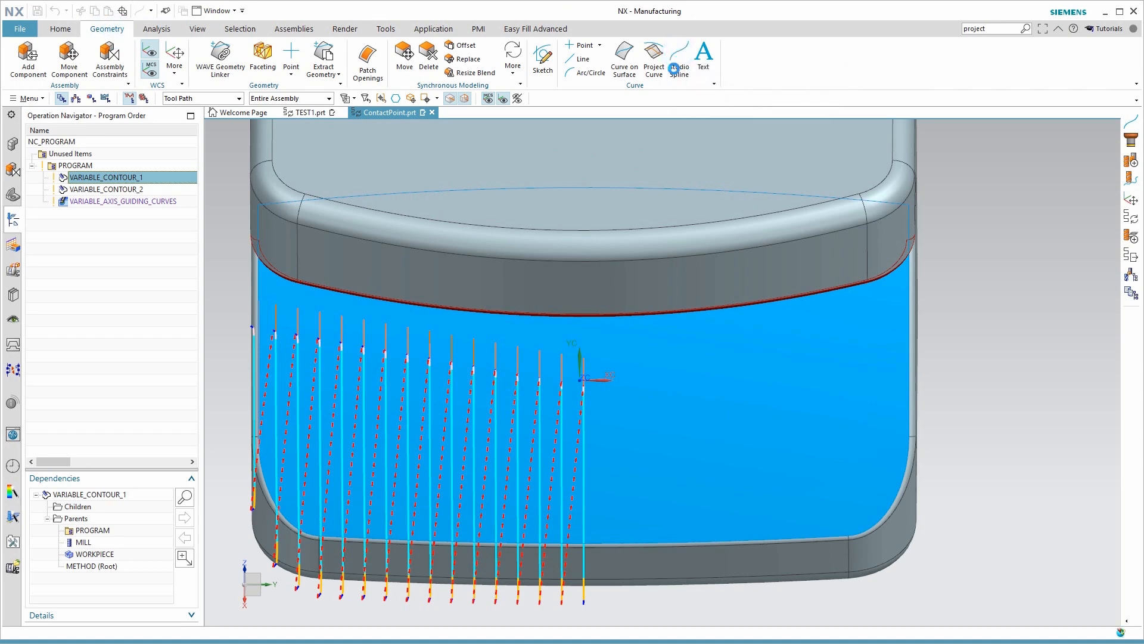
Step: Start a Studio Spline through points, picking the left edge and several tool axis lines
{"action": "left_click", "coordinate": [678, 59]}
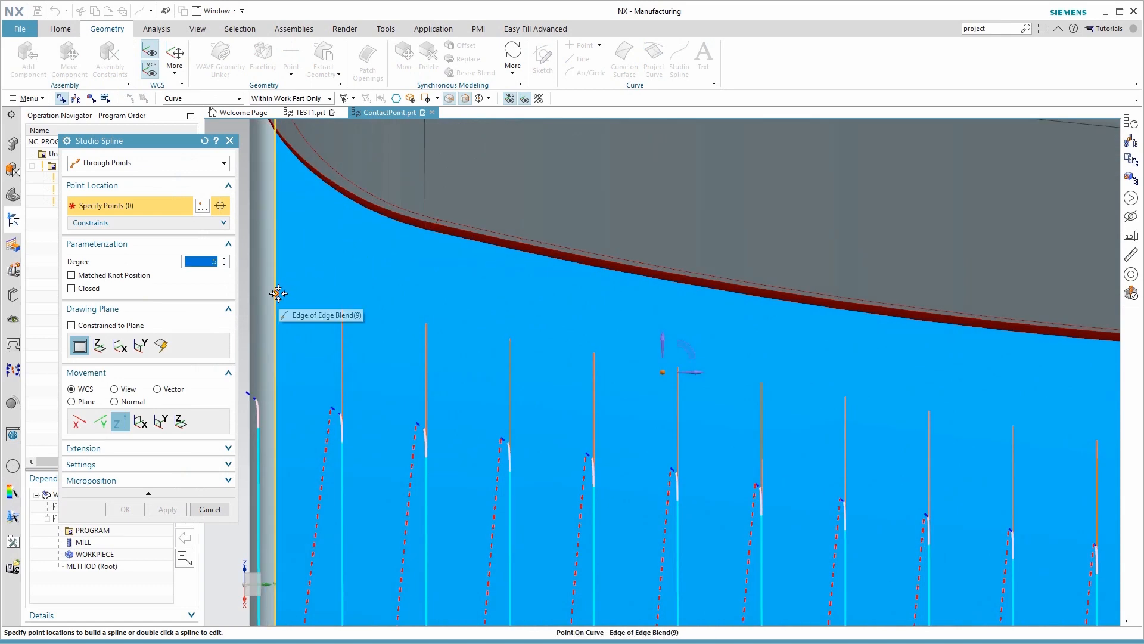
{"action": "left_click", "coordinate": [277, 293]}
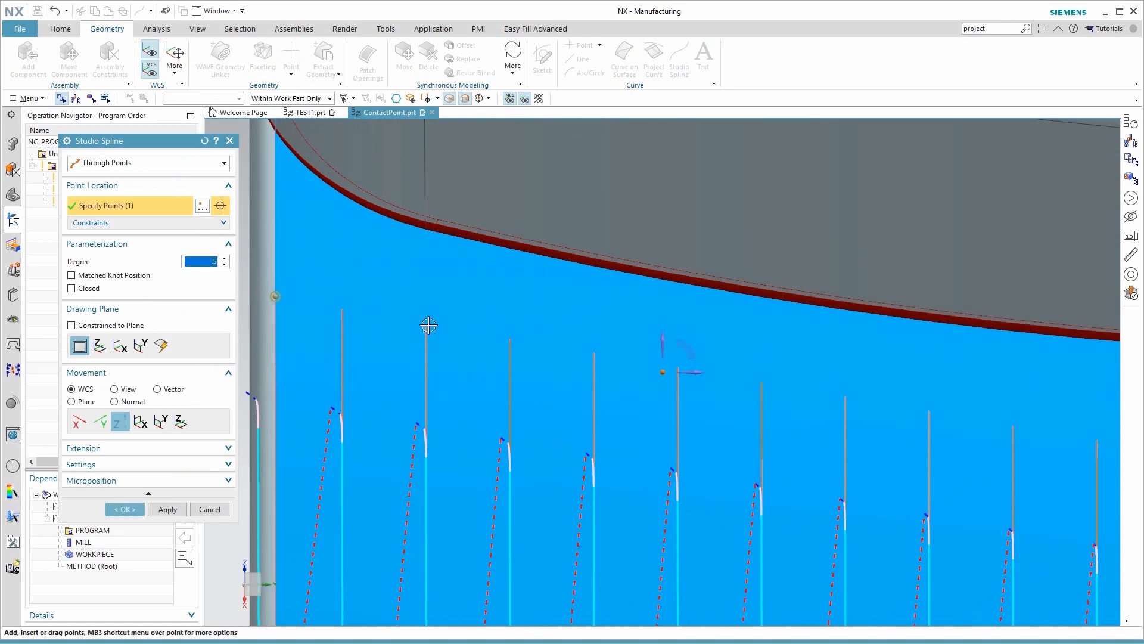
{"action": "left_click", "coordinate": [429, 324]}
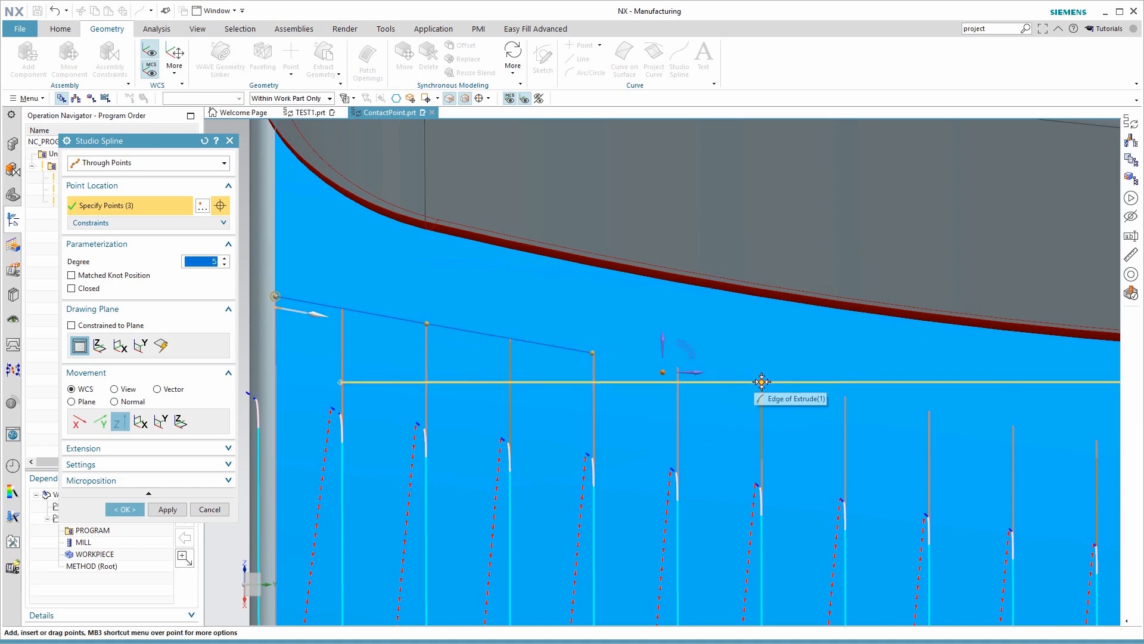
{"action": "mouse_move", "coordinate": [845, 396]}
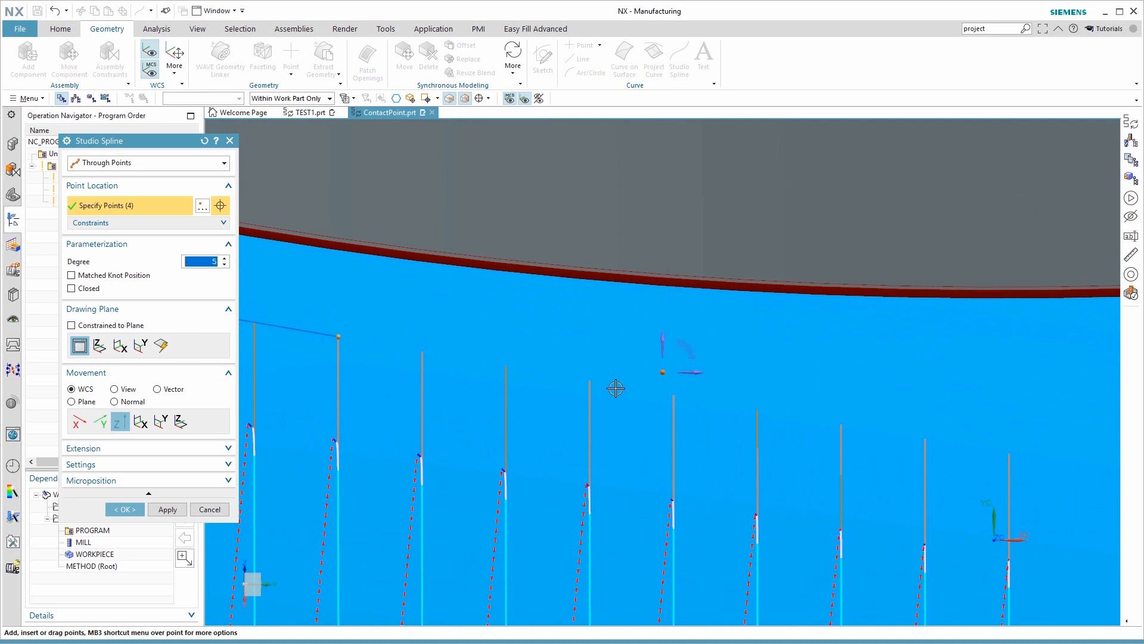
{"action": "left_click", "coordinate": [835, 424]}
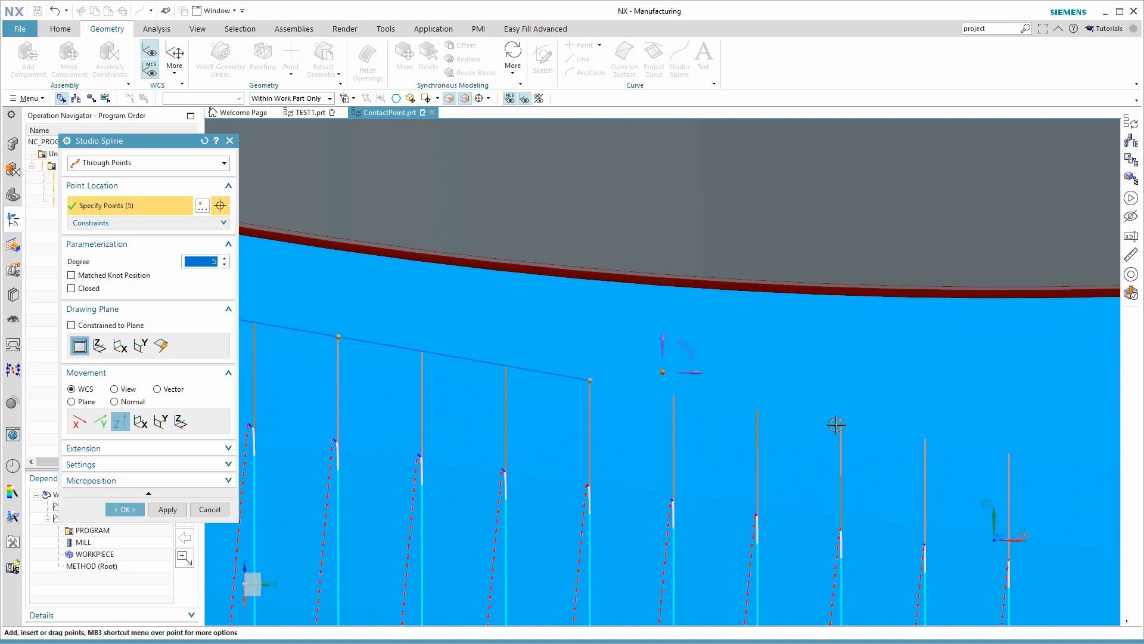
{"action": "left_click", "coordinate": [837, 424]}
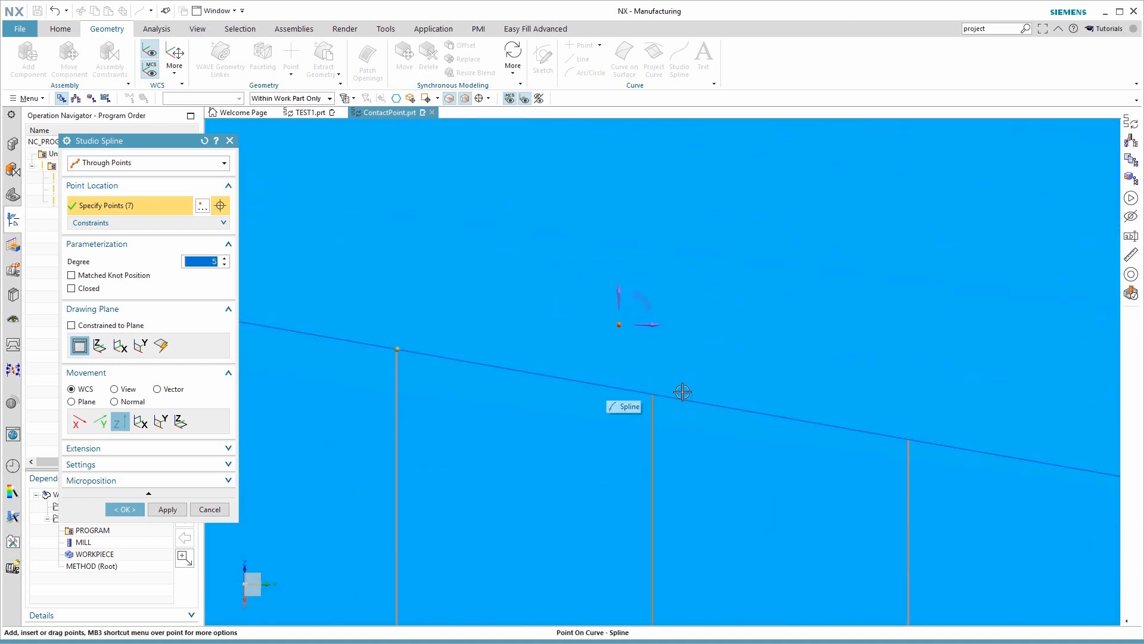
{"action": "mouse_move", "coordinate": [570, 442]}
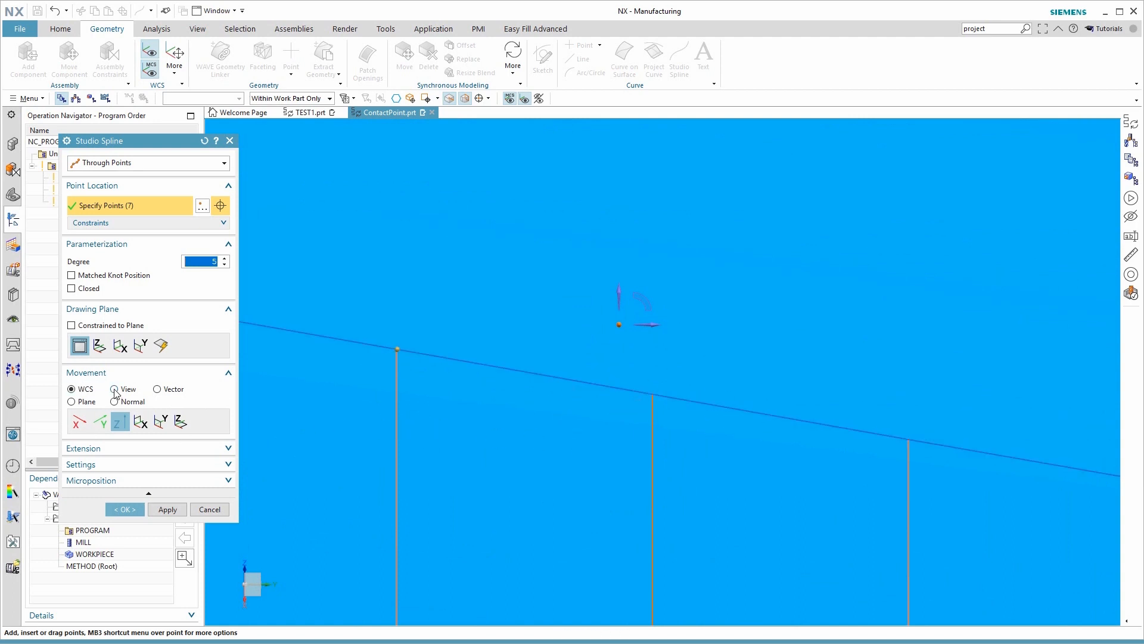
Step: Set point Movement to View, insert an extra point on the spline and confirm it
{"action": "left_click", "coordinate": [115, 388]}
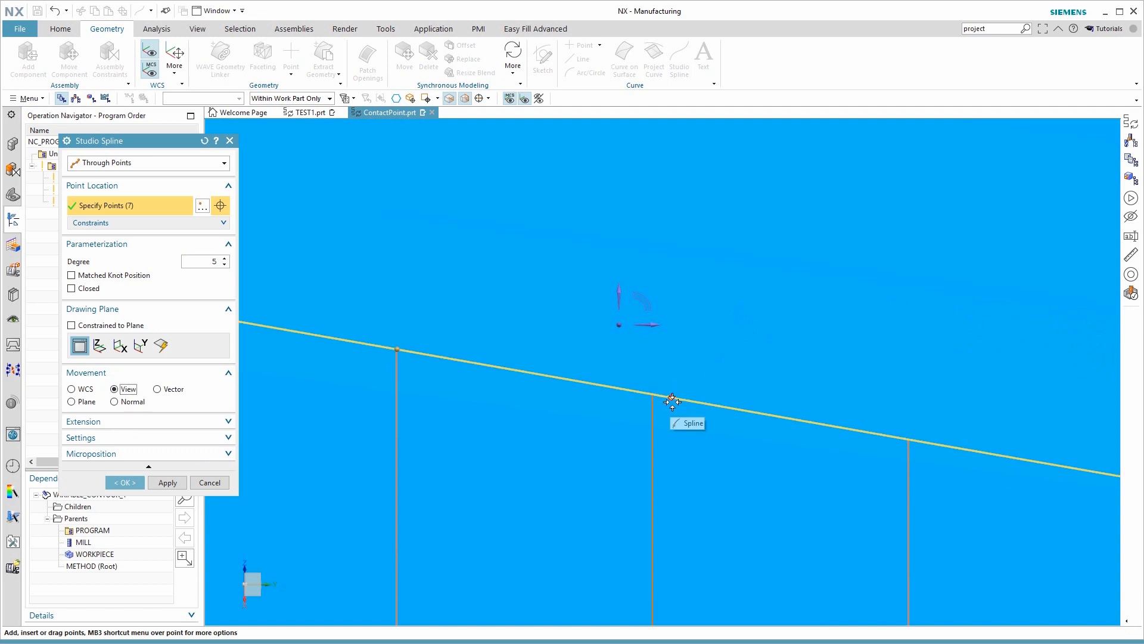
{"action": "left_click", "coordinate": [672, 397]}
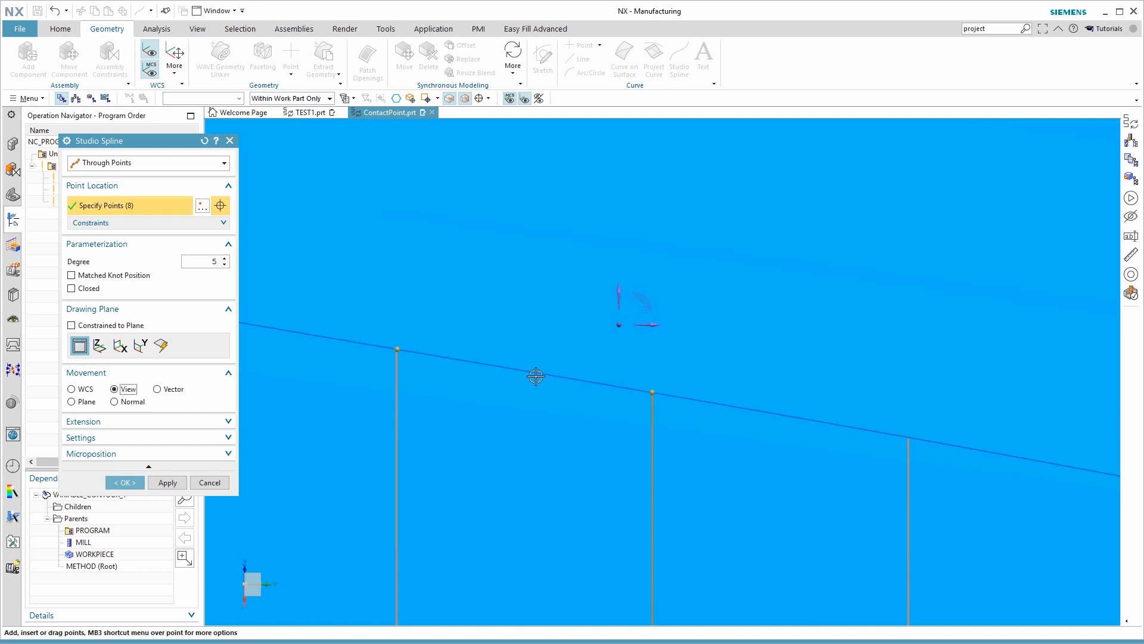
{"action": "left_click", "coordinate": [124, 482]}
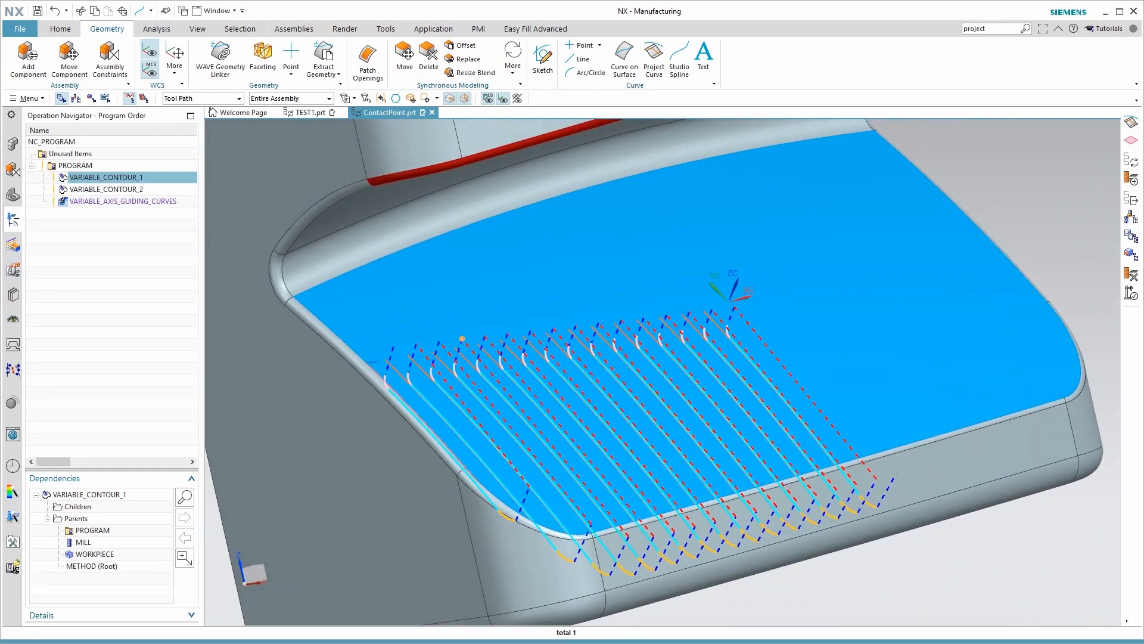
Step: Find Project Curve and project the spline onto the face along a vector from both sides
{"action": "left_click", "coordinate": [989, 28]}
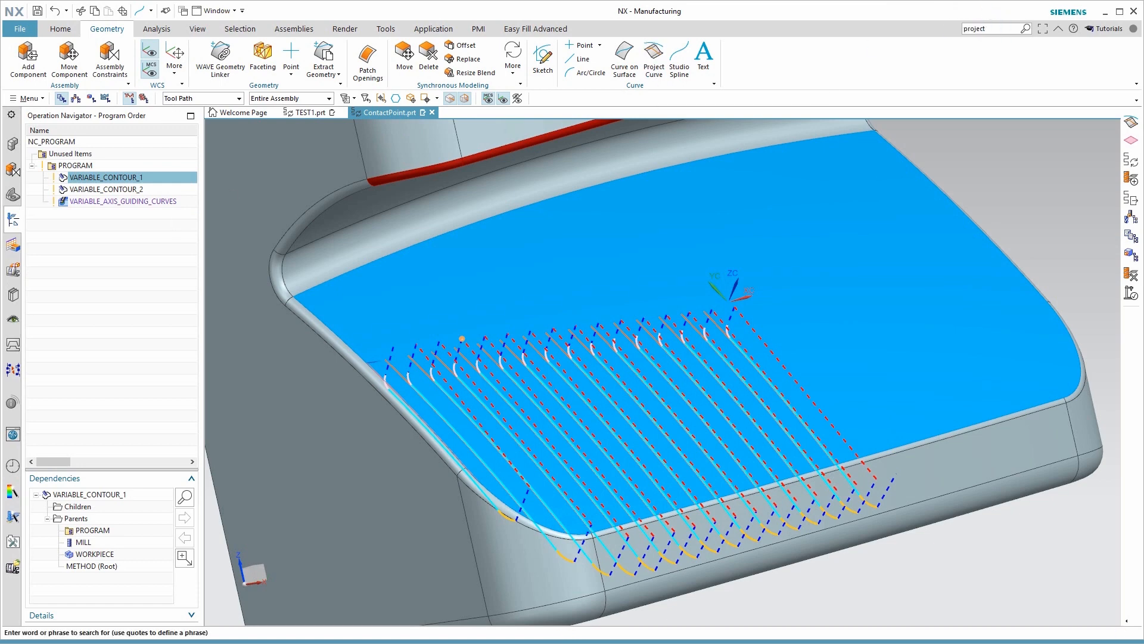
{"action": "left_click", "coordinate": [653, 58]}
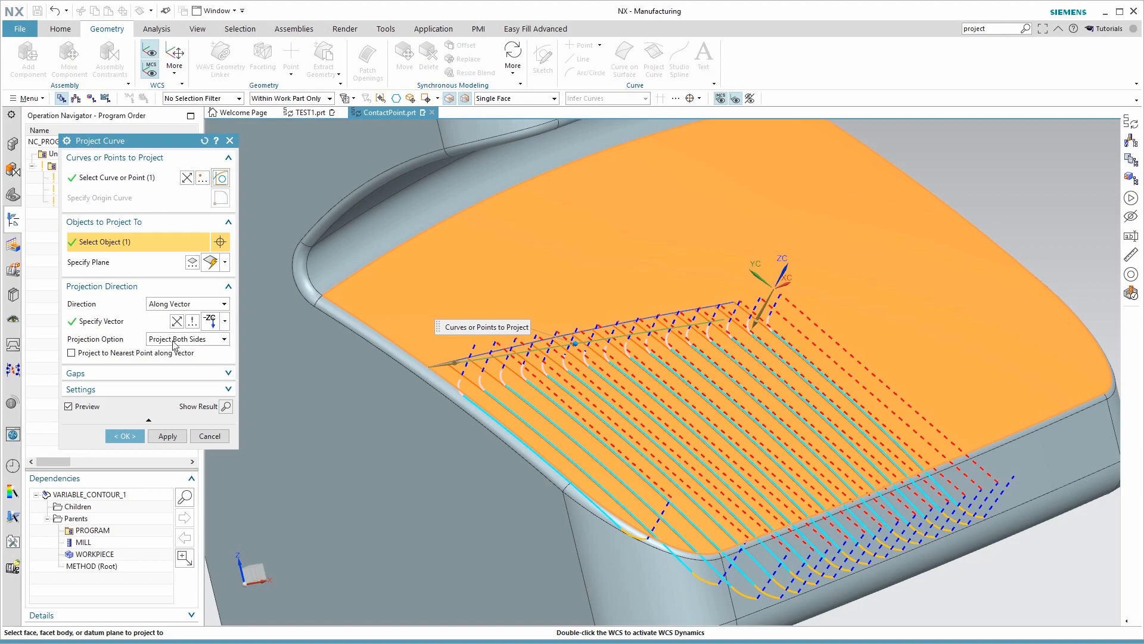
{"action": "left_click", "coordinate": [124, 435]}
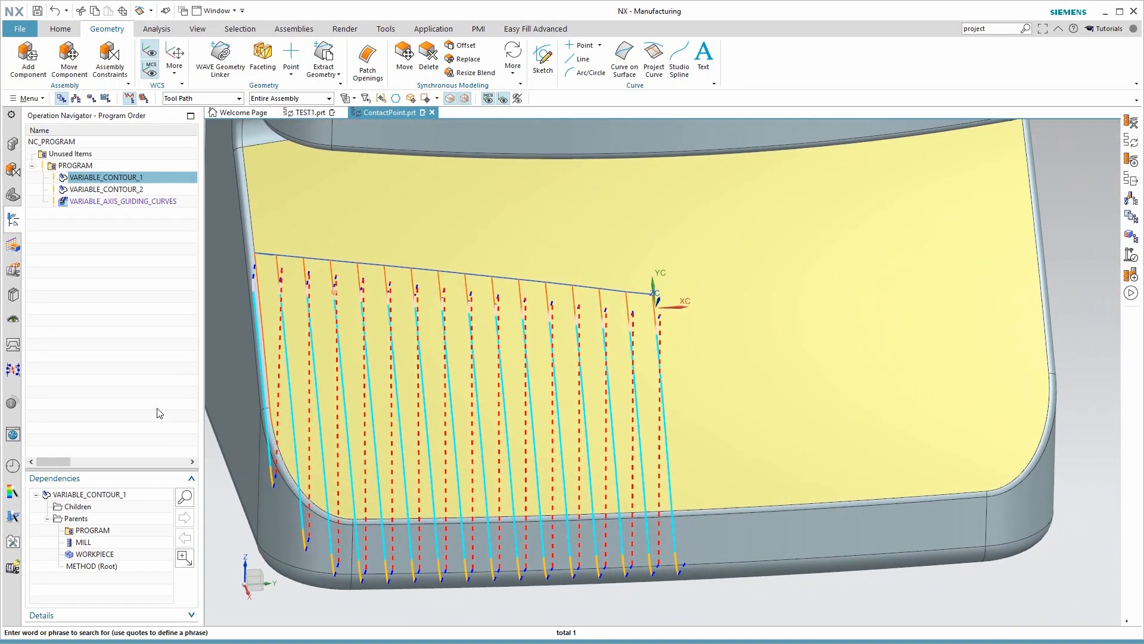
{"action": "left_click", "coordinate": [124, 201]}
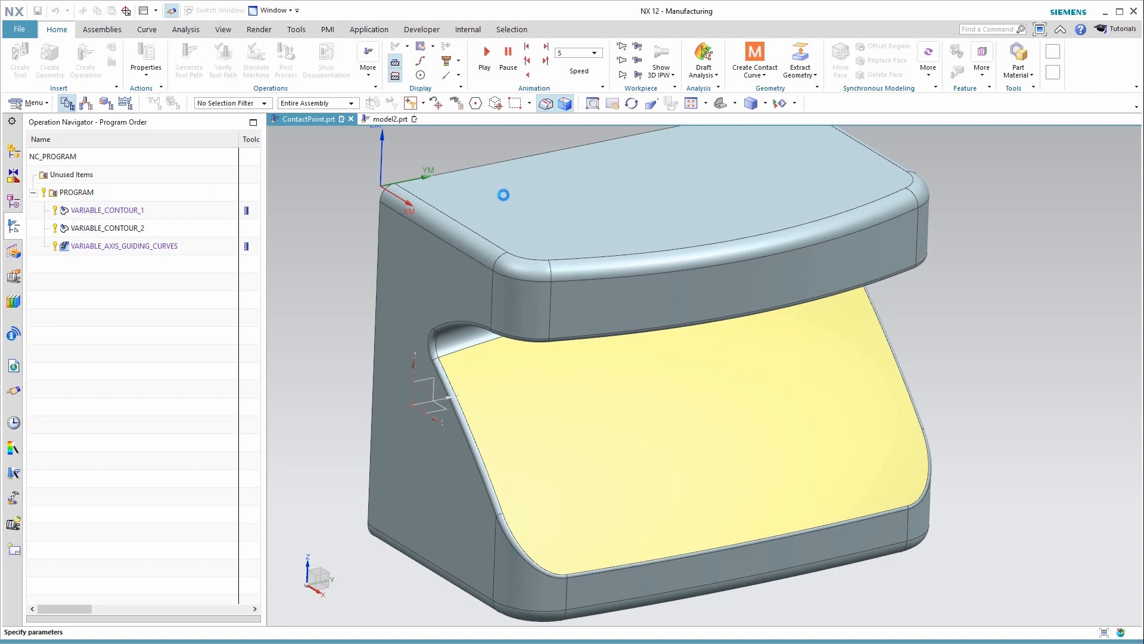
Step: Confirm VARIABLE_CONTOUR_1's Non Cutting Moves have Collision Check and Output Contact Data ticked, then accept
{"action": "double_click", "coordinate": [108, 210]}
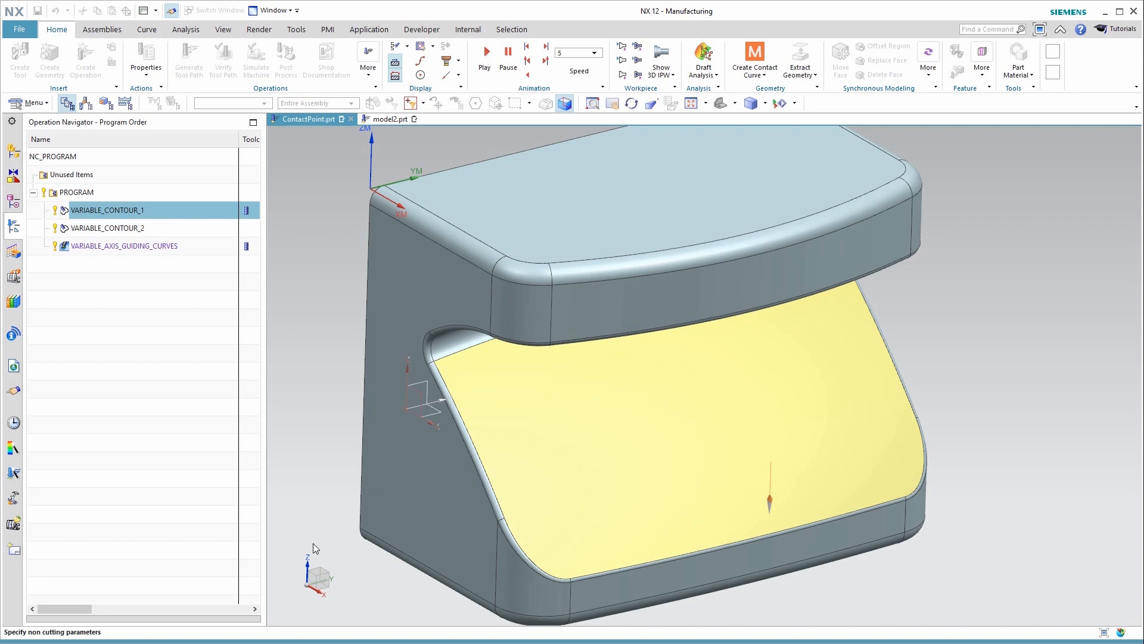
{"action": "double_click", "coordinate": [107, 209]}
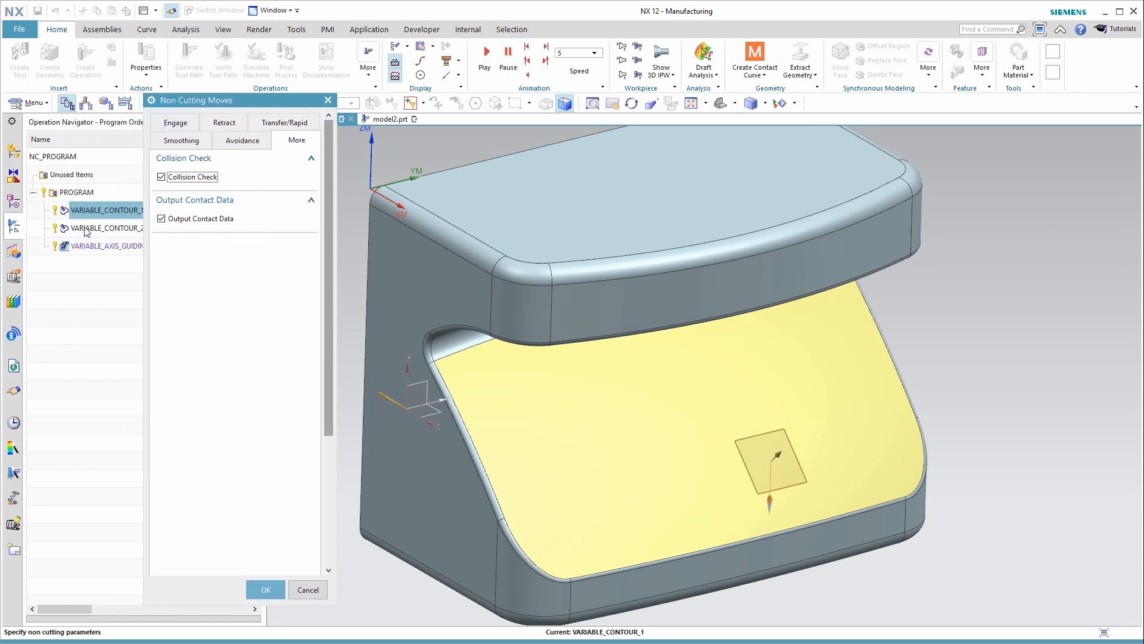
{"action": "mouse_move", "coordinate": [108, 228]}
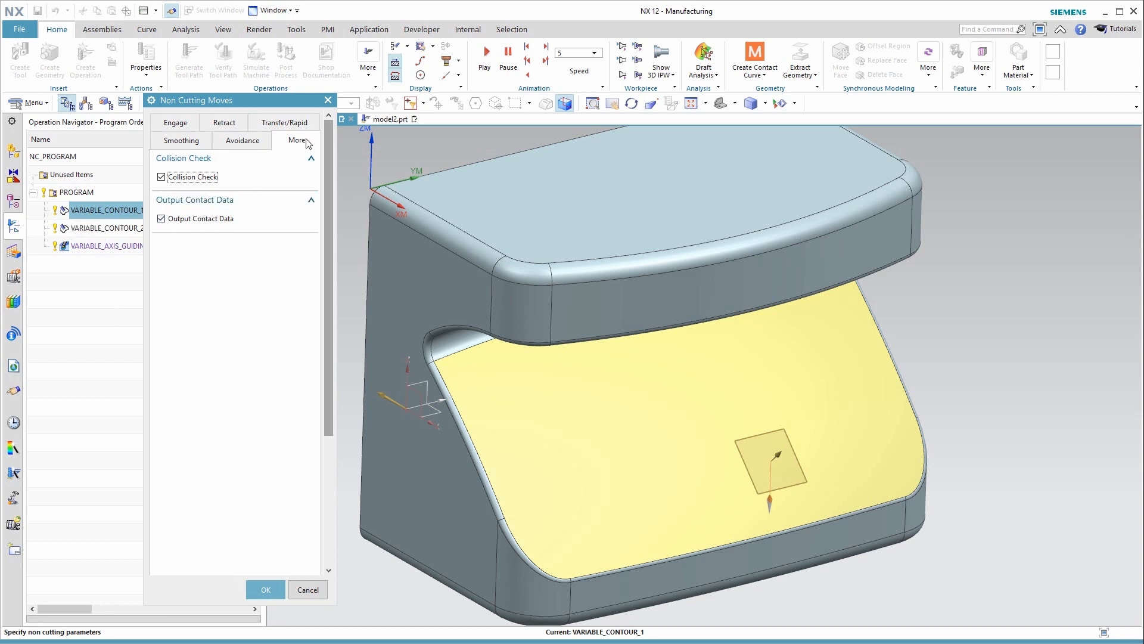
{"action": "mouse_move", "coordinate": [264, 195]}
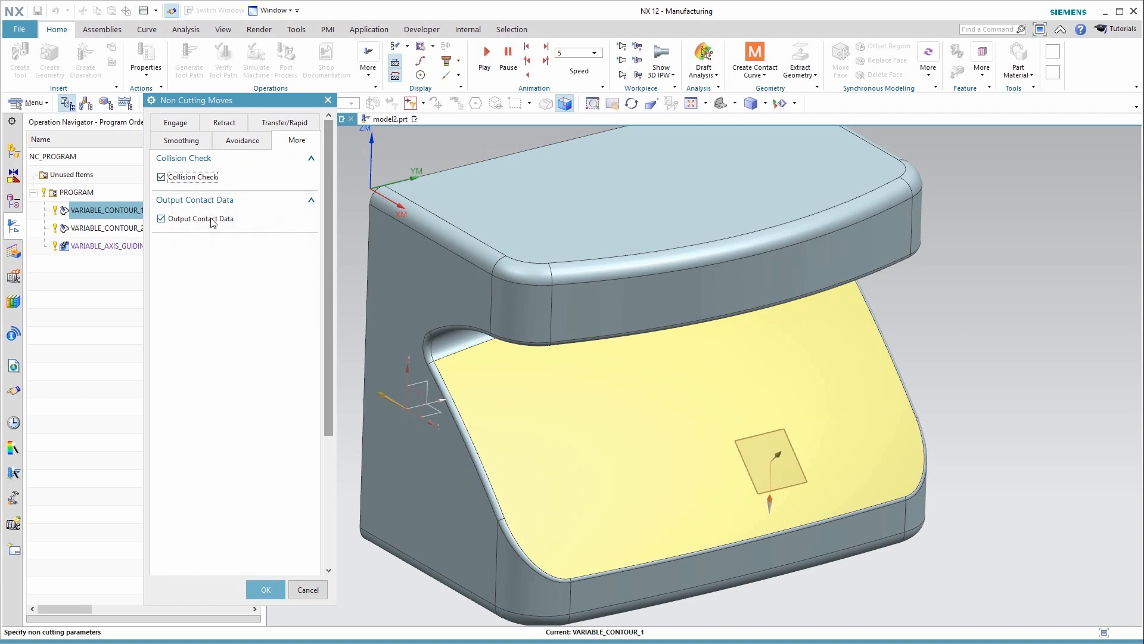
{"action": "mouse_move", "coordinate": [198, 245]}
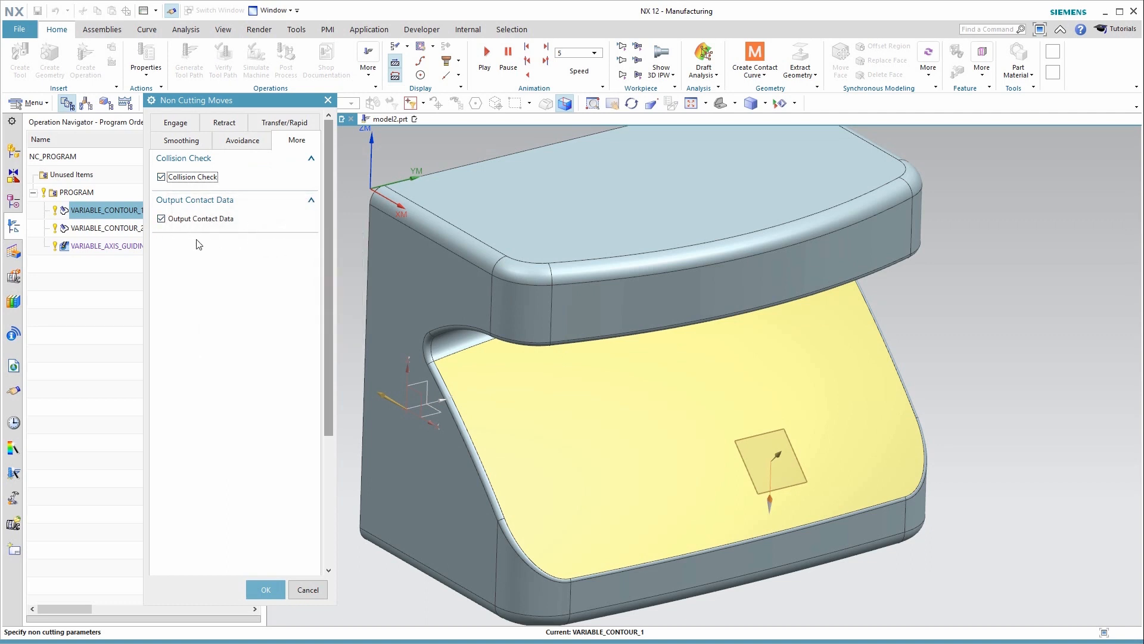
{"action": "left_click", "coordinate": [265, 589]}
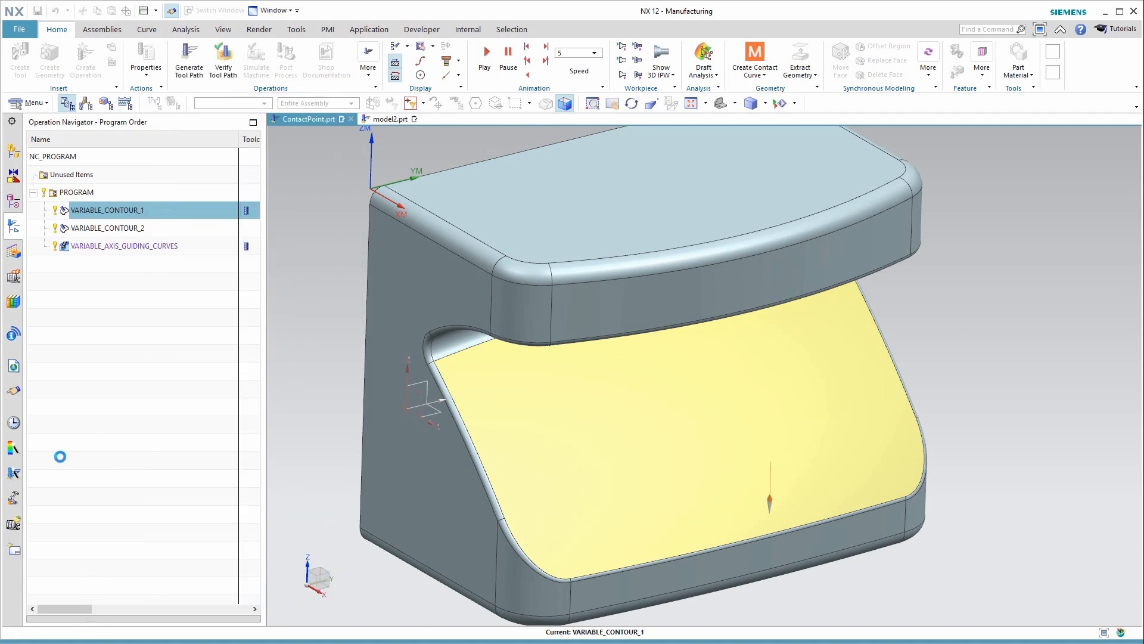
Step: Run Create Contact Curve on VARIABLE_CONTOUR_1 and _2, acknowledging the 665 lines created
{"action": "double_click", "coordinate": [108, 210]}
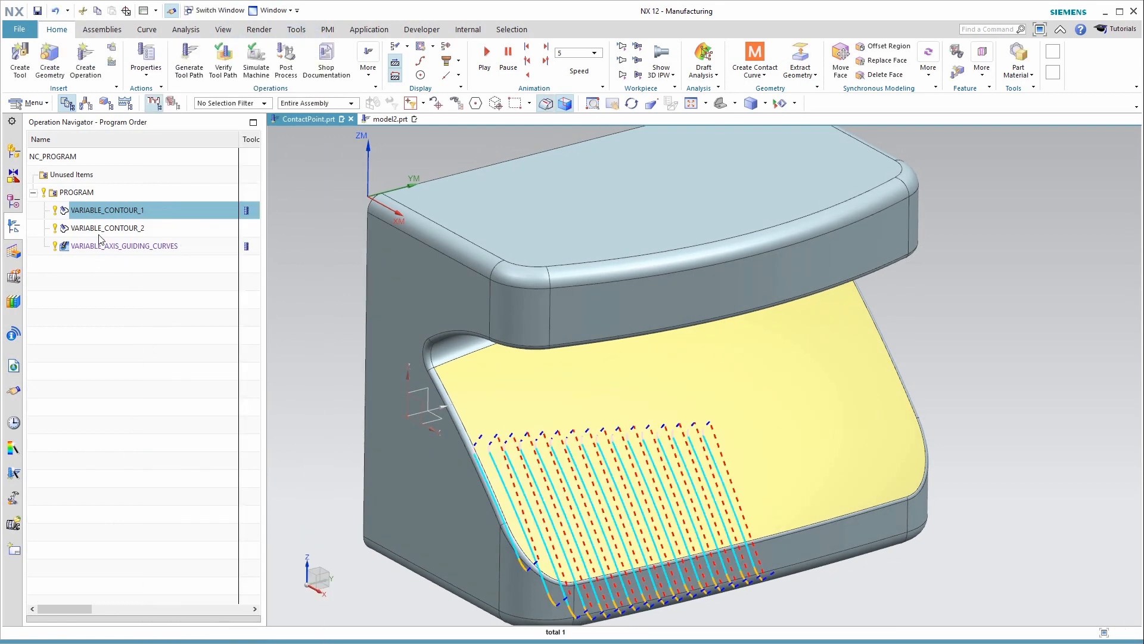
{"action": "left_click", "coordinate": [108, 228]}
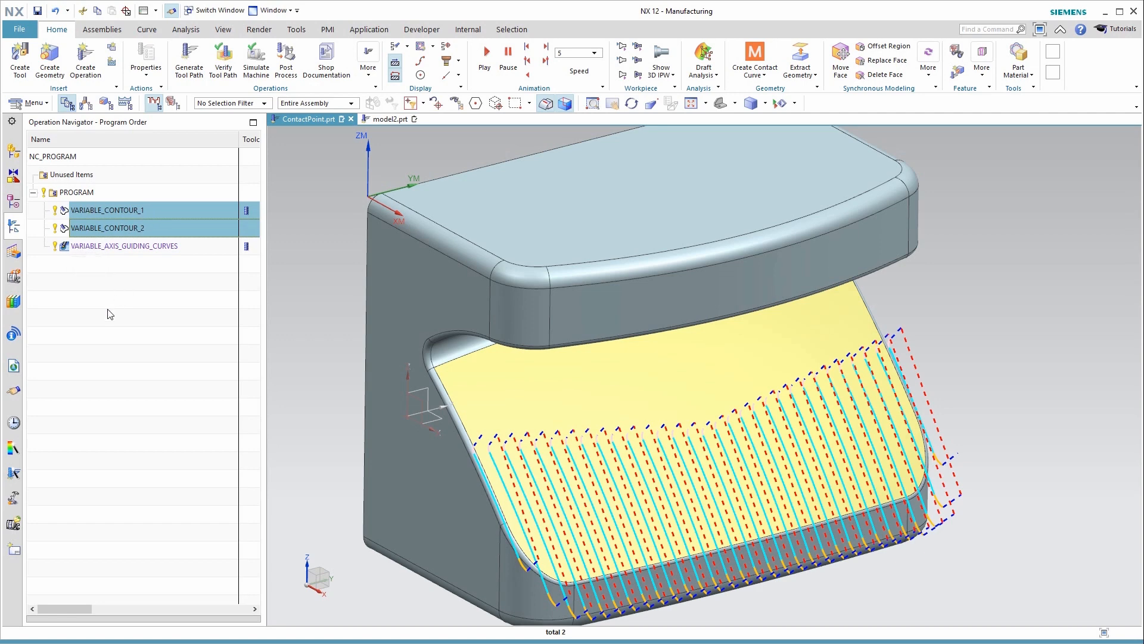
{"action": "left_click", "coordinate": [753, 74]}
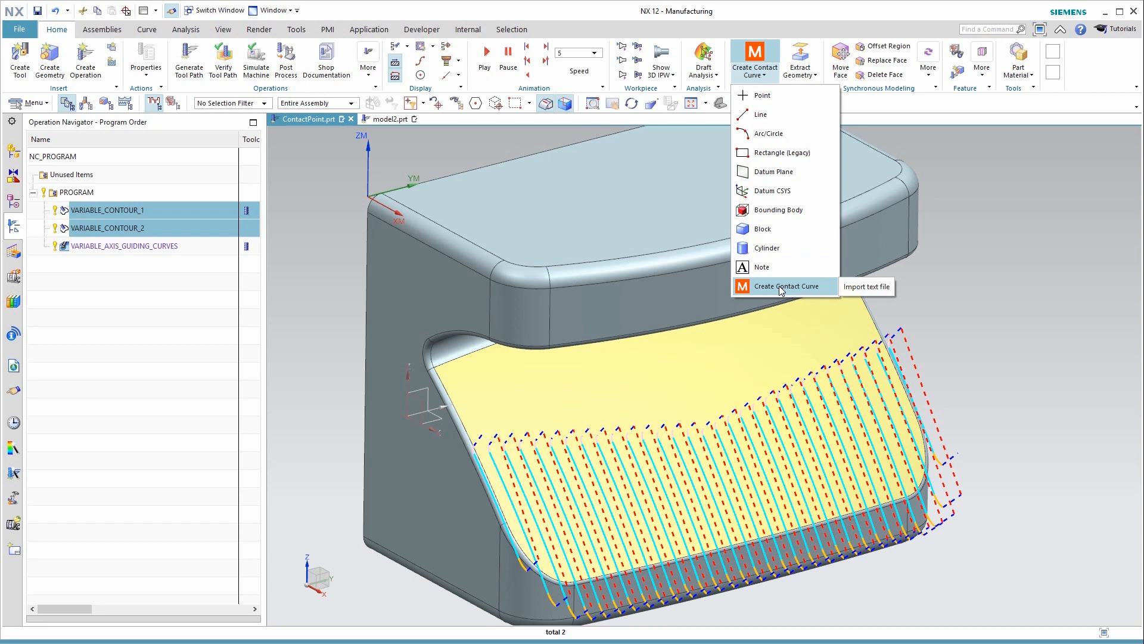
{"action": "mouse_move", "coordinate": [775, 290]}
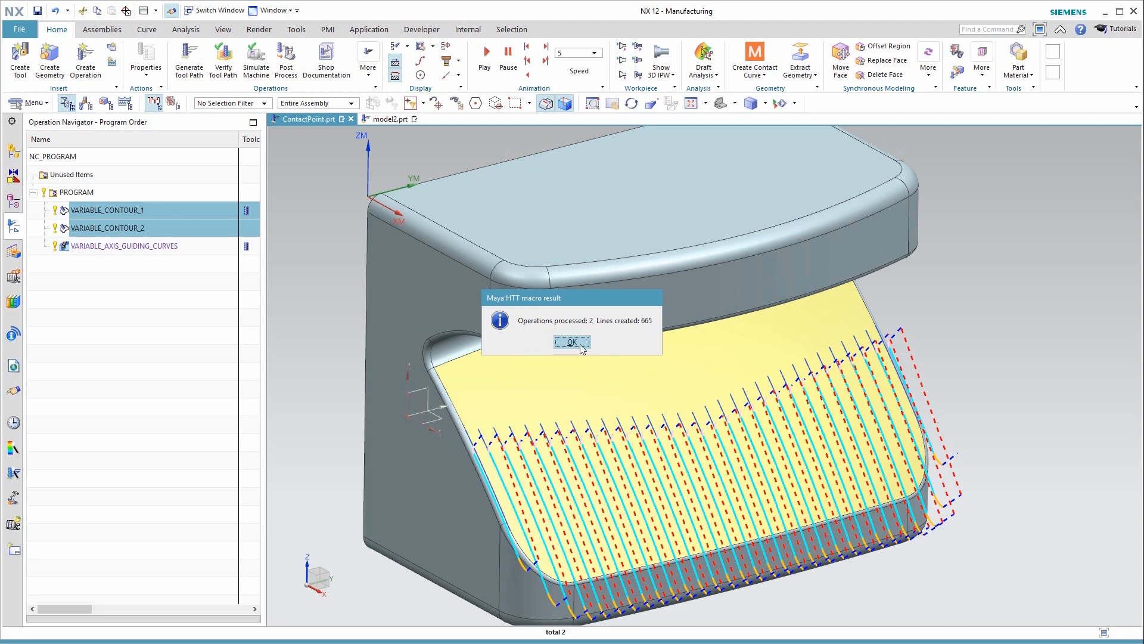
{"action": "left_click", "coordinate": [572, 342]}
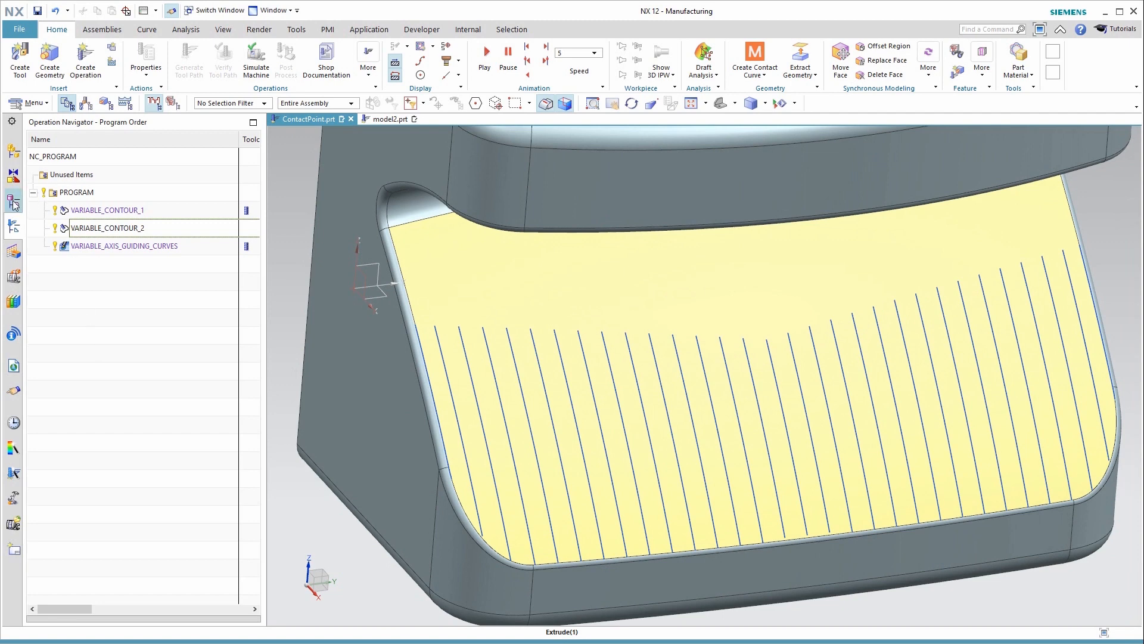
Step: Select the Line x 665 node in the Part Navigator to highlight all generated contact lines
{"action": "left_click", "coordinate": [13, 202]}
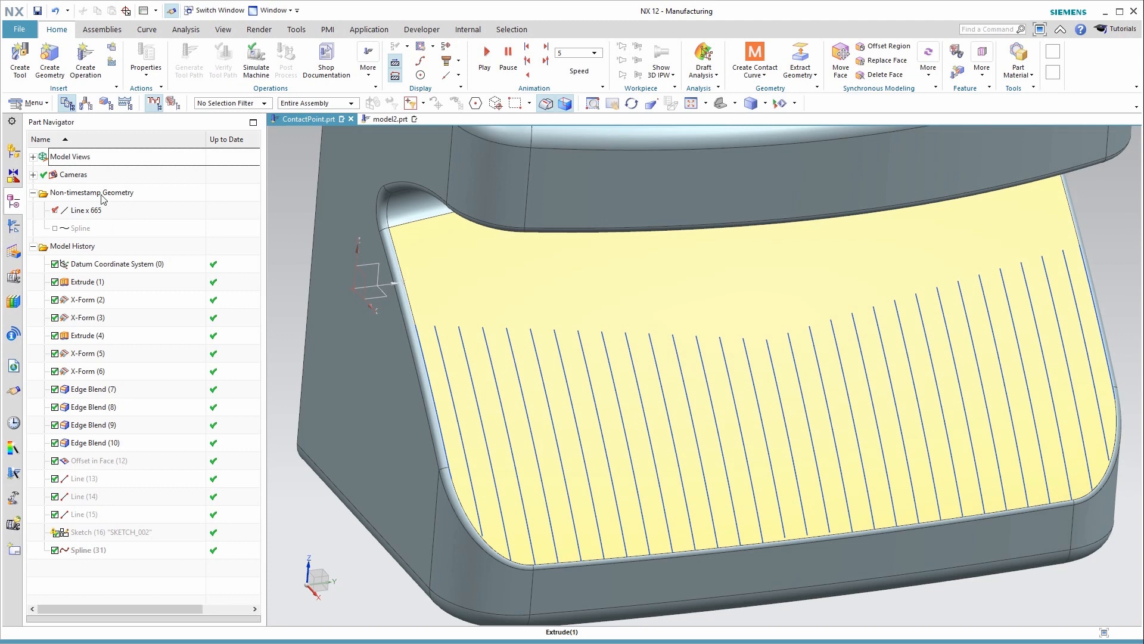
{"action": "left_click", "coordinate": [86, 210]}
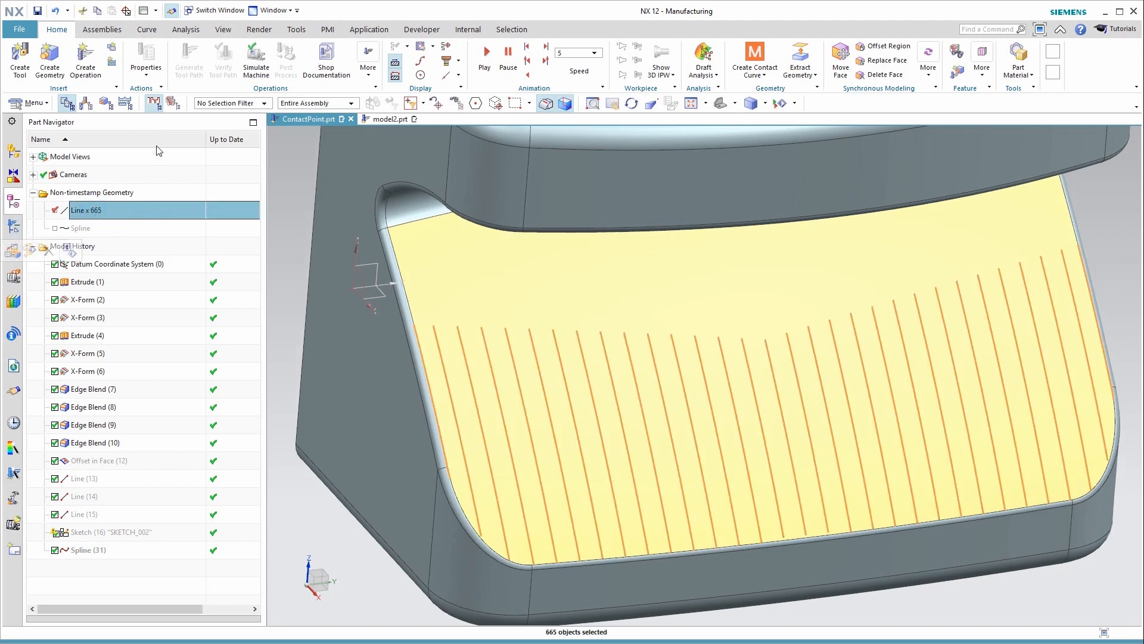
{"action": "left_click", "coordinate": [146, 29]}
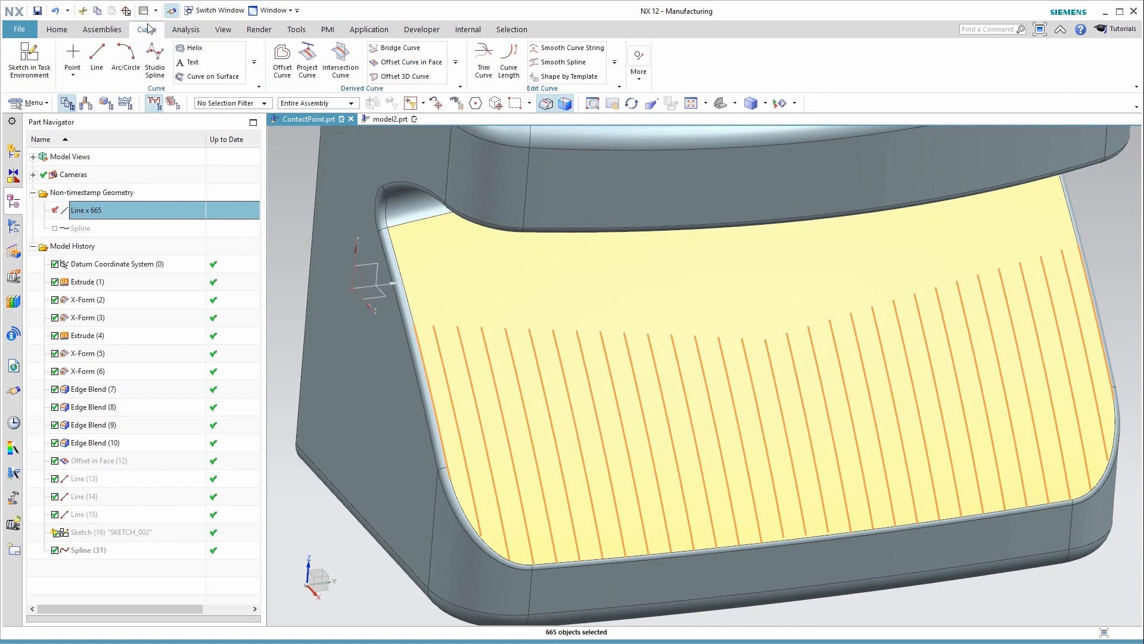
{"action": "mouse_move", "coordinate": [154, 56]}
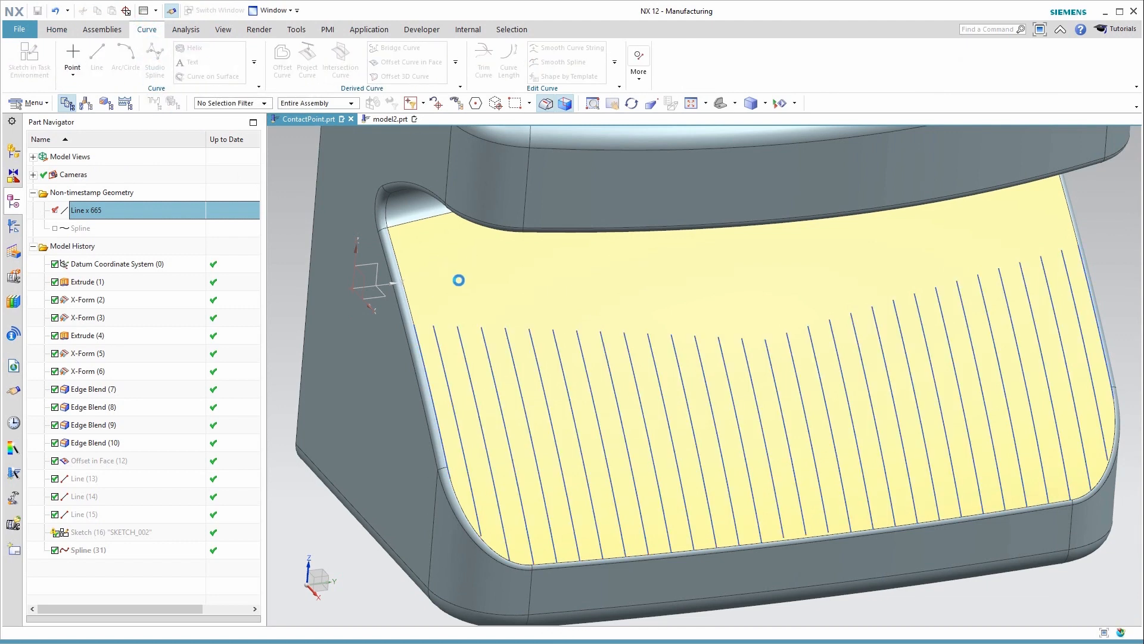
Step: Draw a Studio Spline through points picked on each successive contact line toward the upper right
{"action": "left_click", "coordinate": [154, 62]}
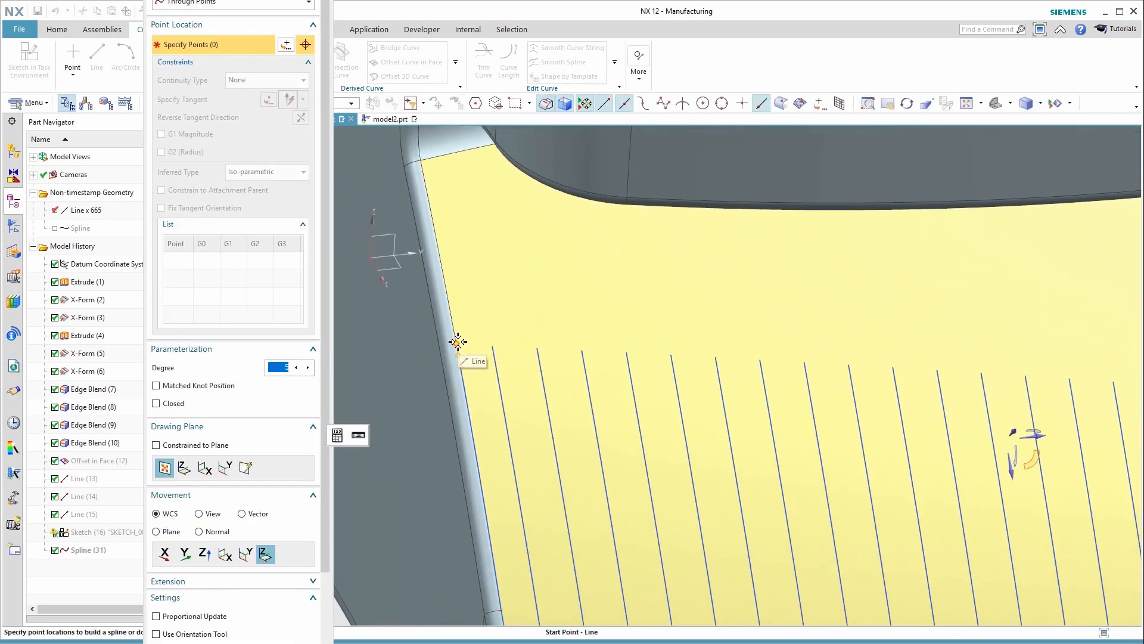
{"action": "left_click", "coordinate": [457, 344]}
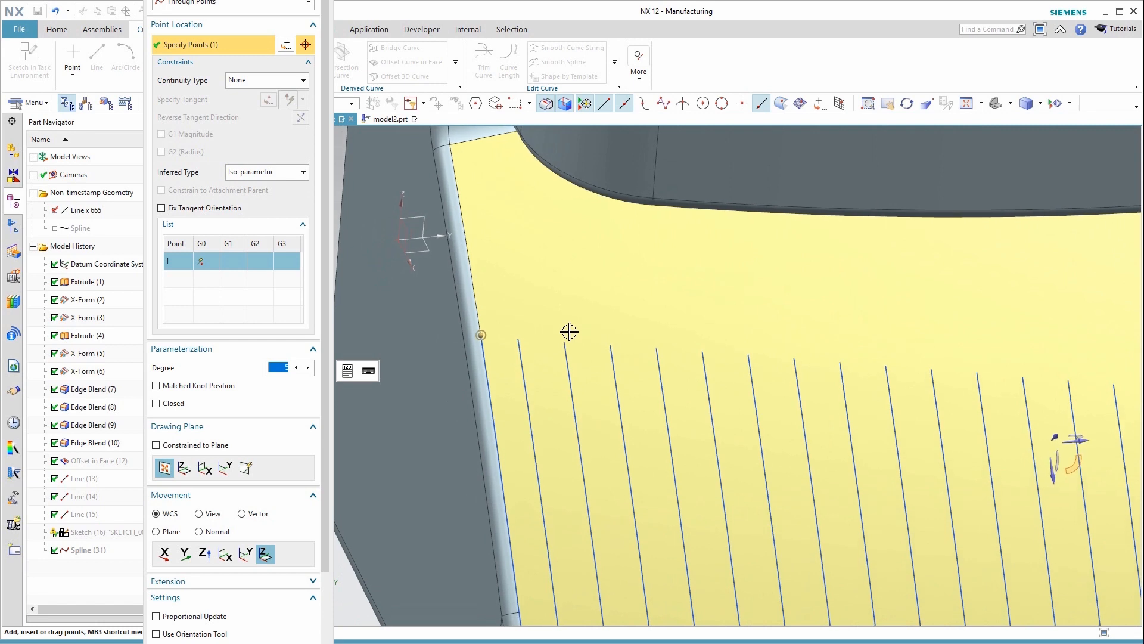
{"action": "left_click", "coordinate": [569, 332]}
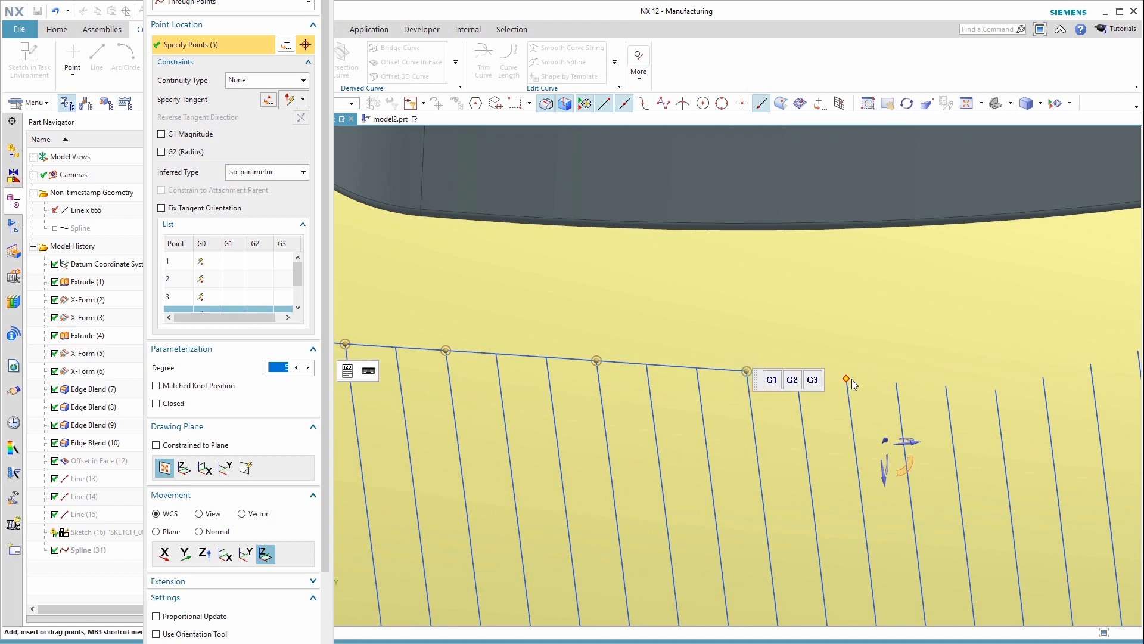
{"action": "left_click", "coordinate": [845, 379]}
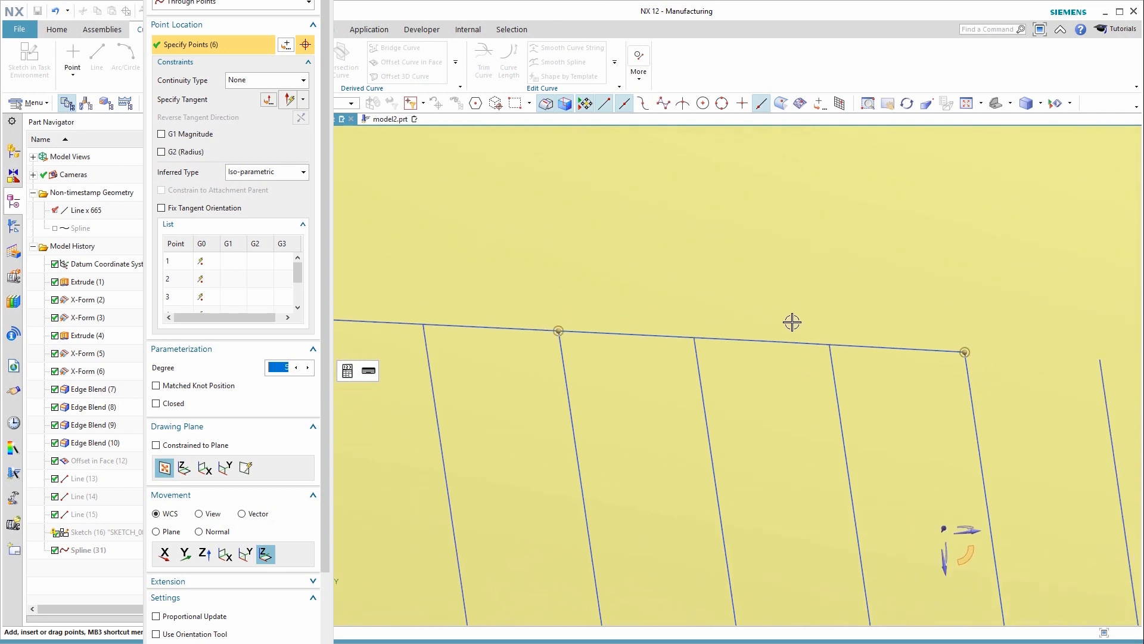
{"action": "mouse_move", "coordinate": [717, 338]}
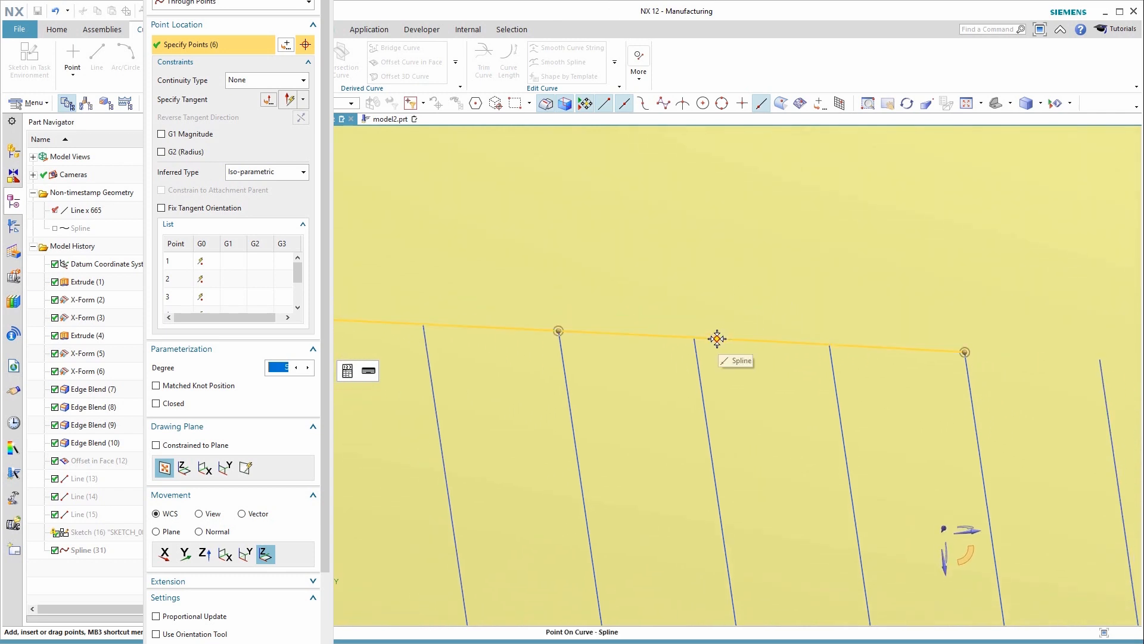
{"action": "left_click", "coordinate": [717, 338]}
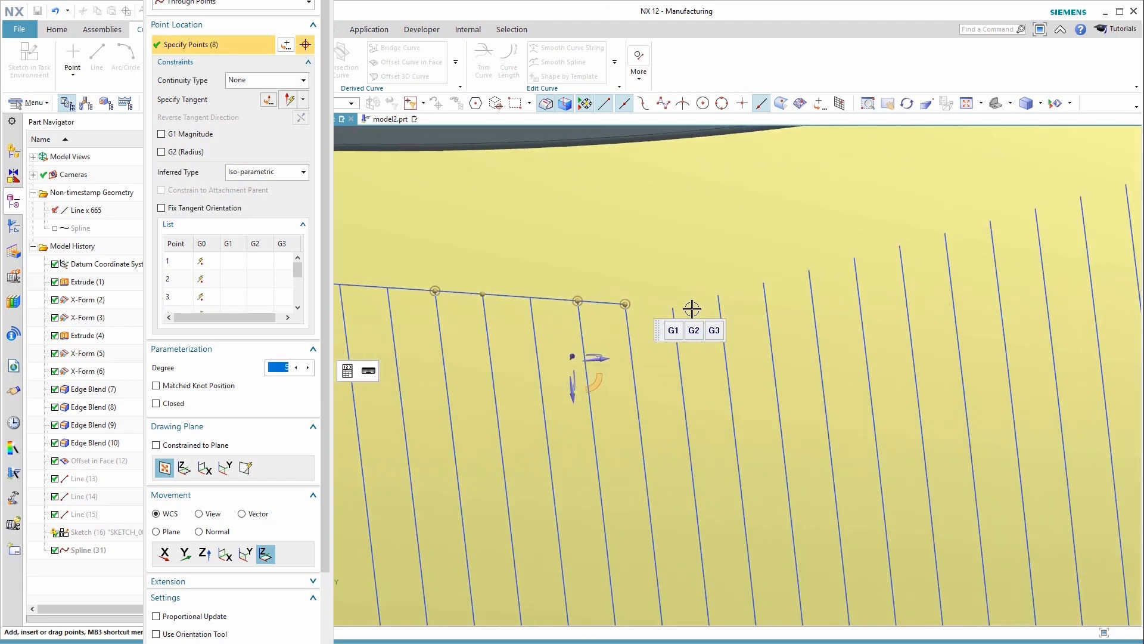
{"action": "left_click", "coordinate": [626, 299]}
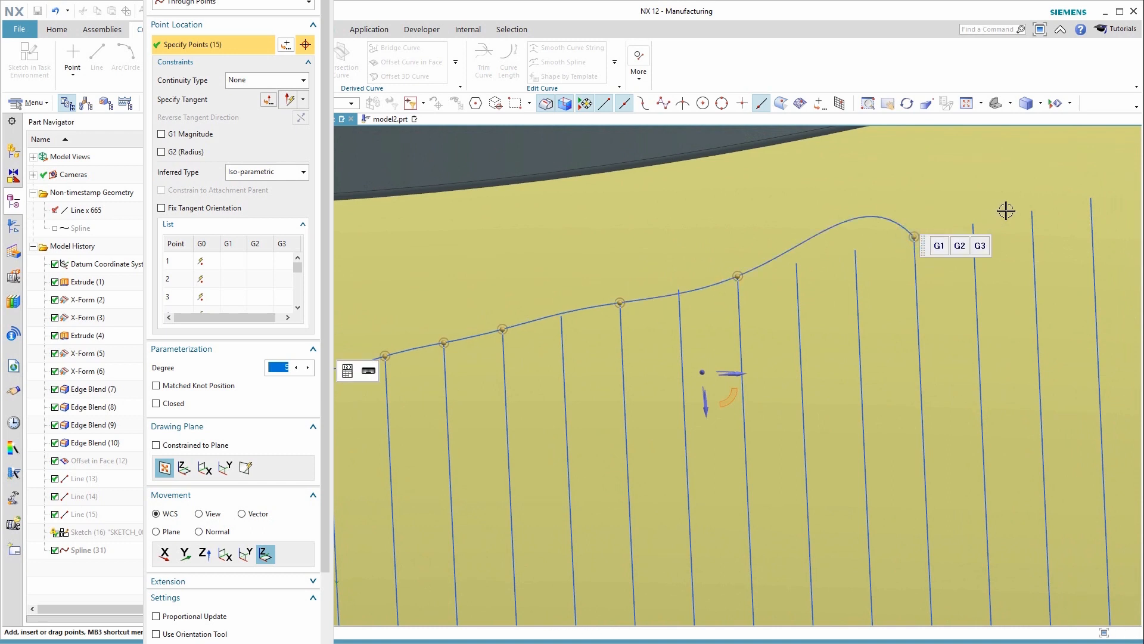
{"action": "left_click", "coordinate": [1031, 209]}
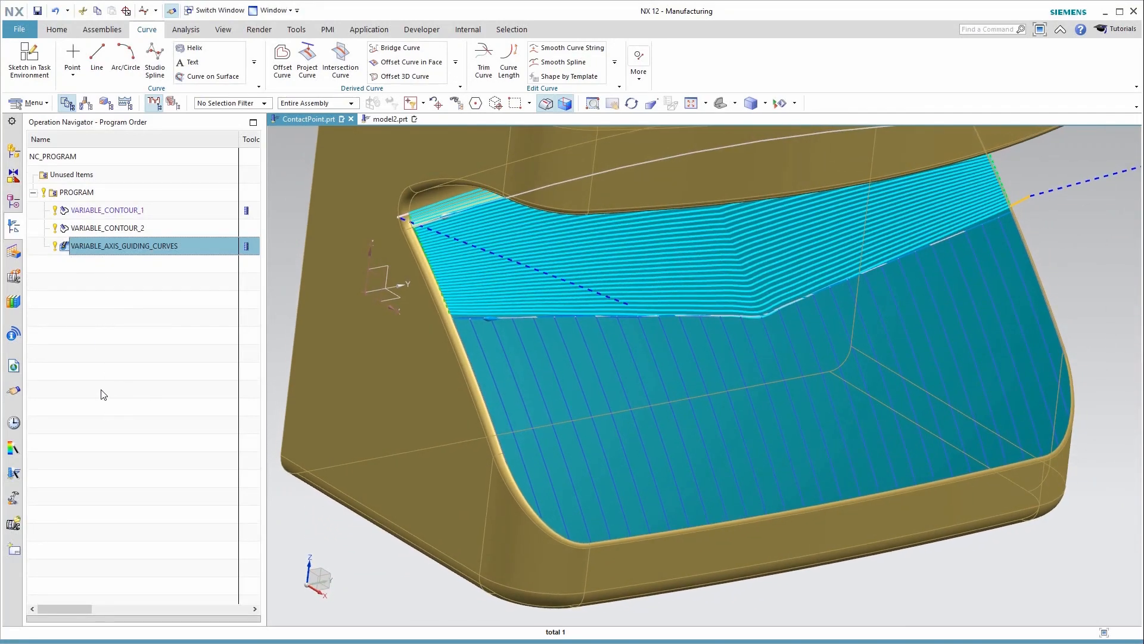
{"action": "mouse_move", "coordinate": [129, 287]}
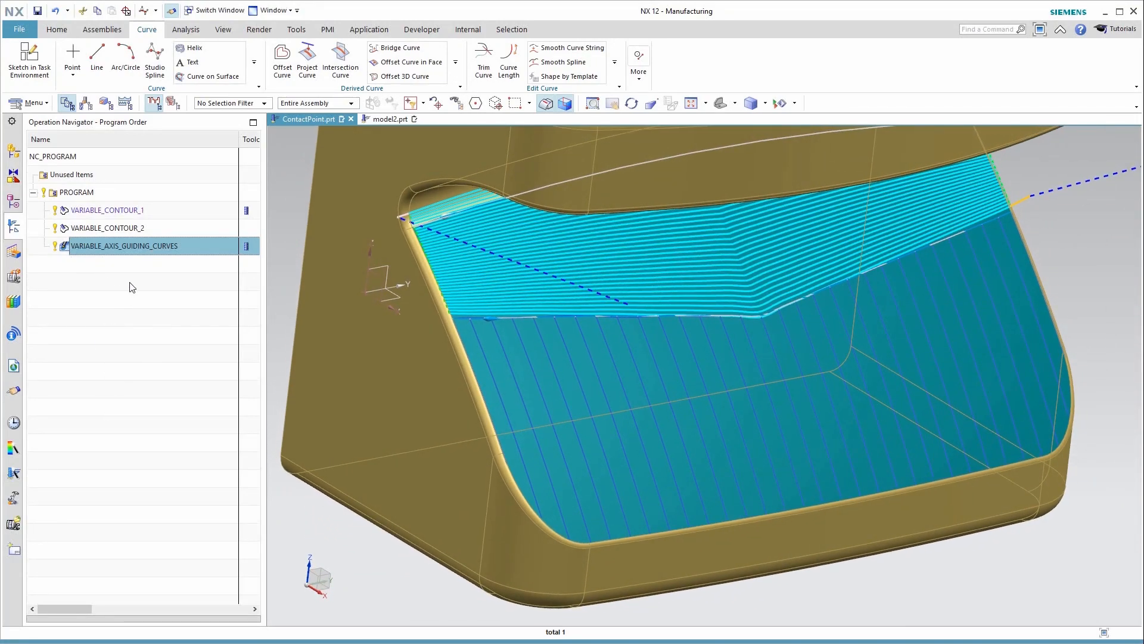
{"action": "mouse_move", "coordinate": [142, 313]}
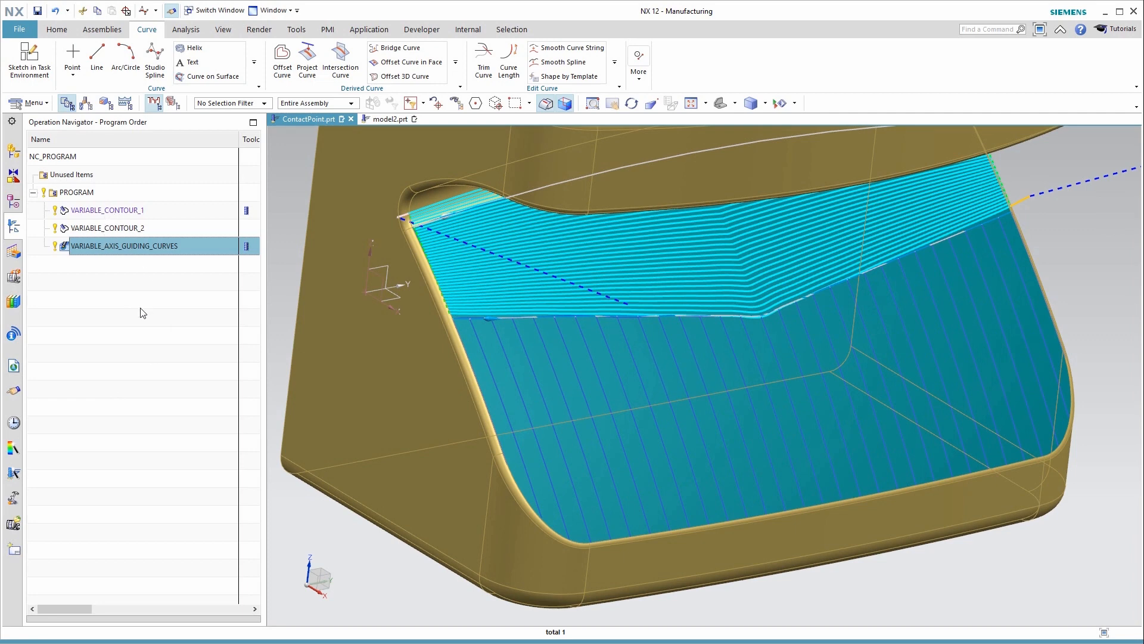
{"action": "mouse_move", "coordinate": [128, 358]}
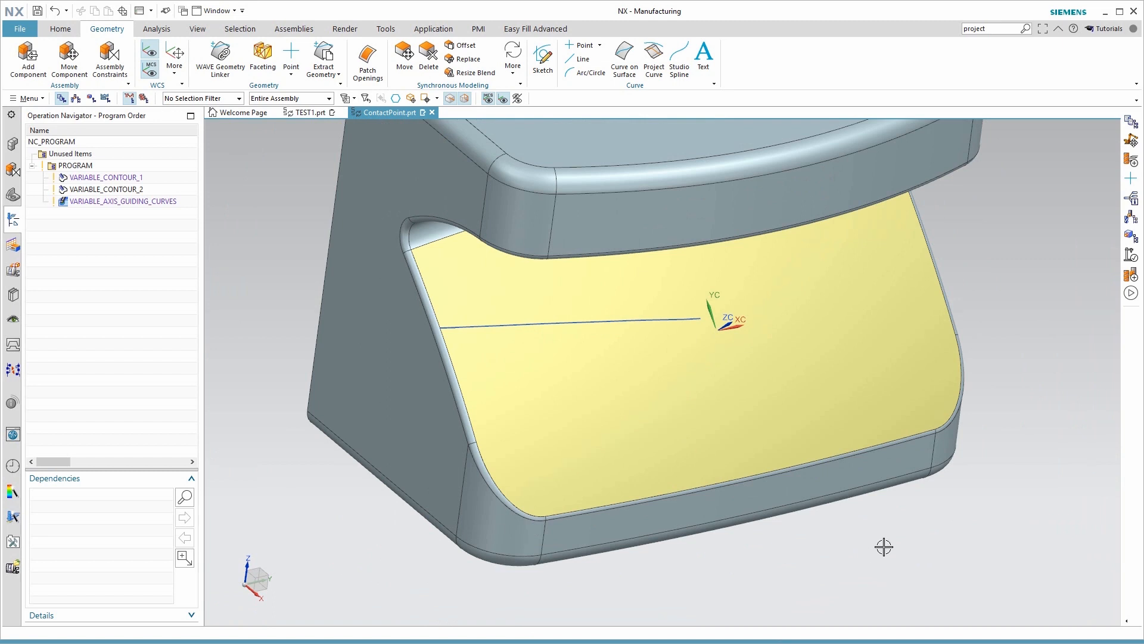
{"action": "mouse_move", "coordinate": [911, 562]}
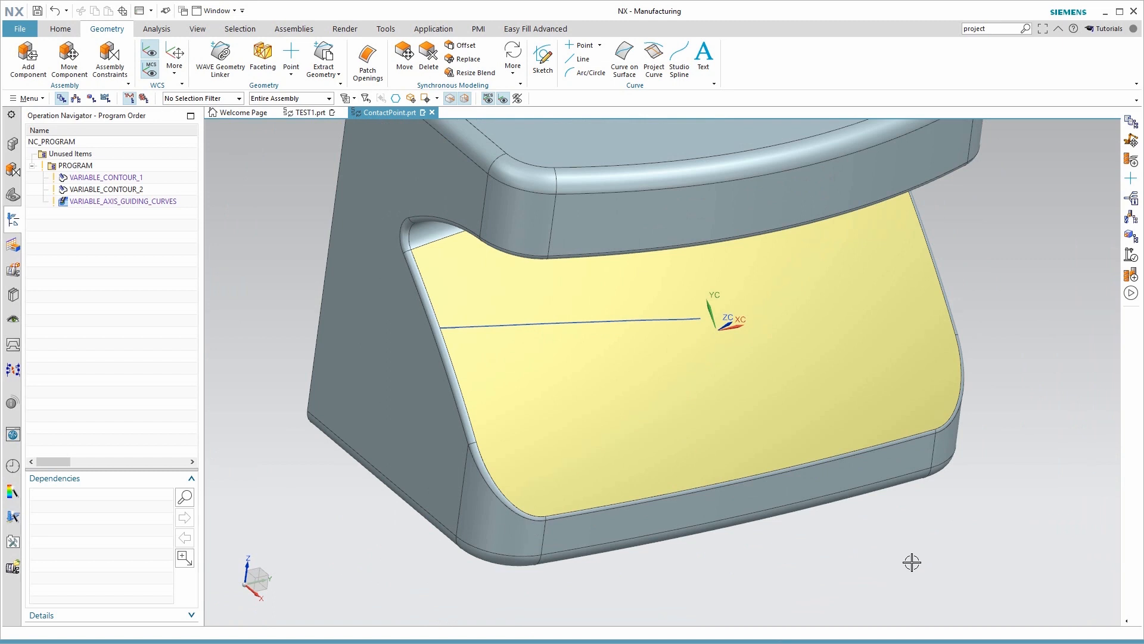
{"action": "mouse_move", "coordinate": [899, 546]}
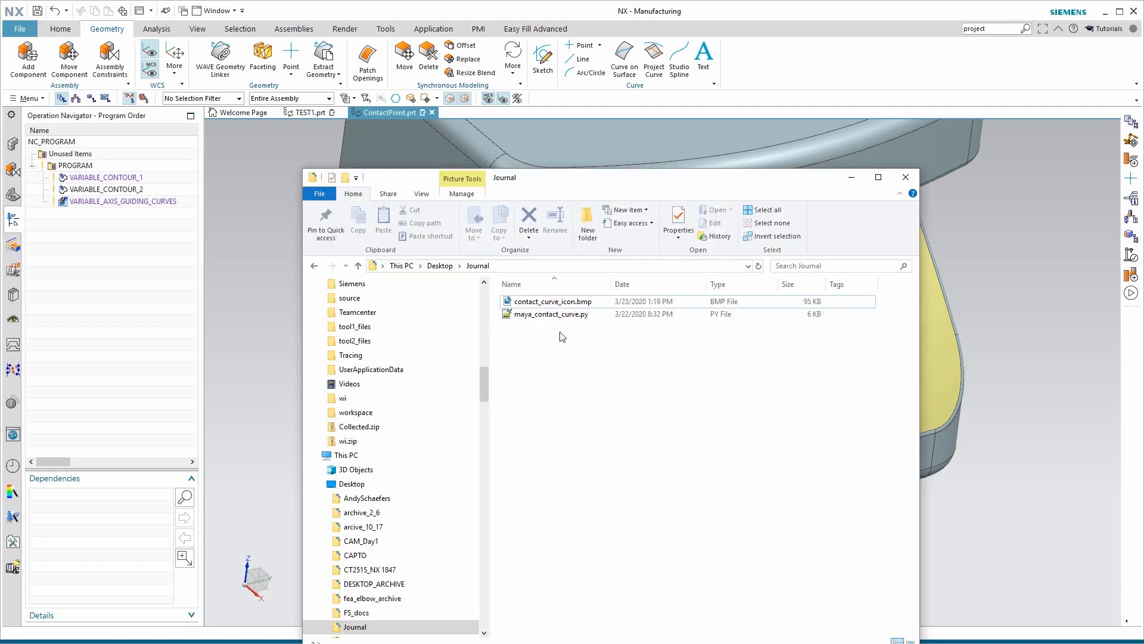
Step: Open the Desktop Journal folder showing contact_curve_icon.bmp and maya_contact_curve.py
{"action": "left_click", "coordinate": [552, 302]}
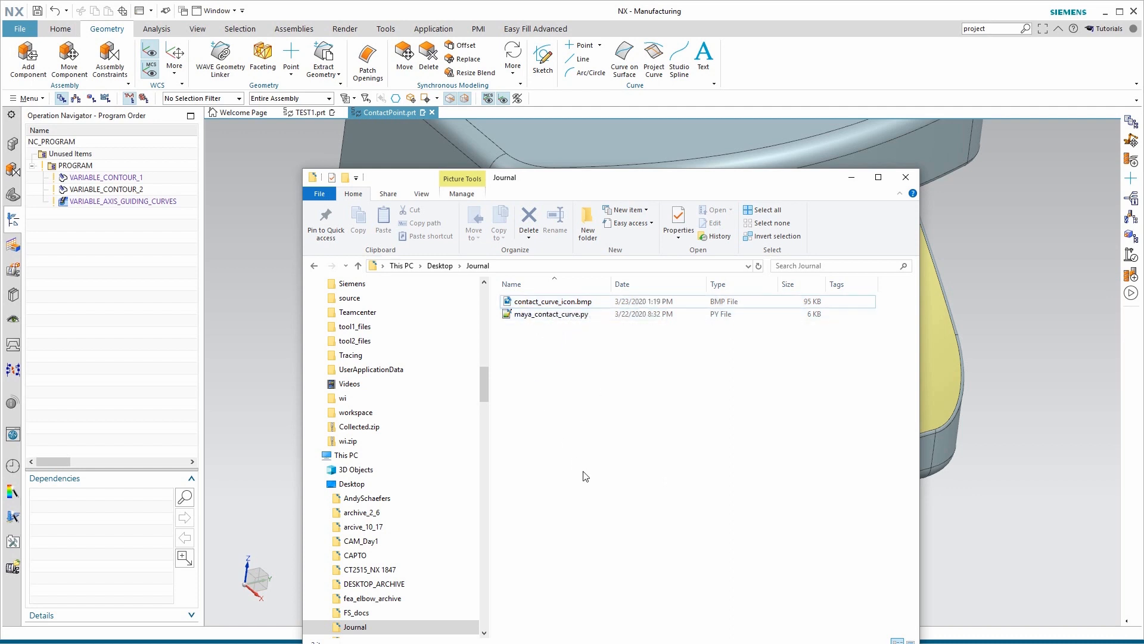
{"action": "mouse_move", "coordinate": [790, 59]}
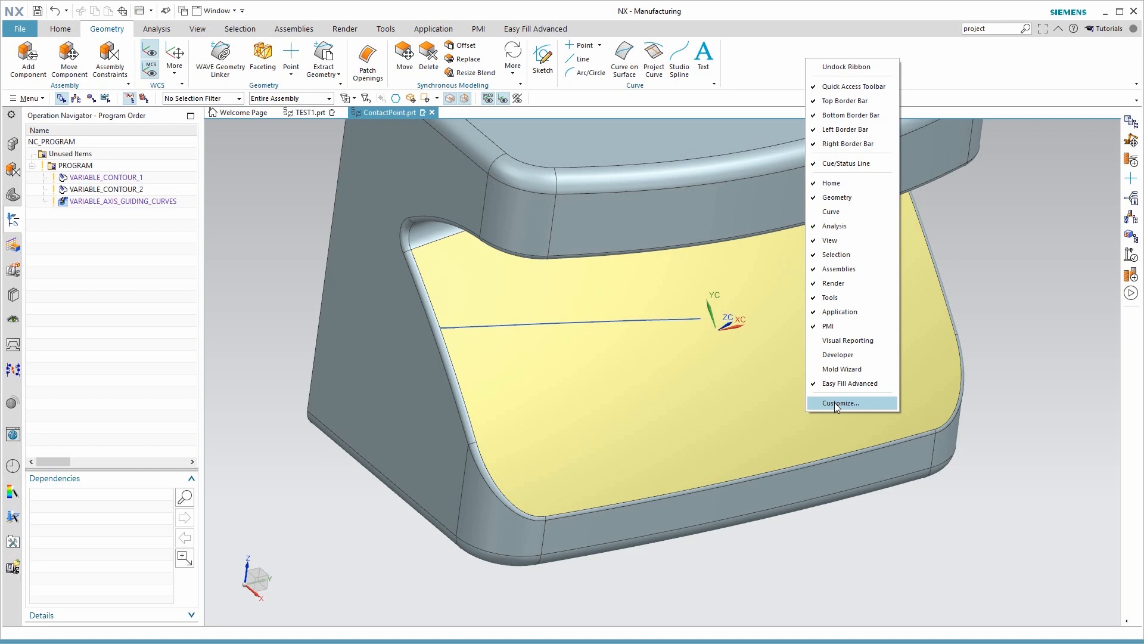
Step: In Customize, add a New User Command item into the Point dropdown
{"action": "left_click", "coordinate": [841, 403]}
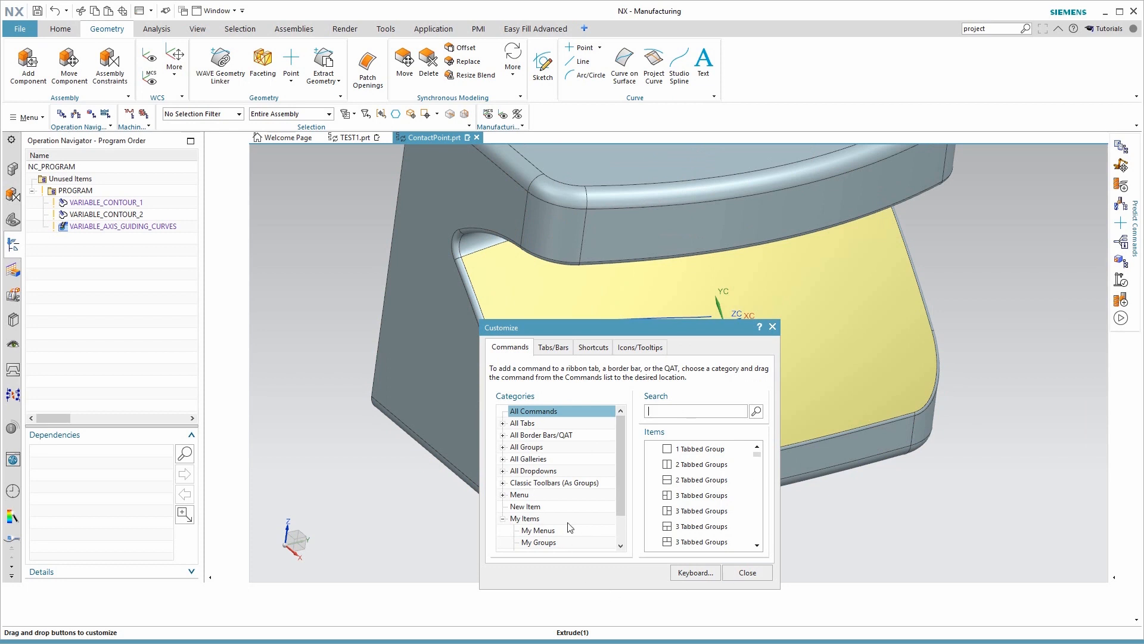
{"action": "left_click", "coordinate": [524, 507]}
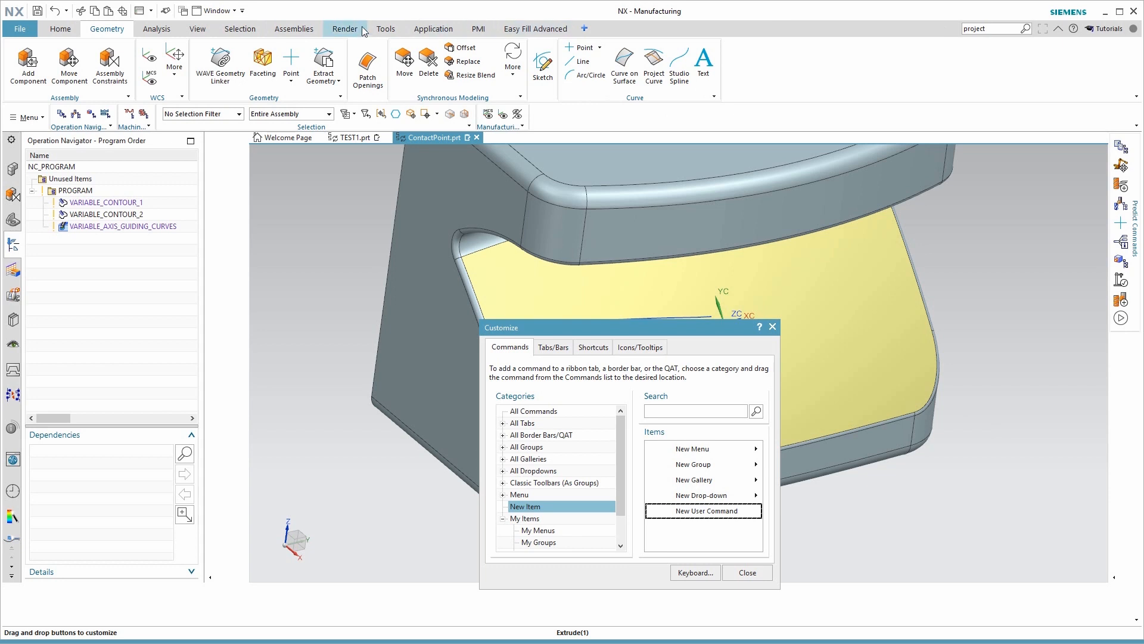
{"action": "left_click", "coordinate": [695, 511]}
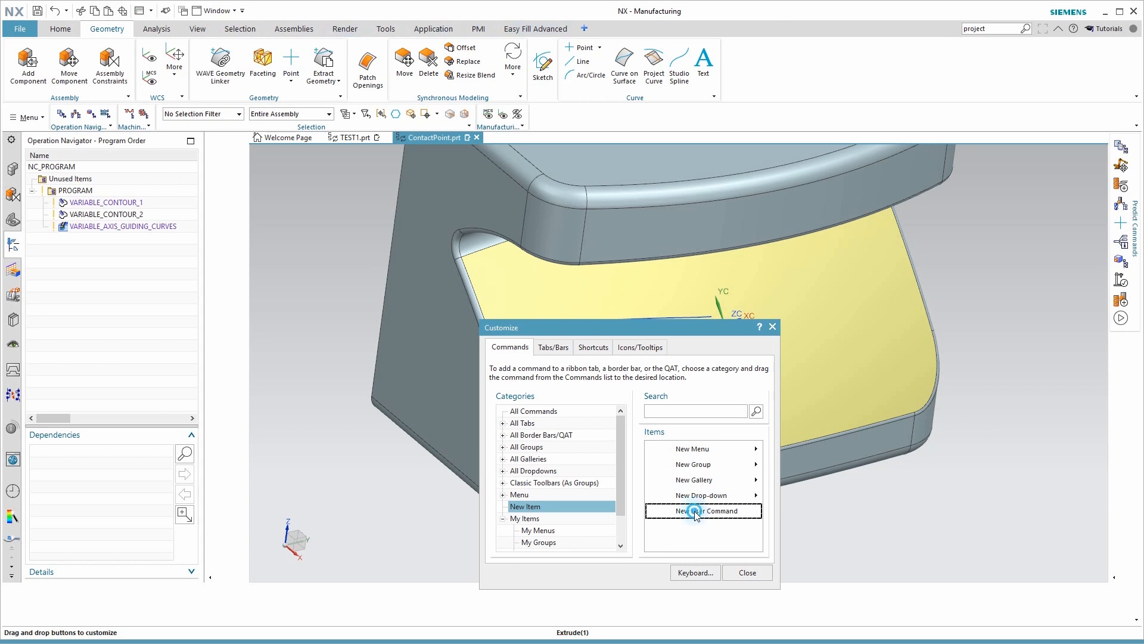
{"action": "left_click", "coordinate": [290, 66]}
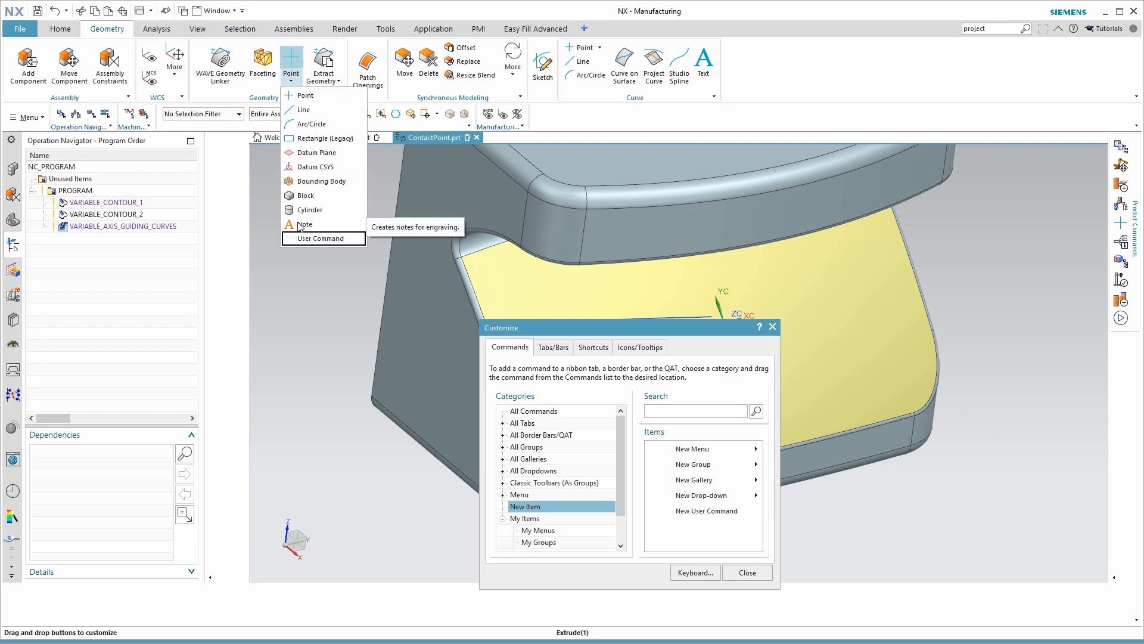
{"action": "mouse_move", "coordinate": [318, 241]}
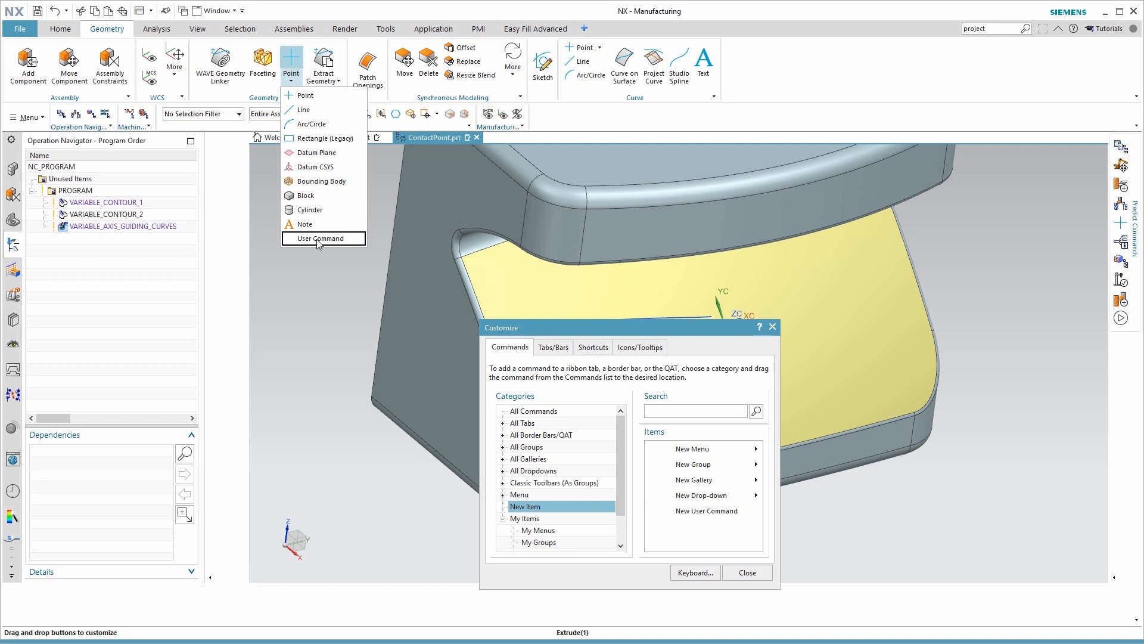
Step: Rename the new user command to Create Contour Curves
{"action": "right_click", "coordinate": [322, 238]}
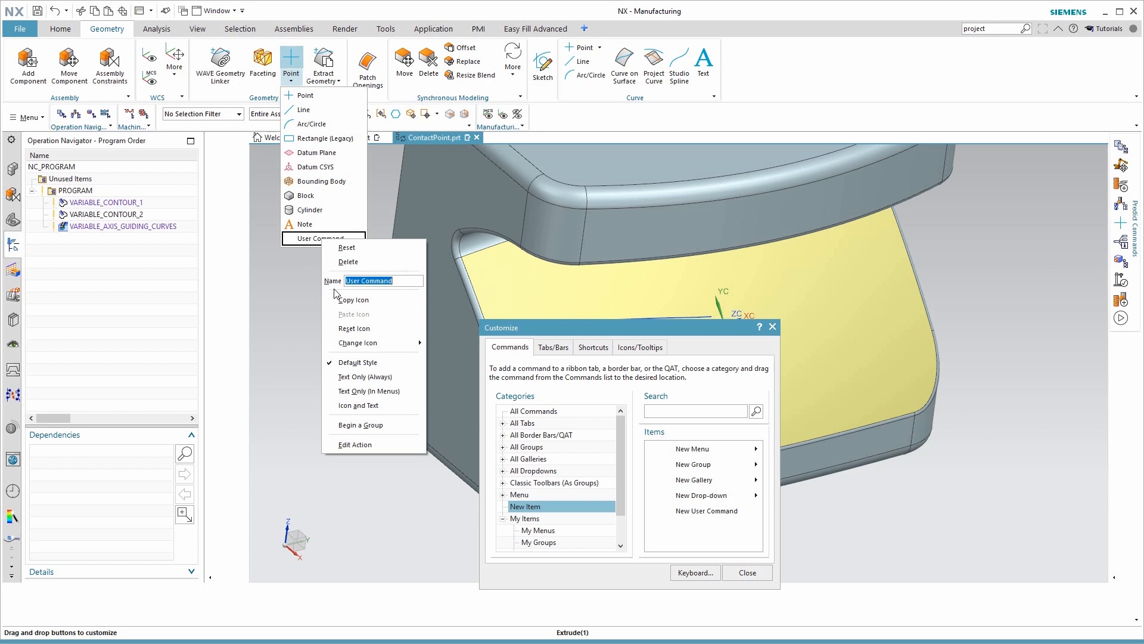
{"action": "type", "text": "Create Contour Curv"}
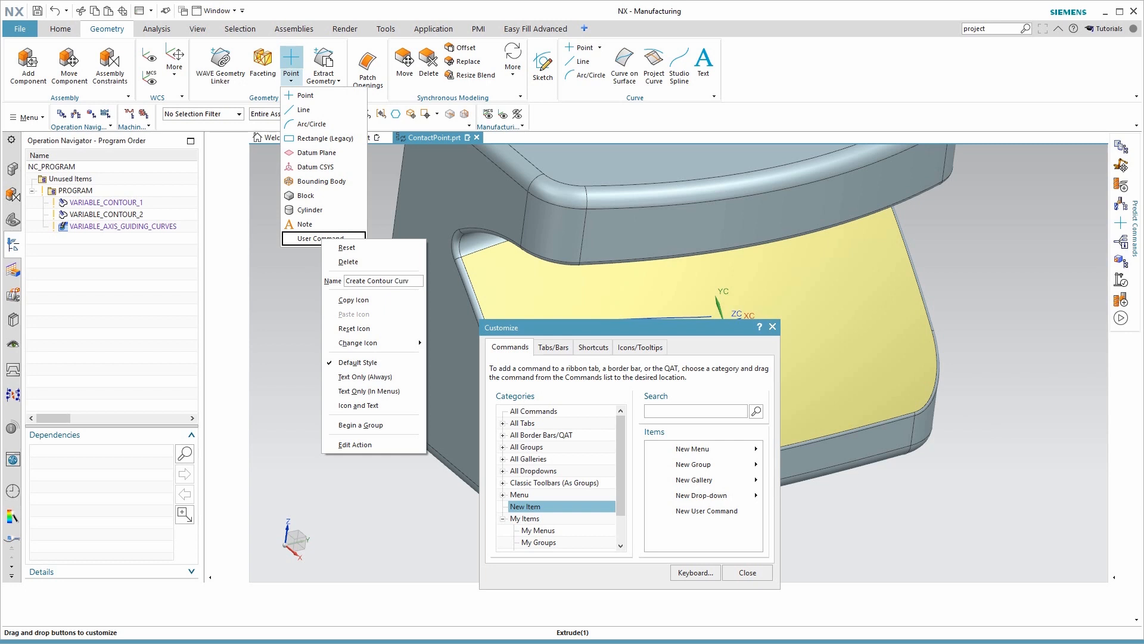
{"action": "type", "text": "es"}
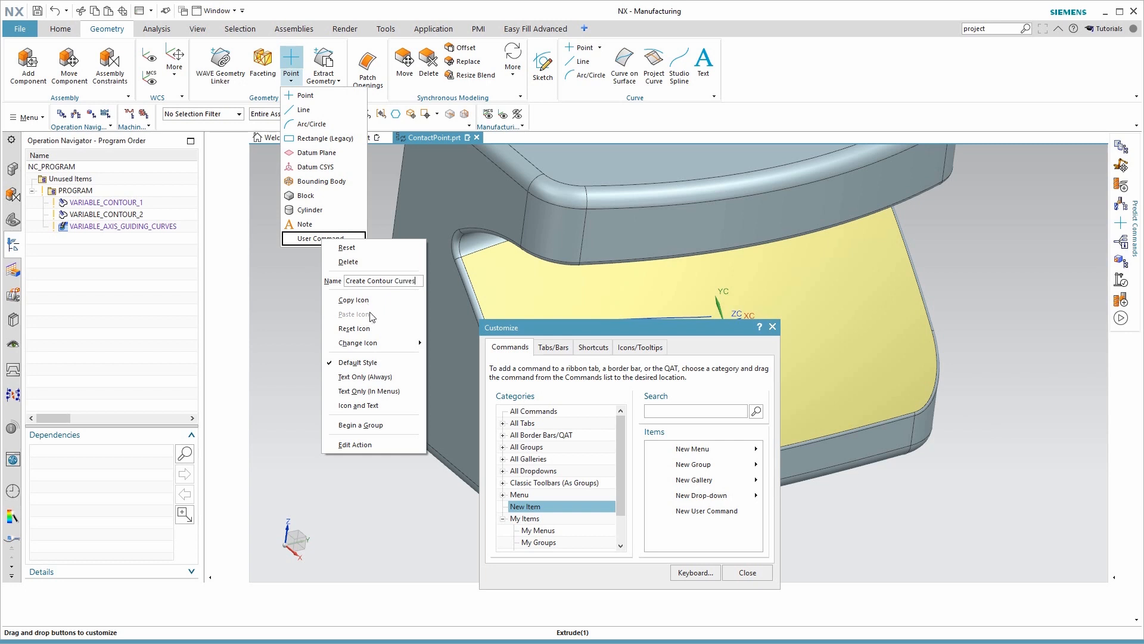
{"action": "mouse_move", "coordinate": [368, 454]}
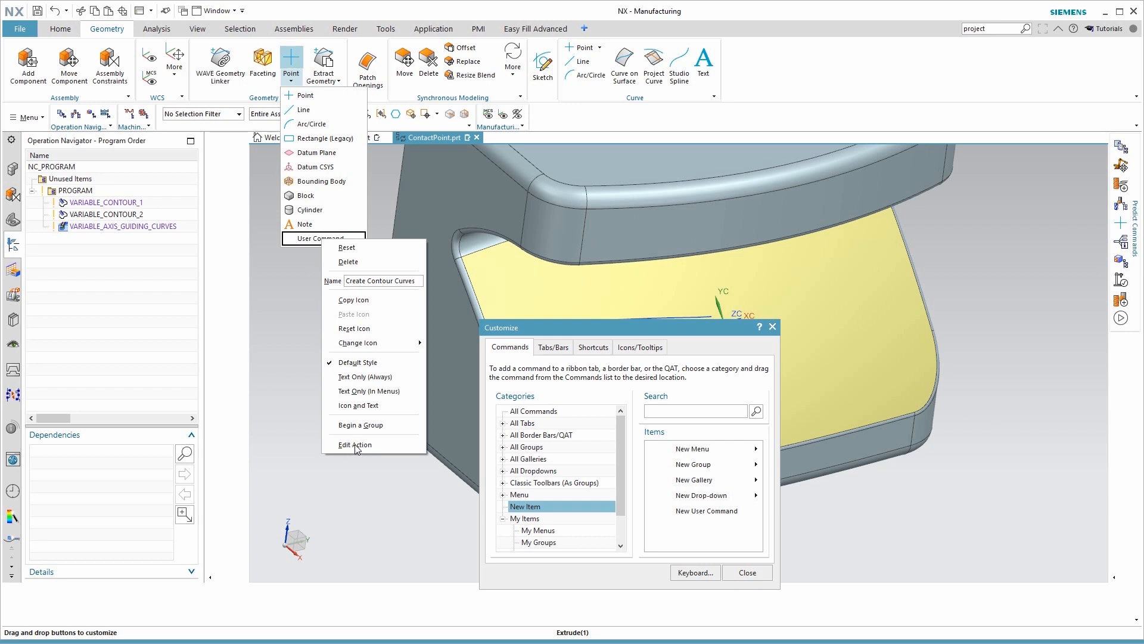
Step: Set the button action to run the maya_contact_curve.py journal, filtering for Python files
{"action": "left_click", "coordinate": [355, 444]}
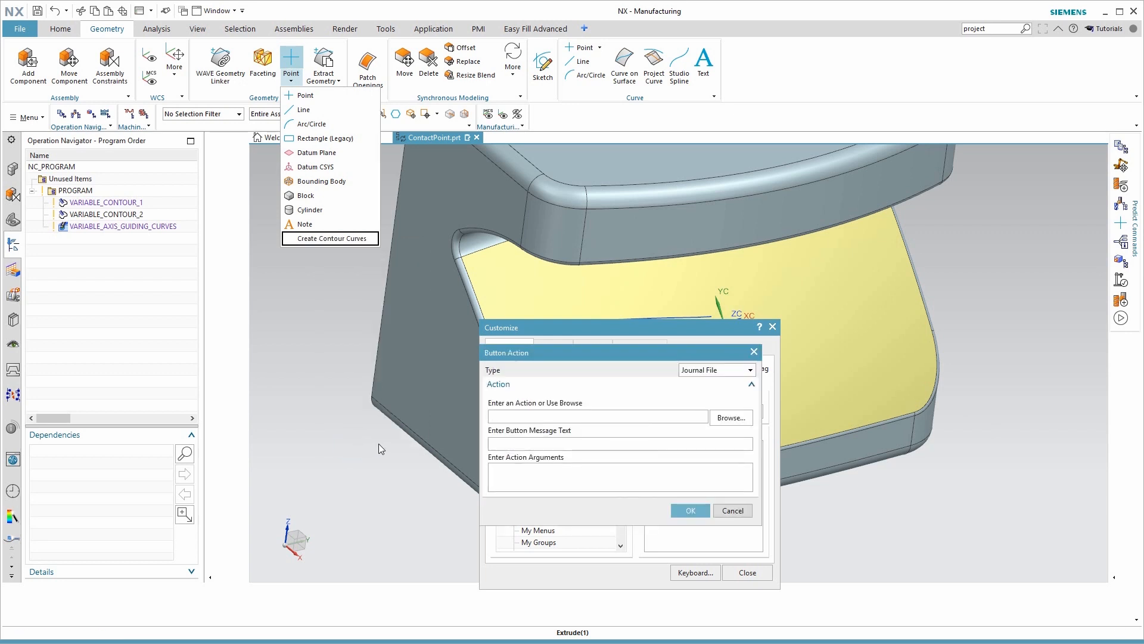
{"action": "mouse_move", "coordinate": [701, 416]}
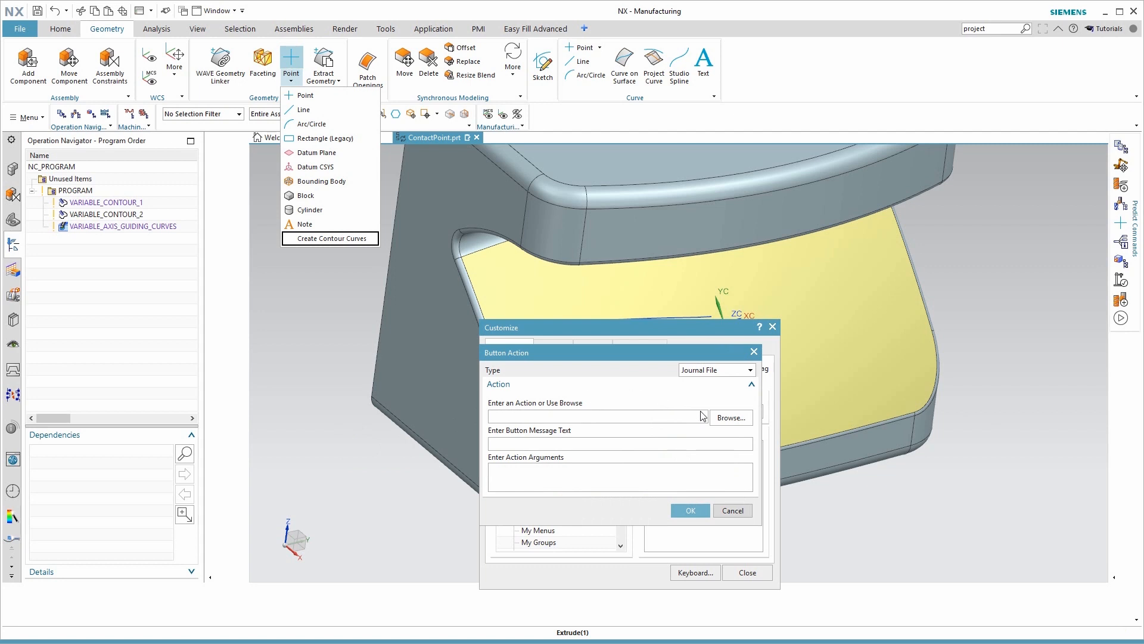
{"action": "left_click", "coordinate": [595, 416]}
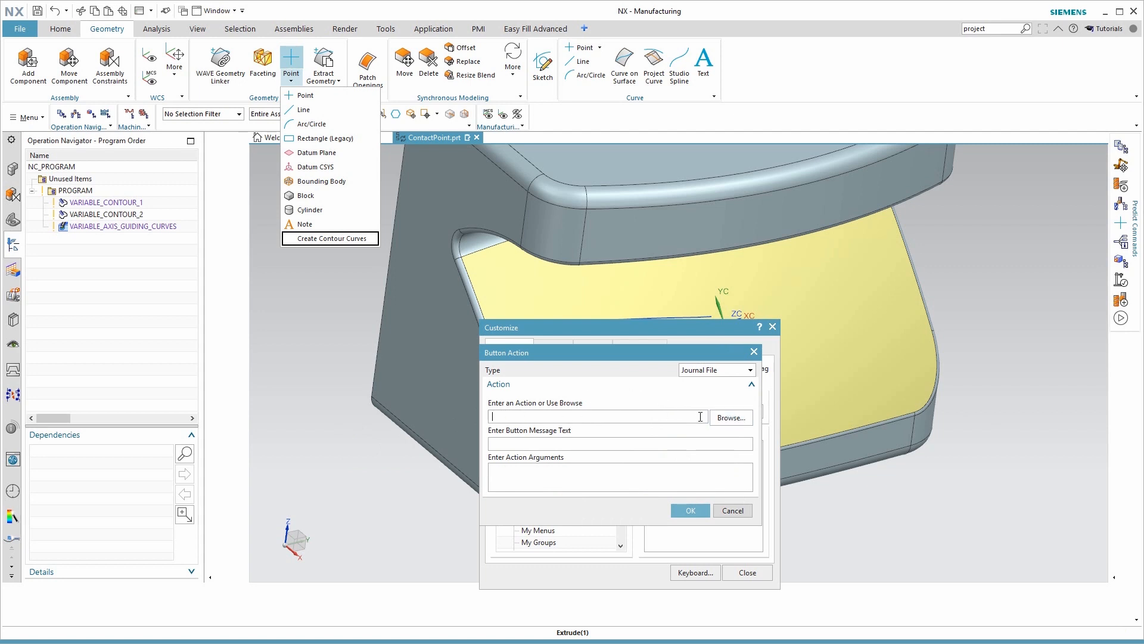
{"action": "left_click", "coordinate": [730, 416]}
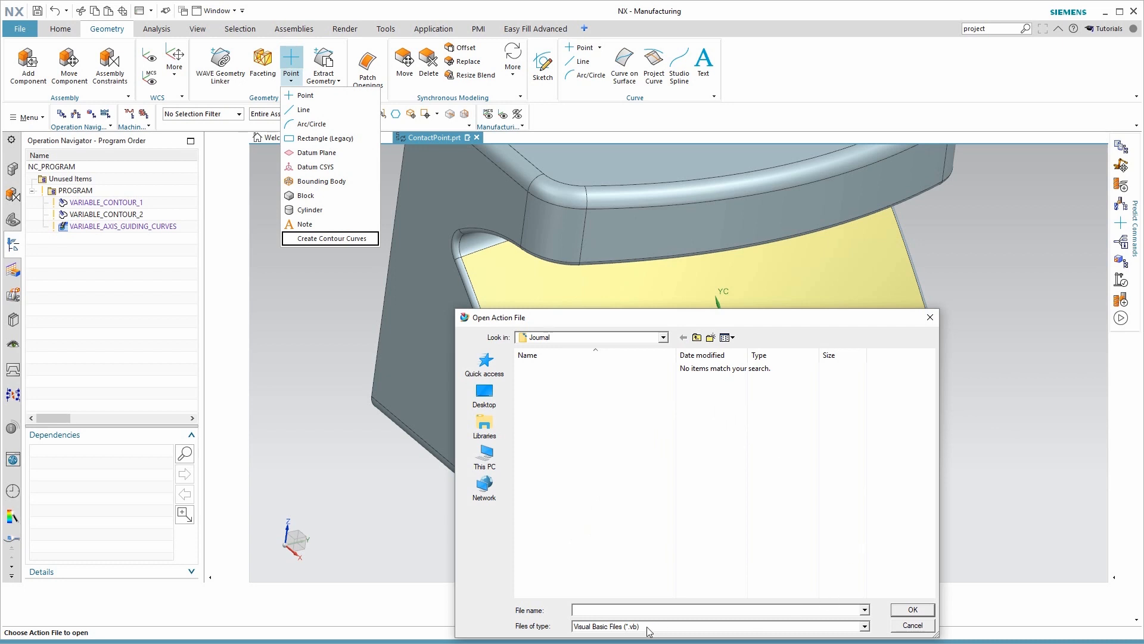
{"action": "mouse_move", "coordinate": [646, 631]}
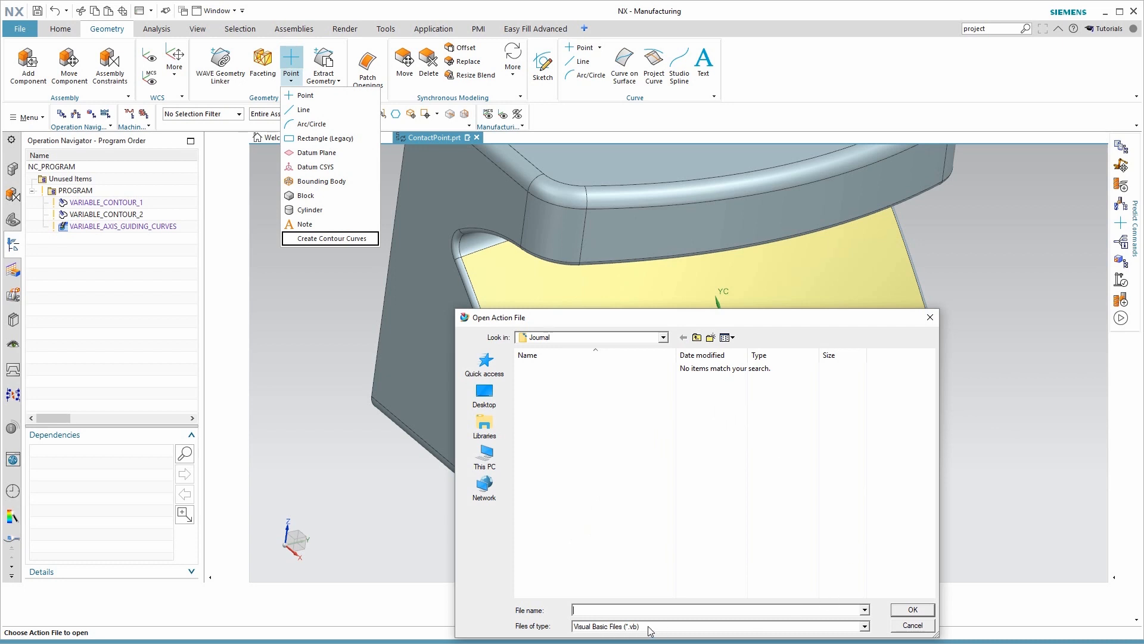
{"action": "left_click", "coordinate": [864, 627]}
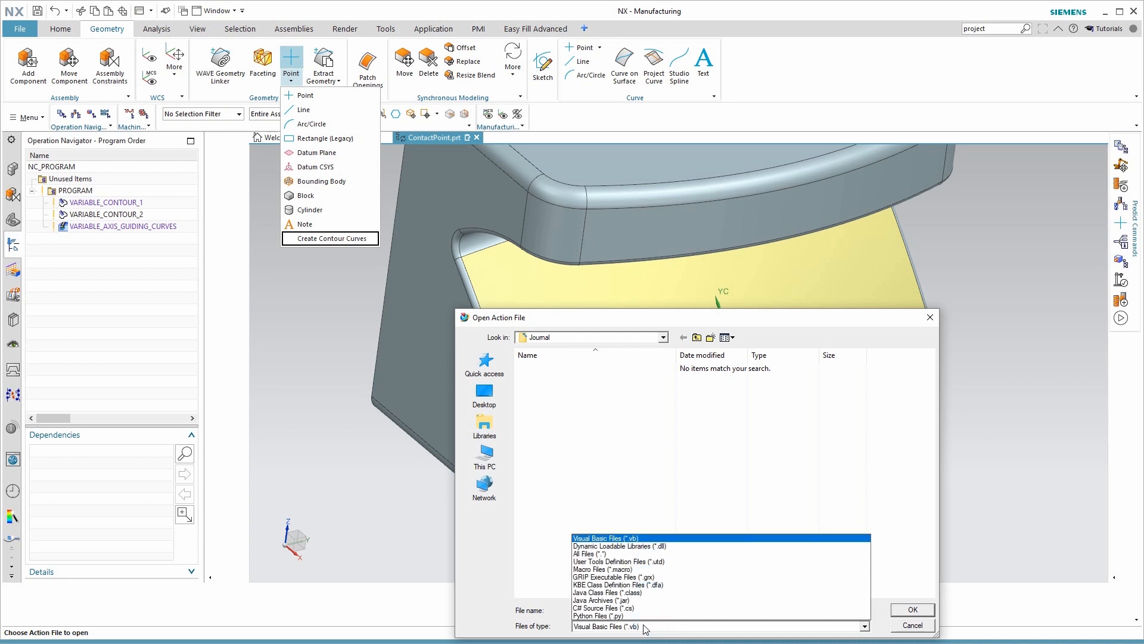
{"action": "left_click", "coordinate": [597, 615]}
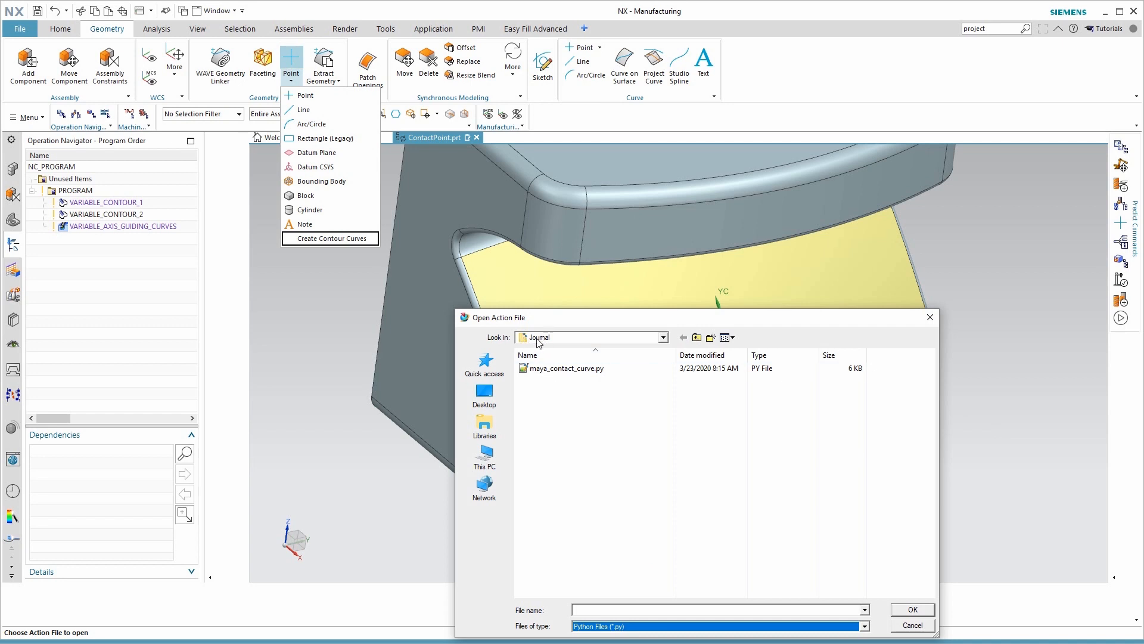
{"action": "left_click", "coordinate": [570, 367]}
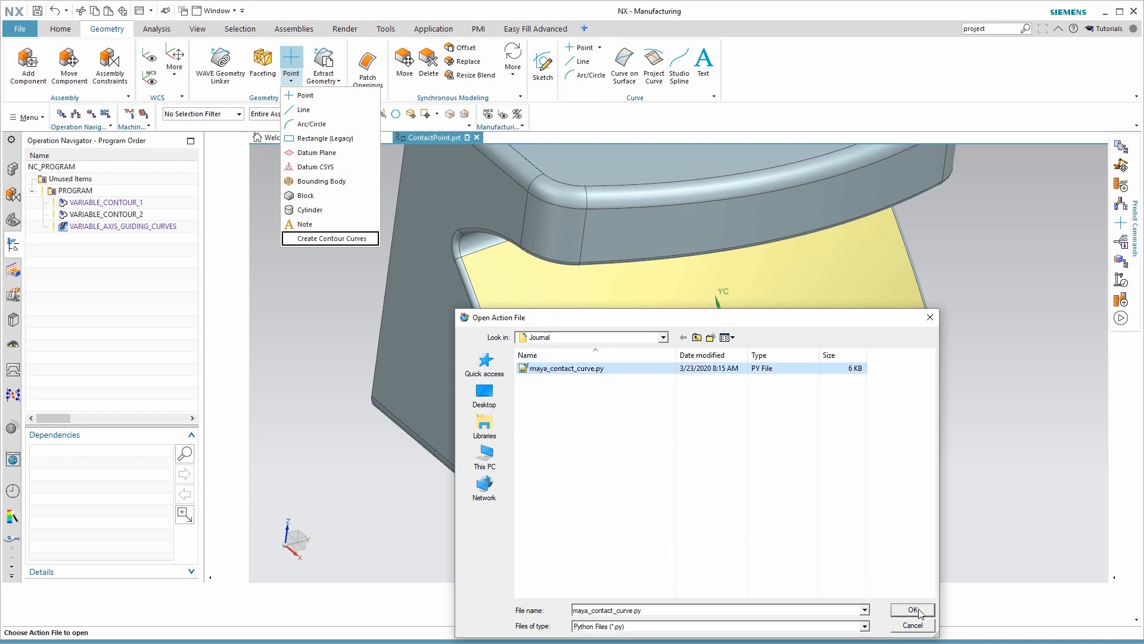
{"action": "left_click", "coordinate": [911, 610]}
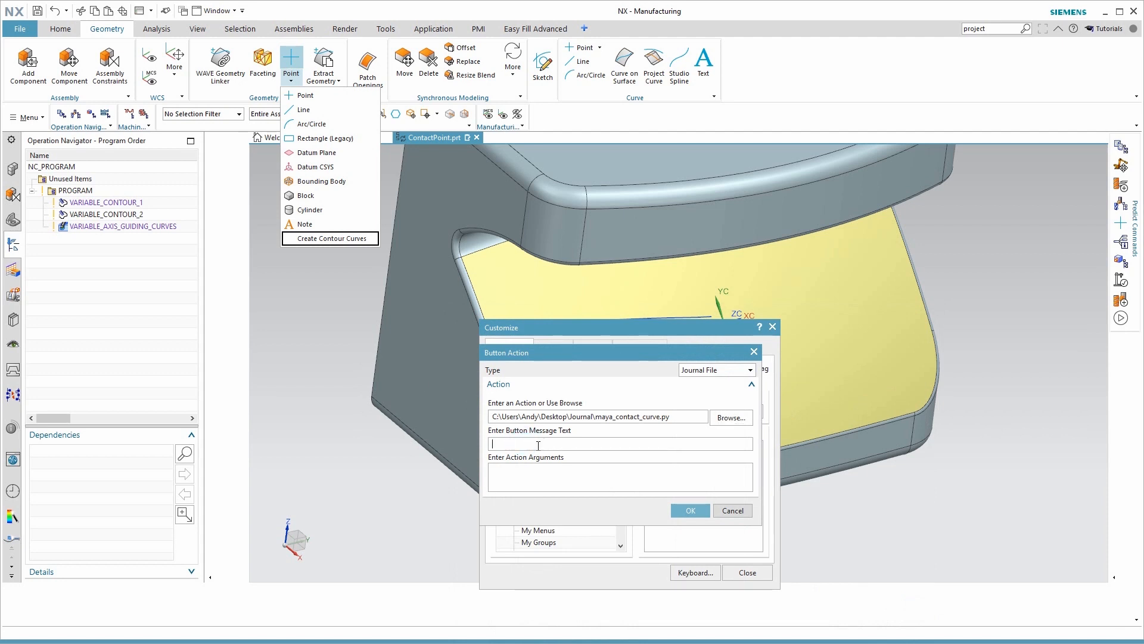
Step: Enter 'Preselect operations to process' as the button message text
{"action": "type", "text": "P"}
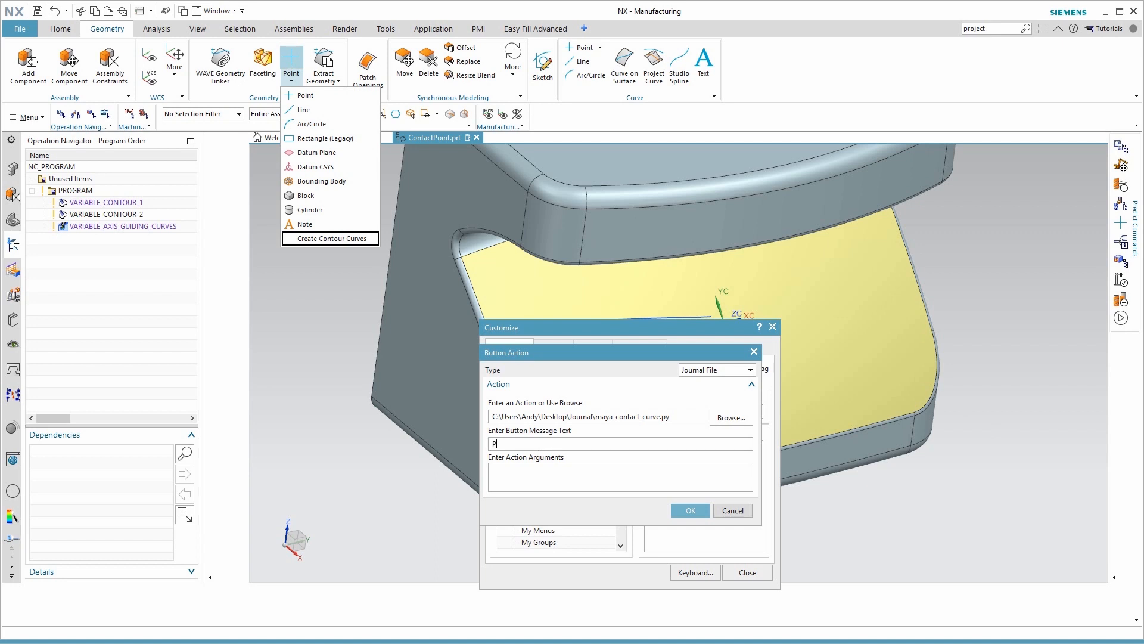
{"action": "type", "text": "reselect"}
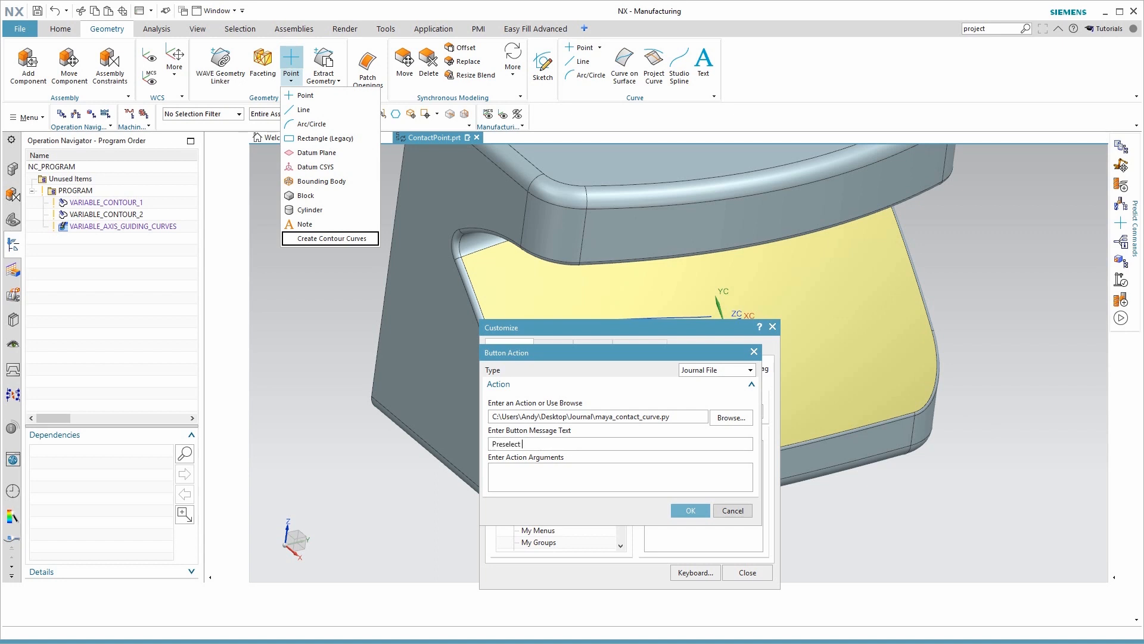
{"action": "type", "text": "operations"}
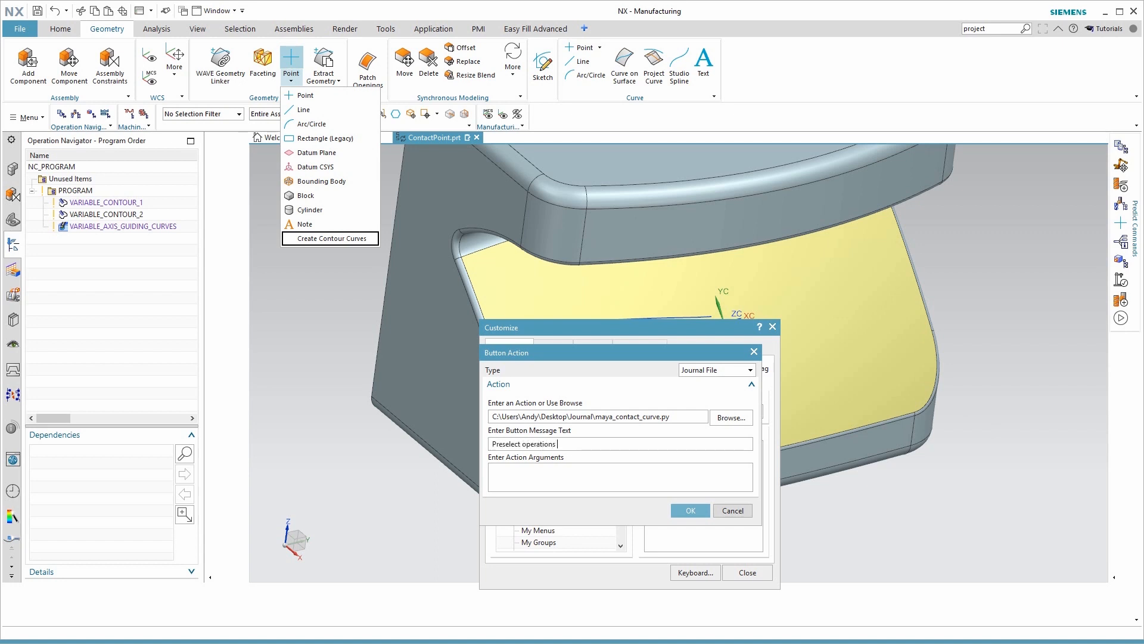
{"action": "type", "text": "to proce"}
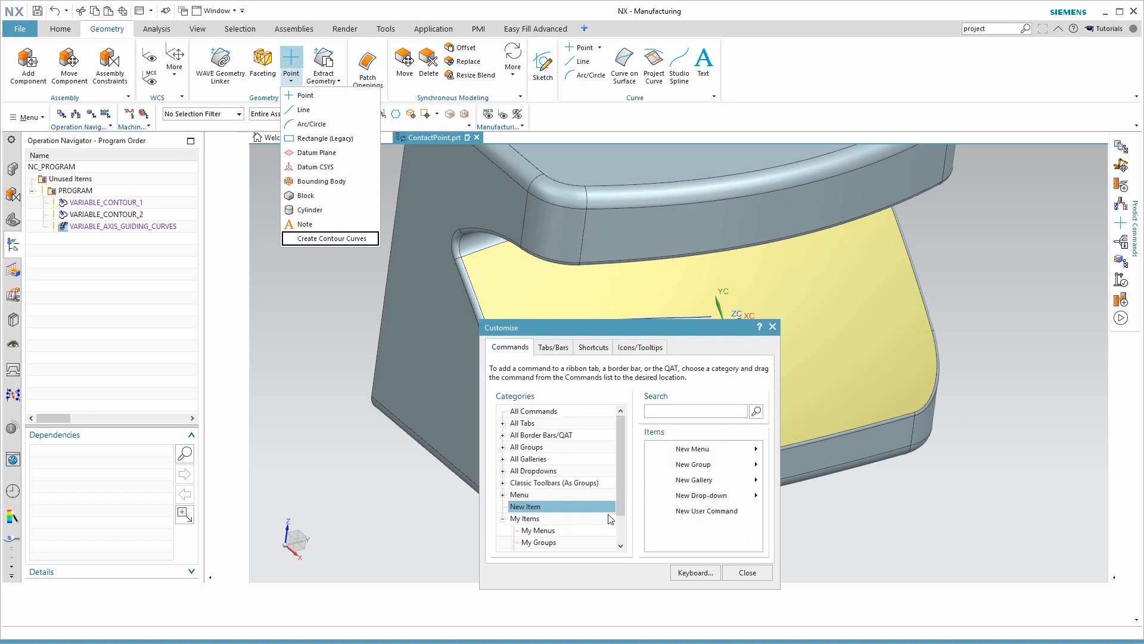
{"action": "mouse_move", "coordinate": [330, 243]}
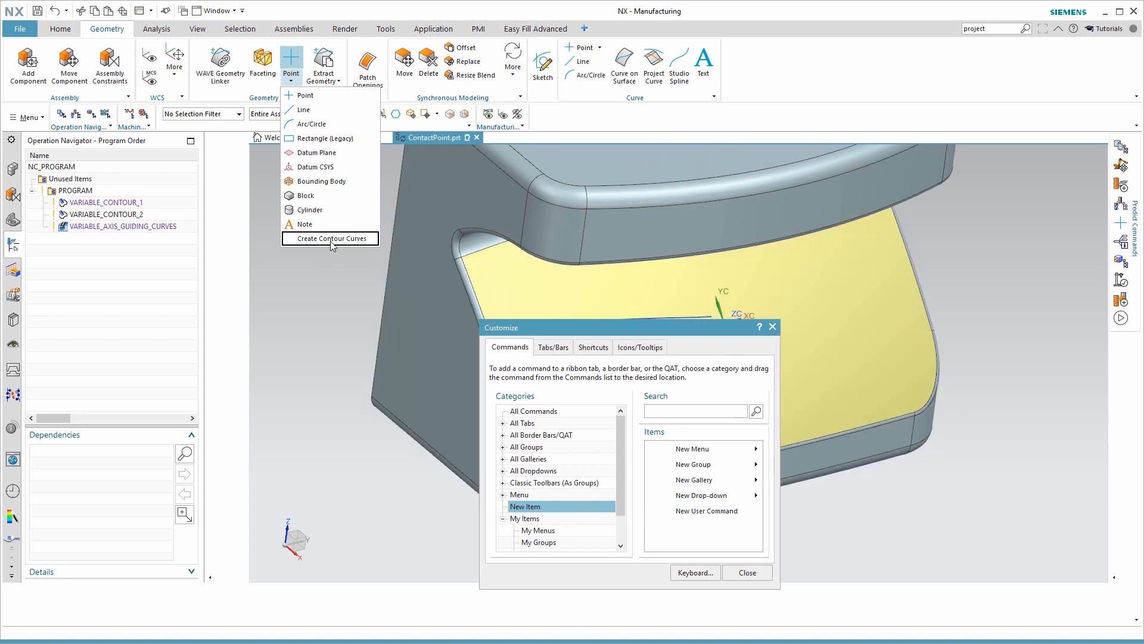
Step: Assign contact_curve_icon.bmp as the command's icon and close the Customize window
{"action": "right_click", "coordinate": [330, 238]}
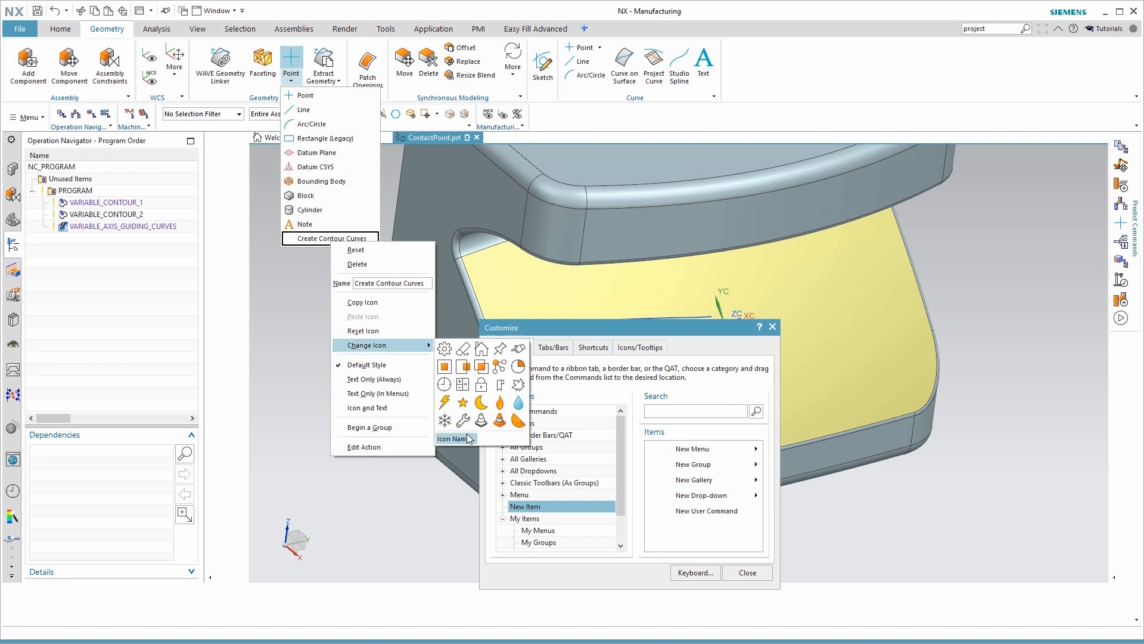
{"action": "left_click", "coordinate": [453, 439]}
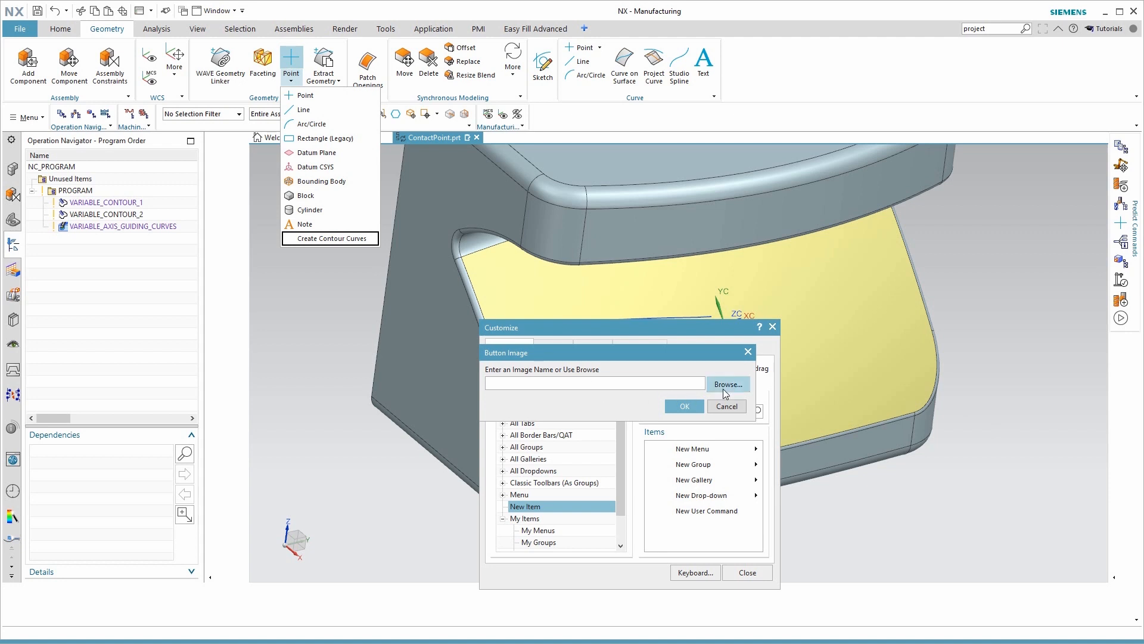
{"action": "left_click", "coordinate": [727, 384]}
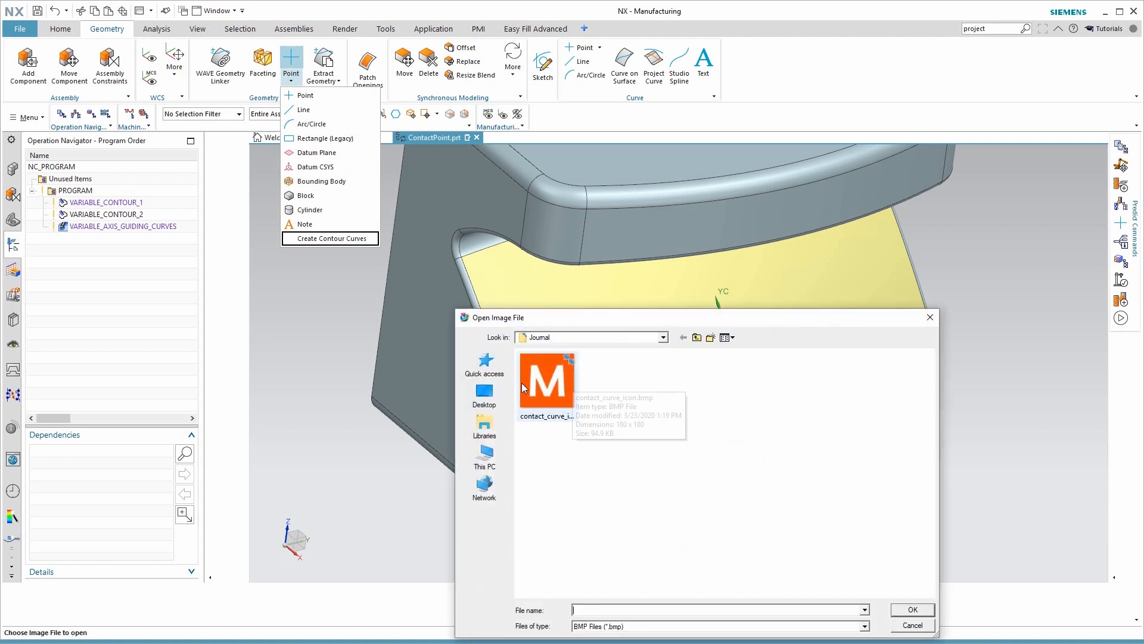
{"action": "left_click", "coordinate": [546, 380]}
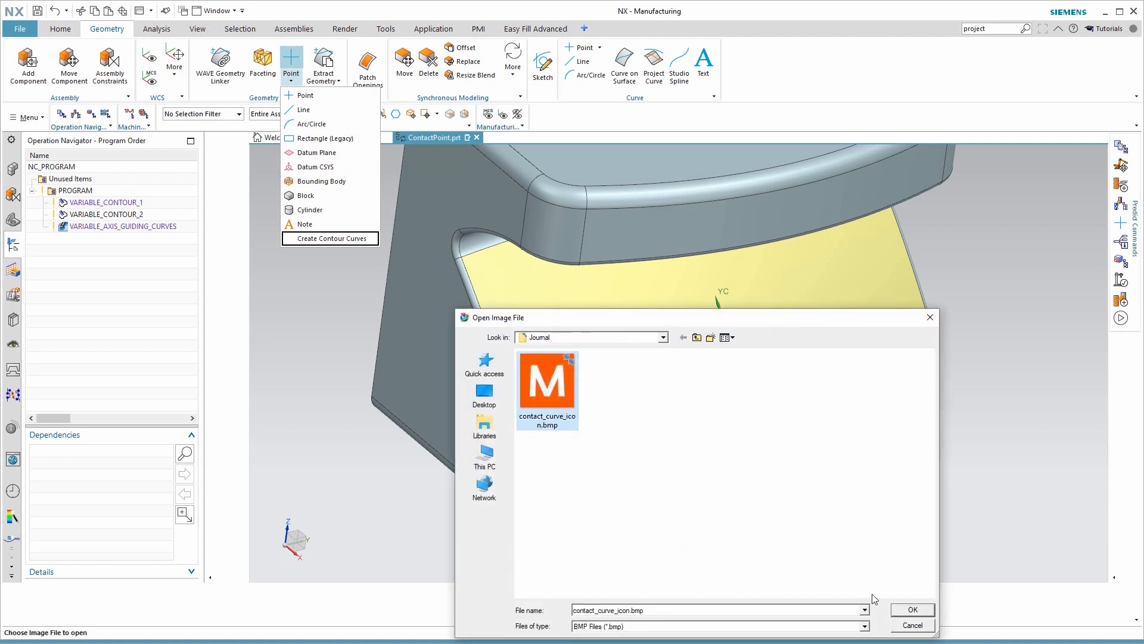
{"action": "left_click", "coordinate": [912, 609]}
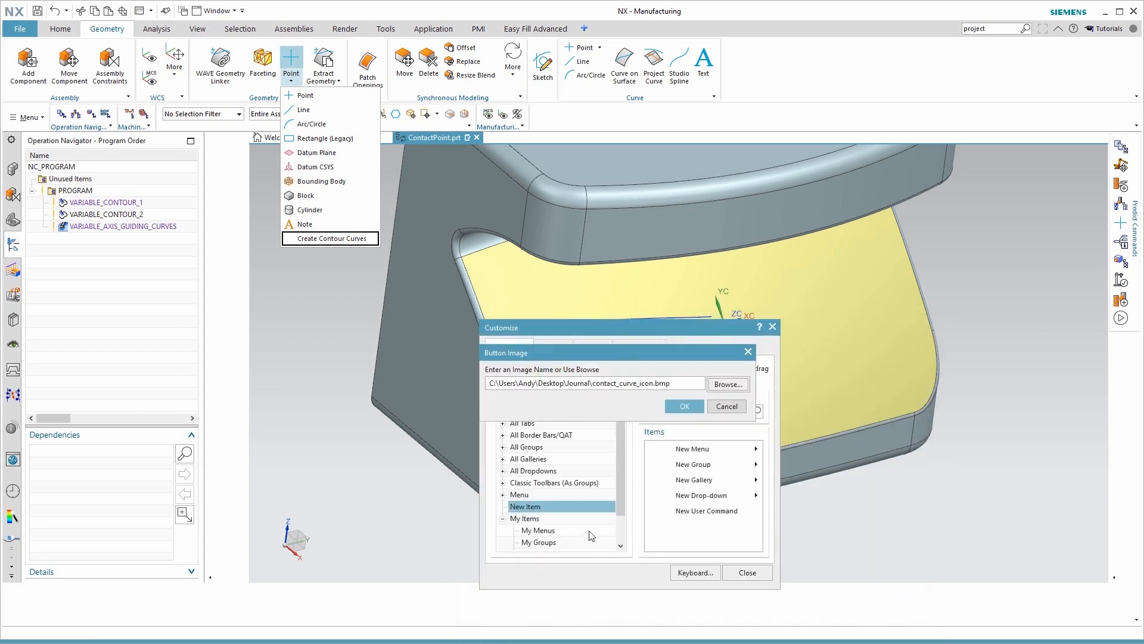
{"action": "left_click", "coordinate": [683, 406]}
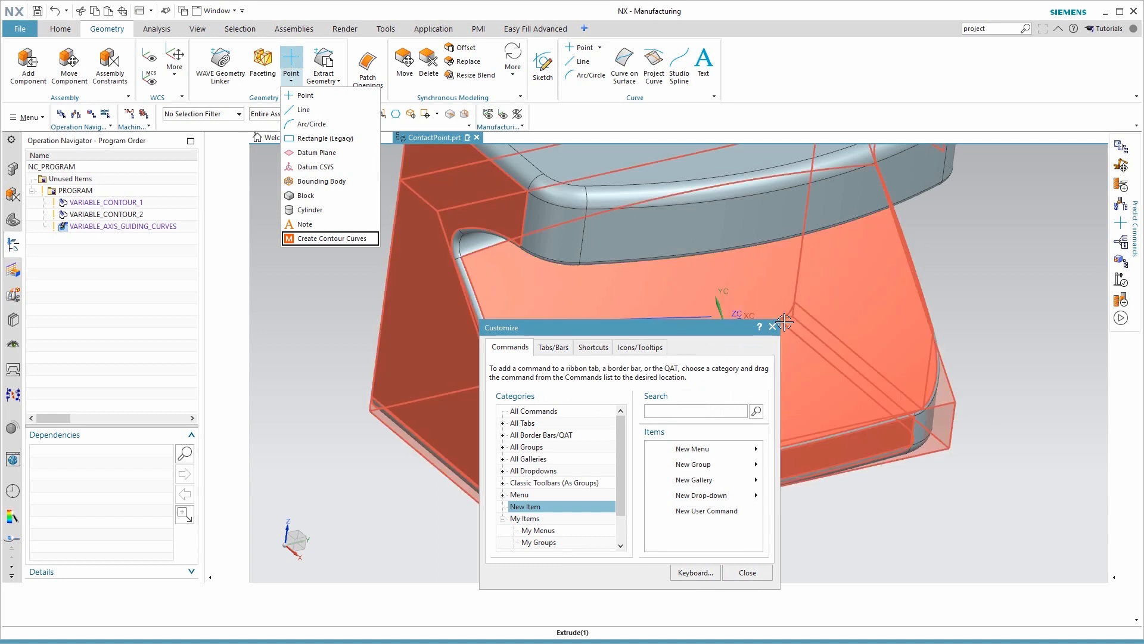
{"action": "left_click", "coordinate": [747, 572]}
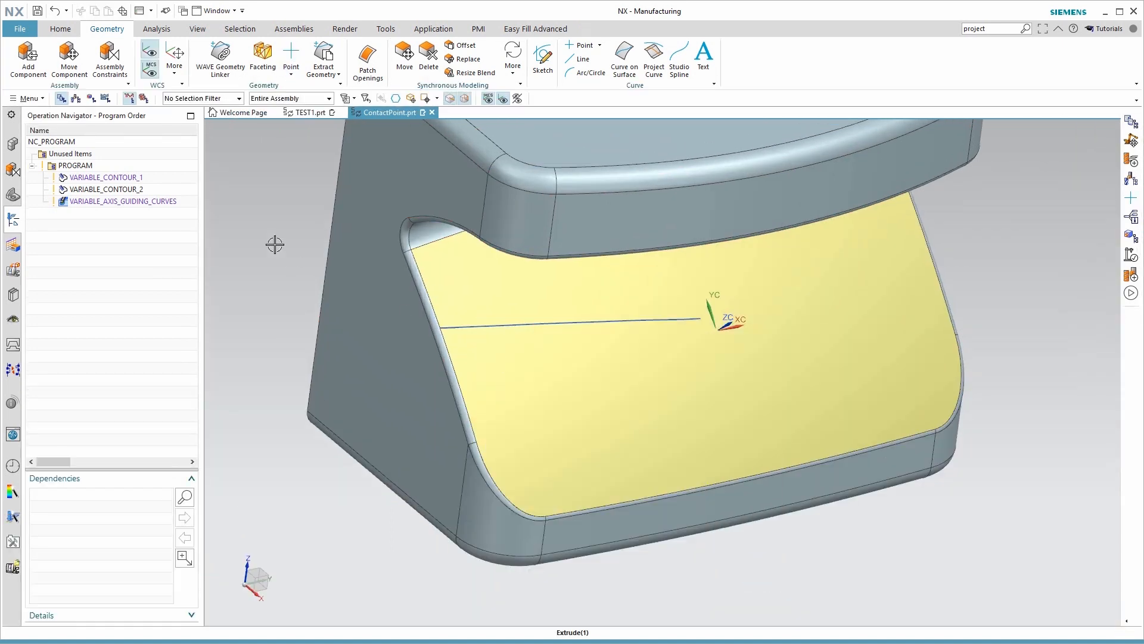
Step: Run Create Contour Curves on VARIABLE_CONTOUR_2, generating 332 contact lines, and dismiss the result message
{"action": "left_click", "coordinate": [290, 56]}
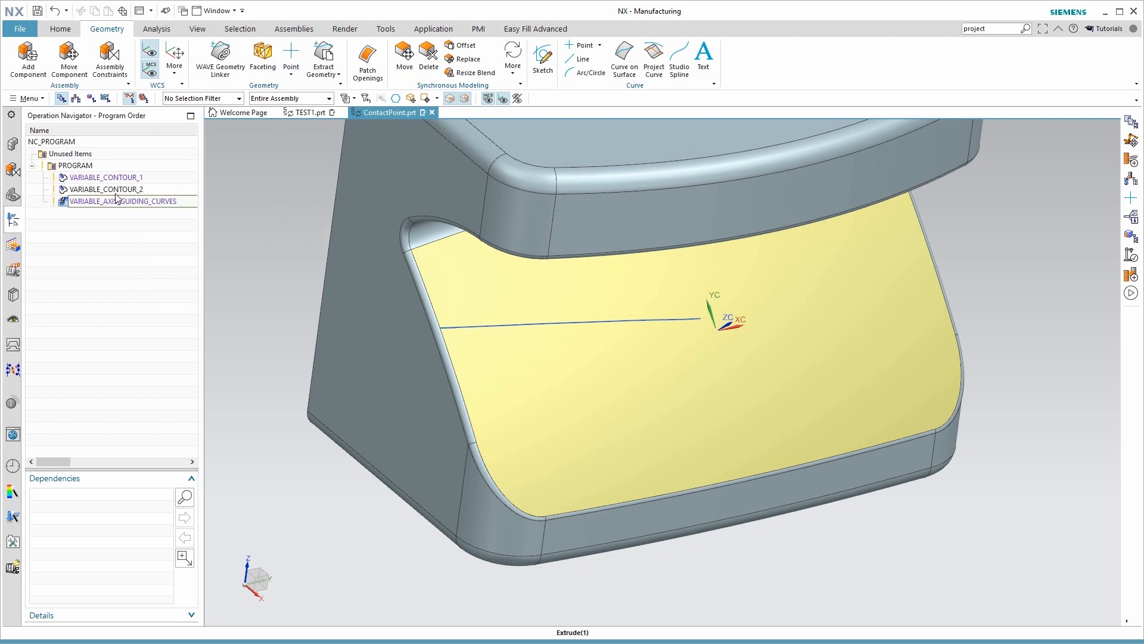
{"action": "left_click", "coordinate": [107, 189]}
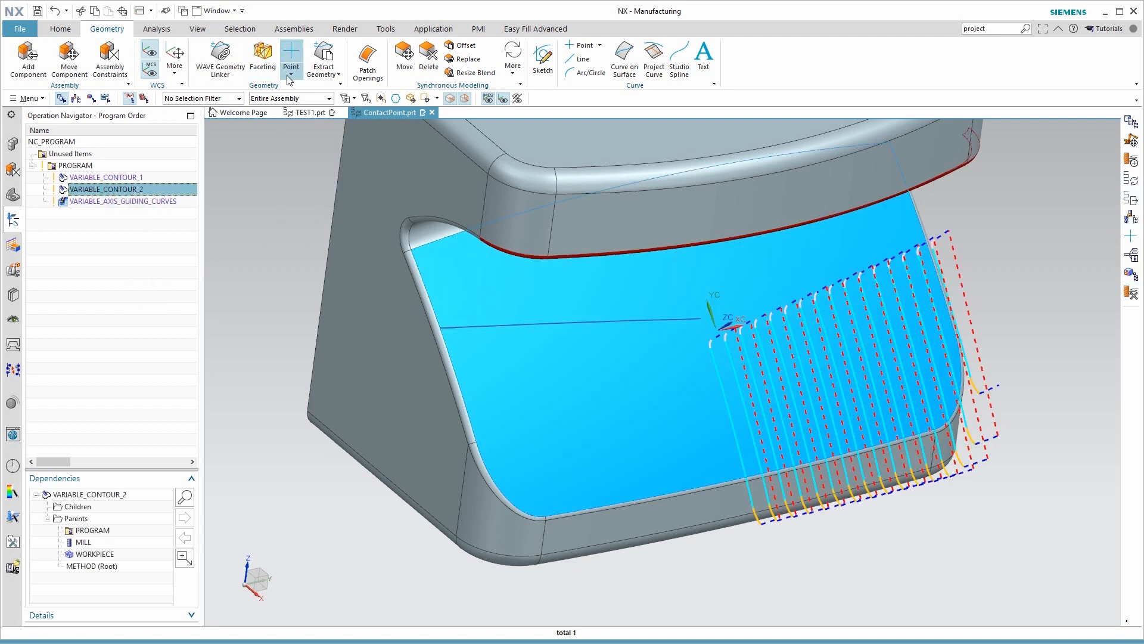
{"action": "left_click", "coordinate": [290, 56]}
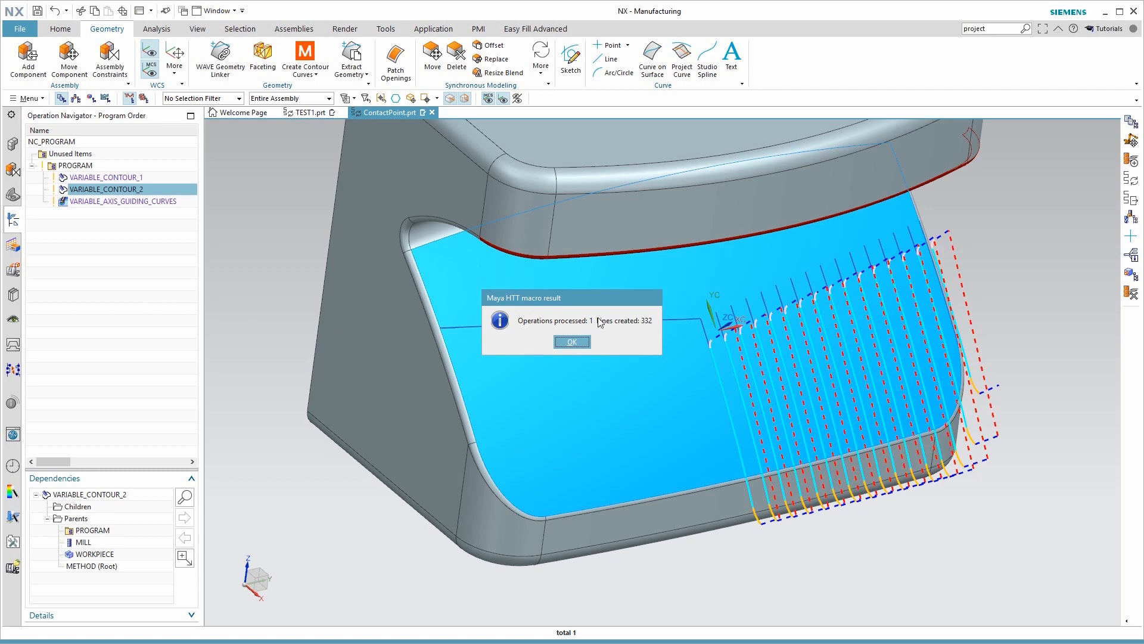
{"action": "mouse_move", "coordinate": [600, 343]}
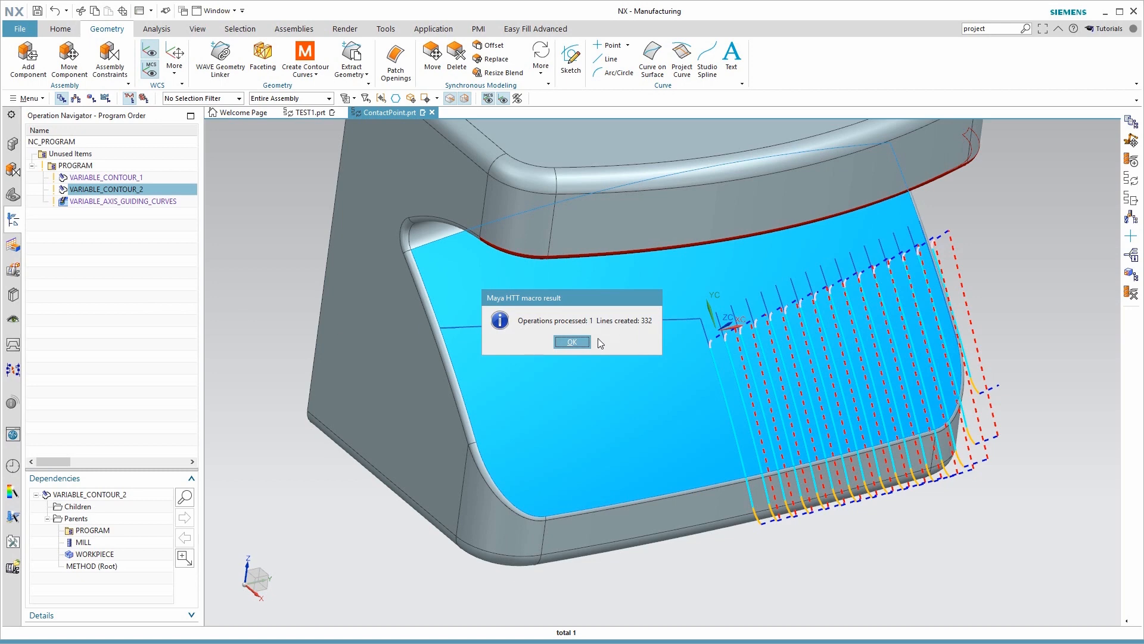
{"action": "left_click", "coordinate": [572, 342]}
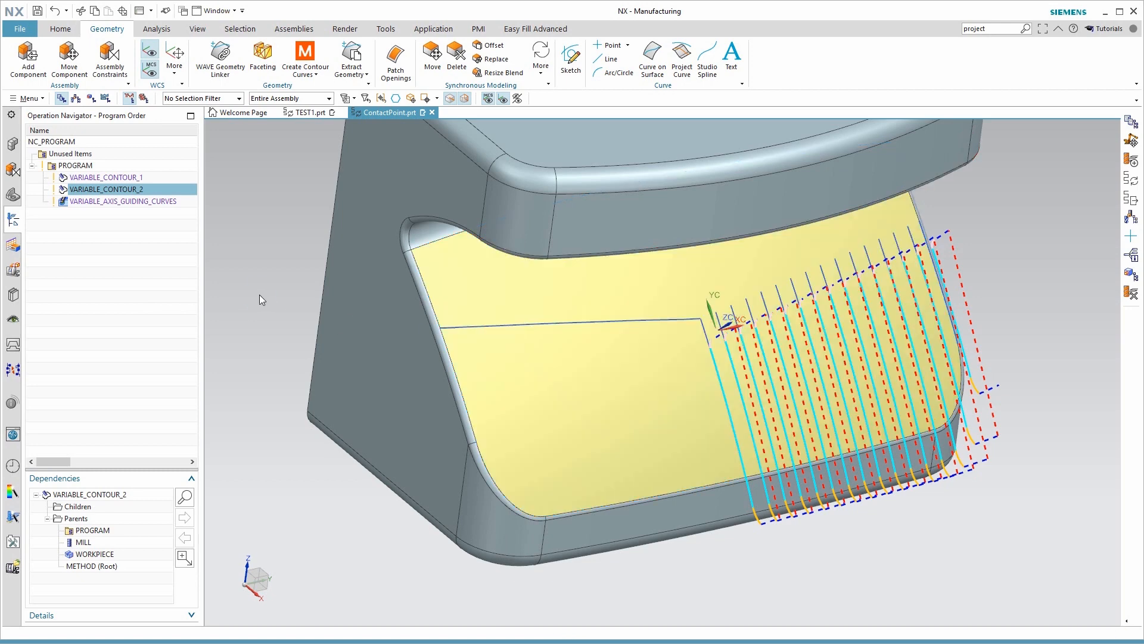
{"action": "left_click", "coordinate": [138, 329]}
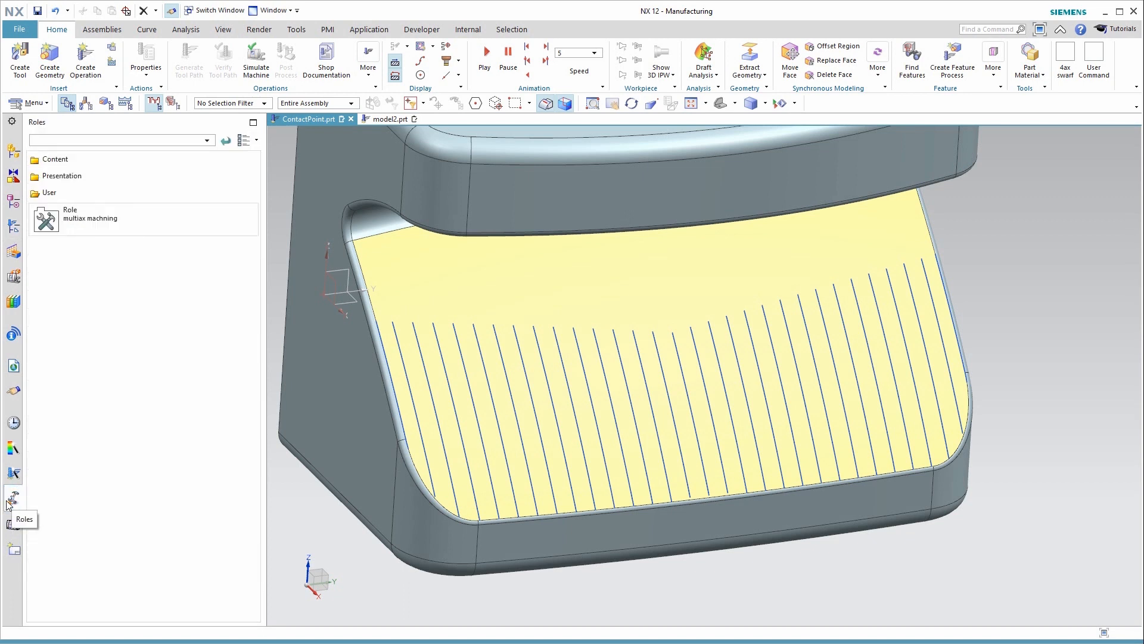
Step: Show the Roles list in the resource bar beside the part
{"action": "left_click", "coordinate": [89, 218]}
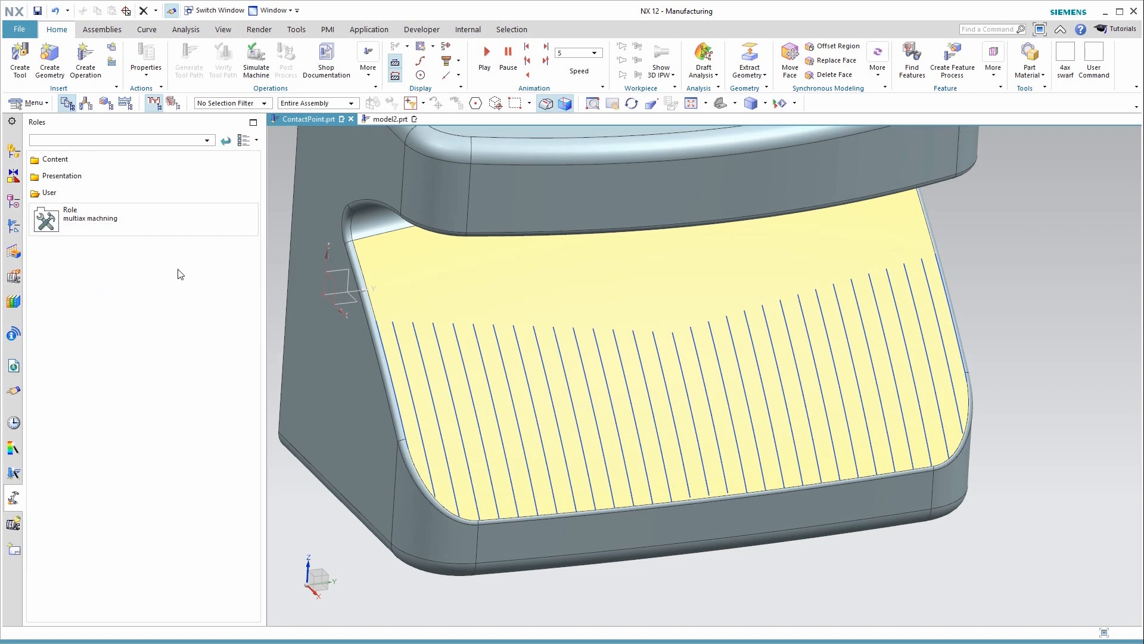
{"action": "mouse_move", "coordinate": [121, 324]}
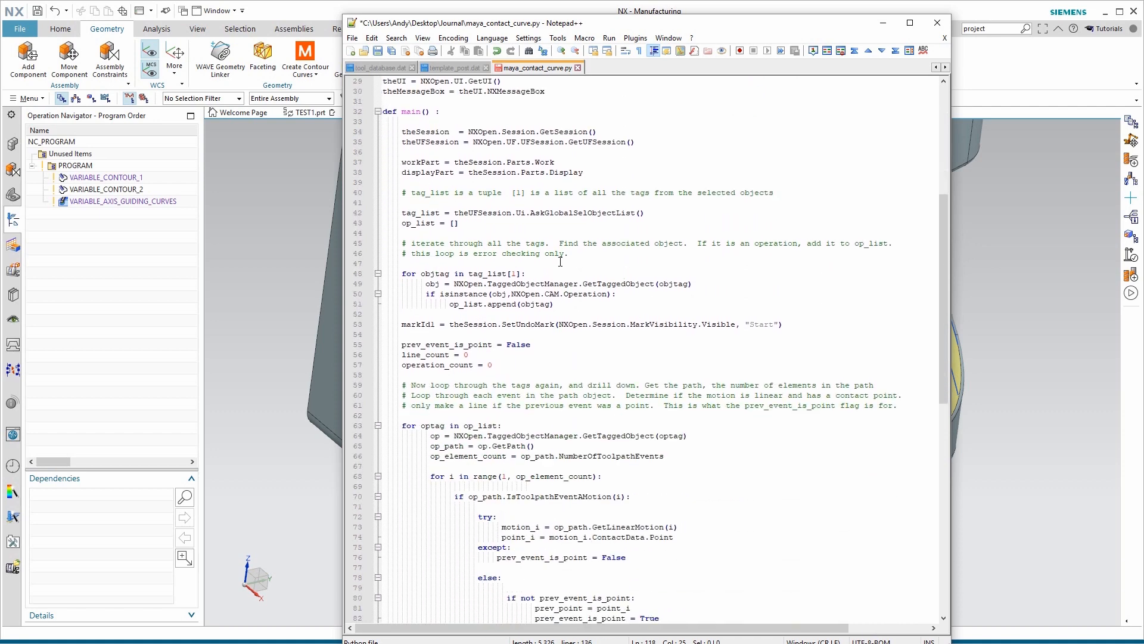
Step: In the LongEnough function, change the 'if length > .01' threshold to .001, then restore .01
{"action": "scroll", "scroll_direction": "down", "scroll_amount": 3}
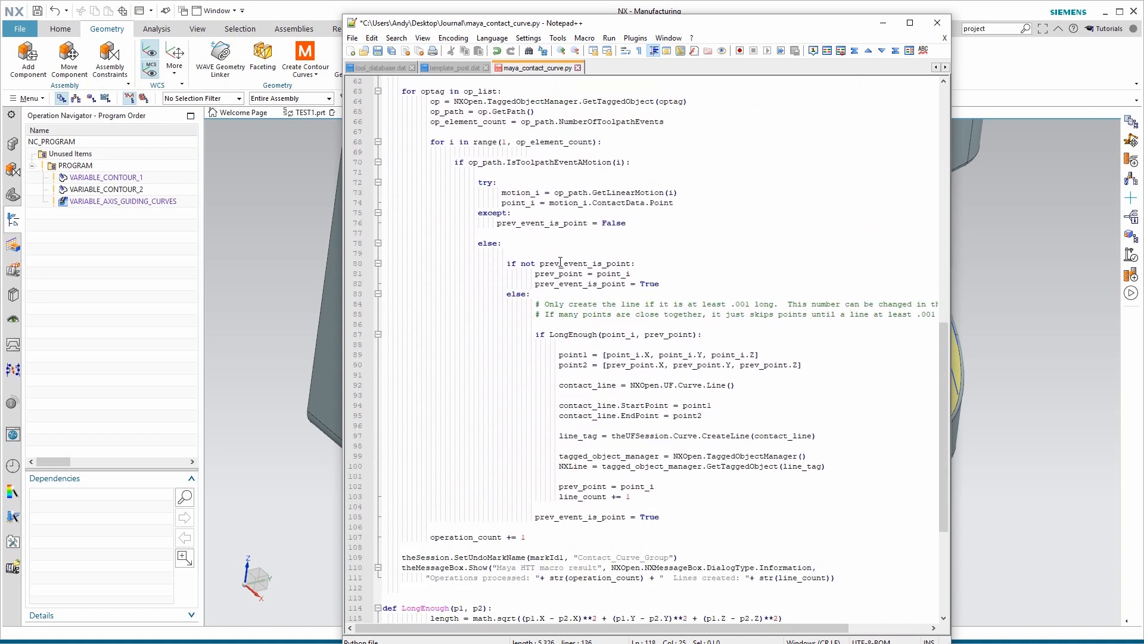
{"action": "scroll", "scroll_direction": "down", "scroll_amount": 3}
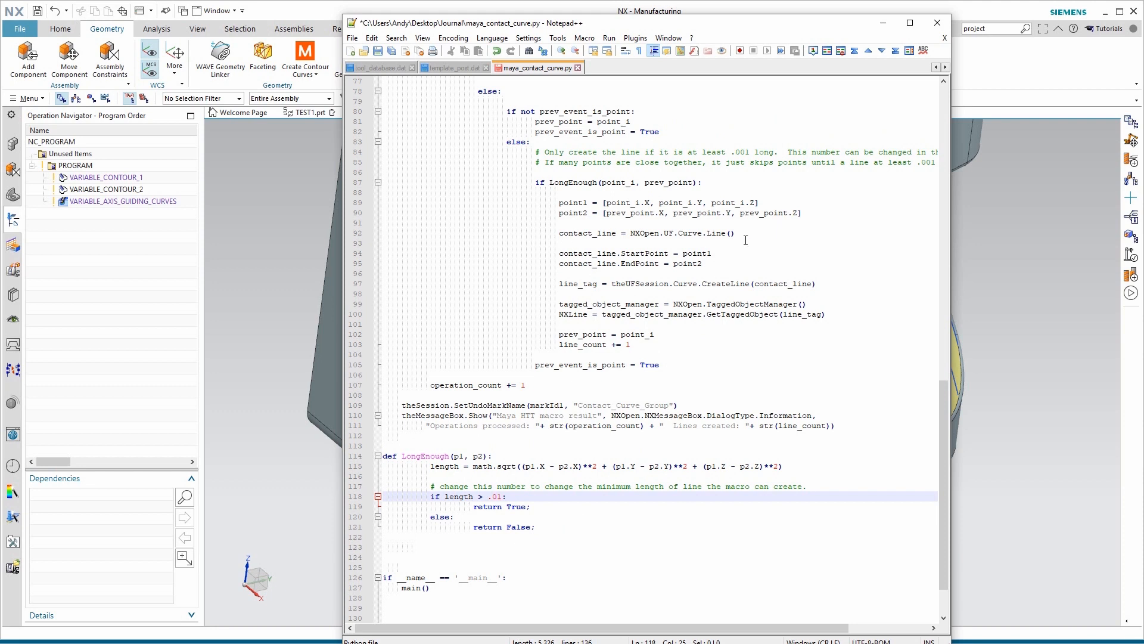
{"action": "type", "text": "0"}
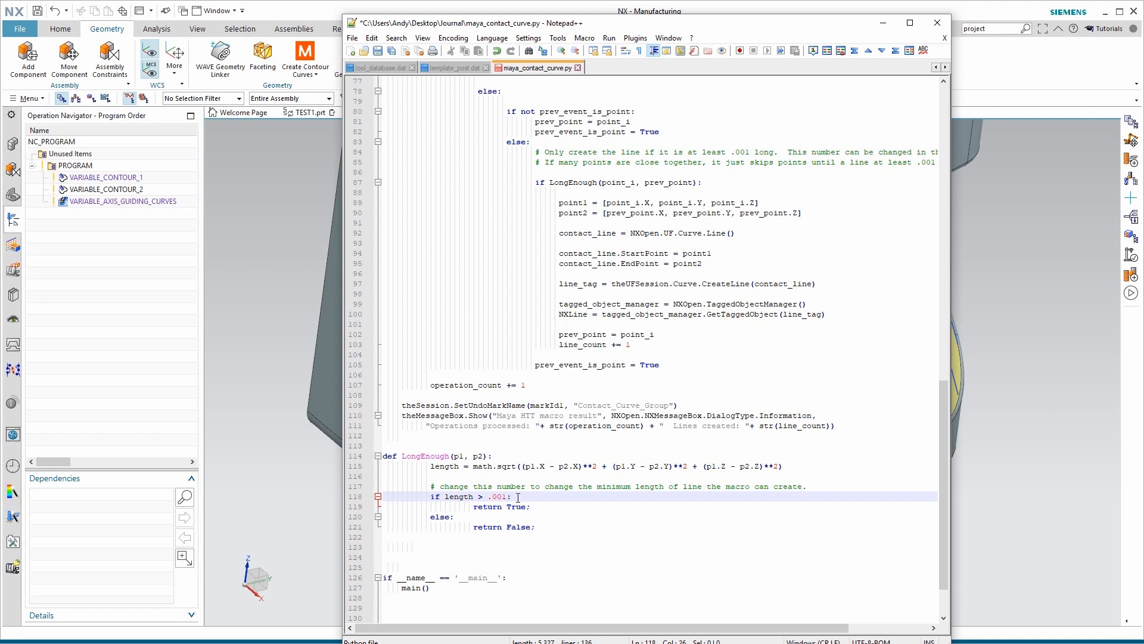
{"action": "mouse_move", "coordinate": [623, 462]}
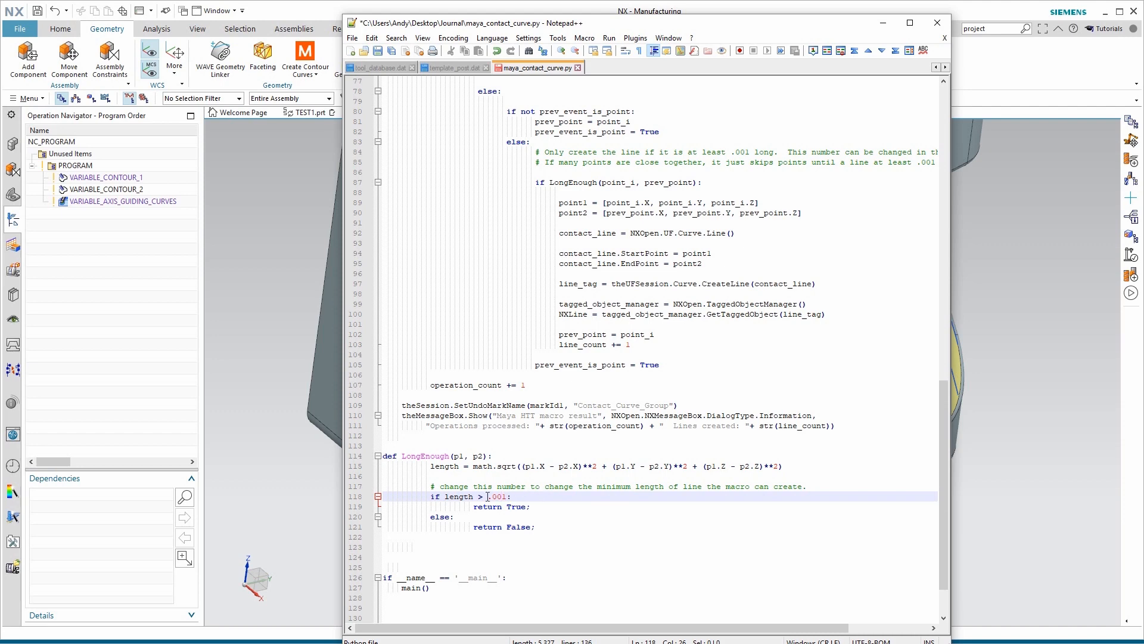
{"action": "mouse_move", "coordinate": [517, 506]}
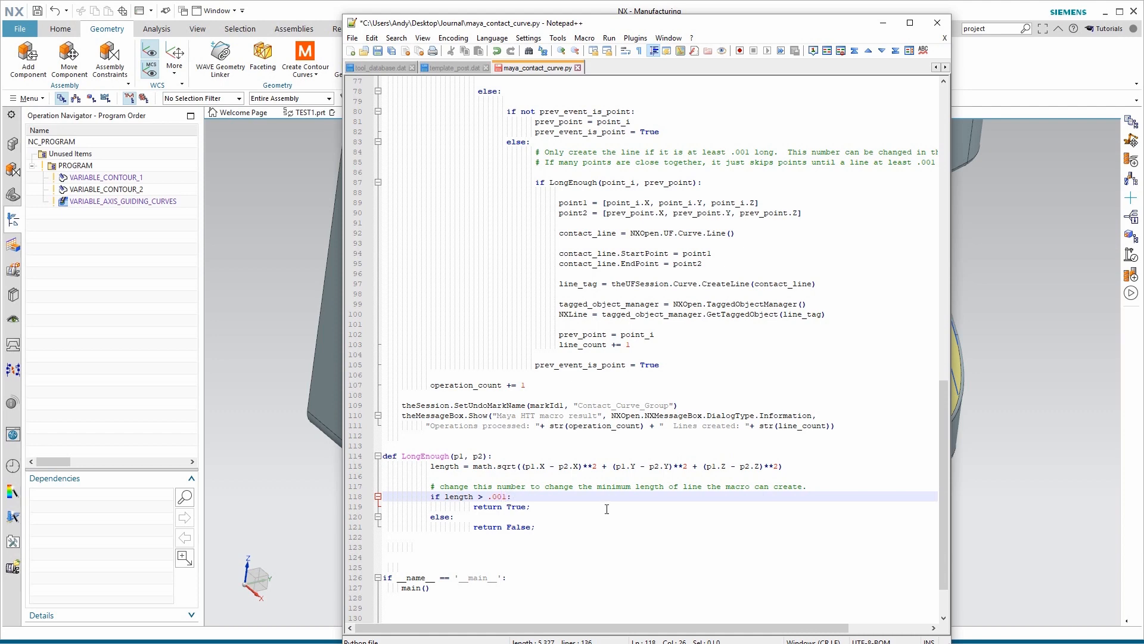
{"action": "key", "text": "Backspace"}
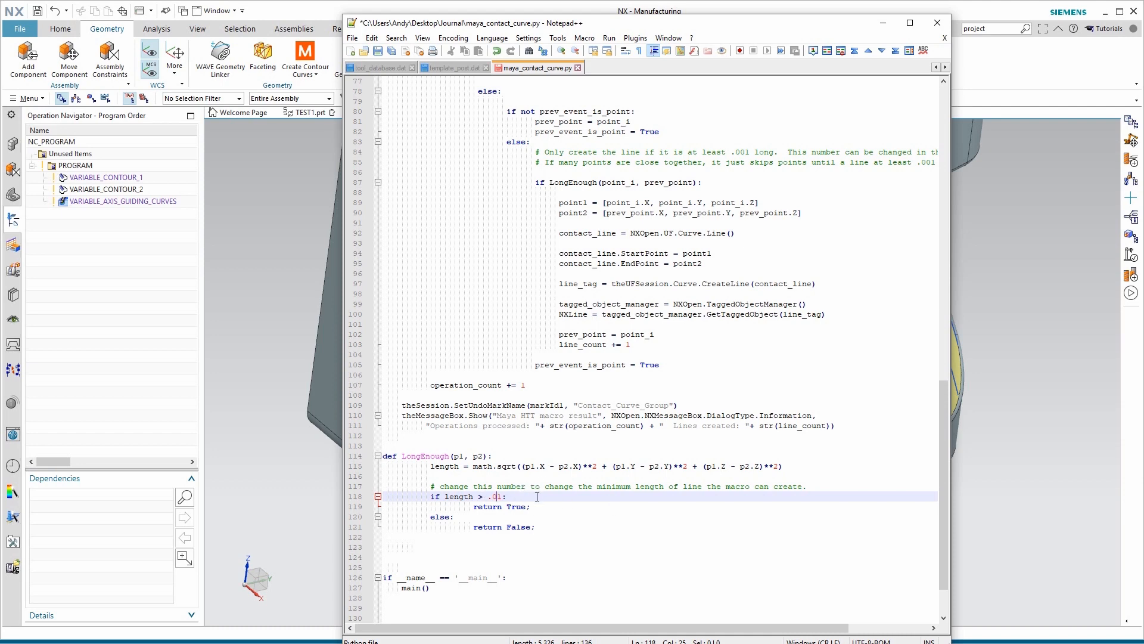
{"action": "mouse_move", "coordinate": [424, 451]}
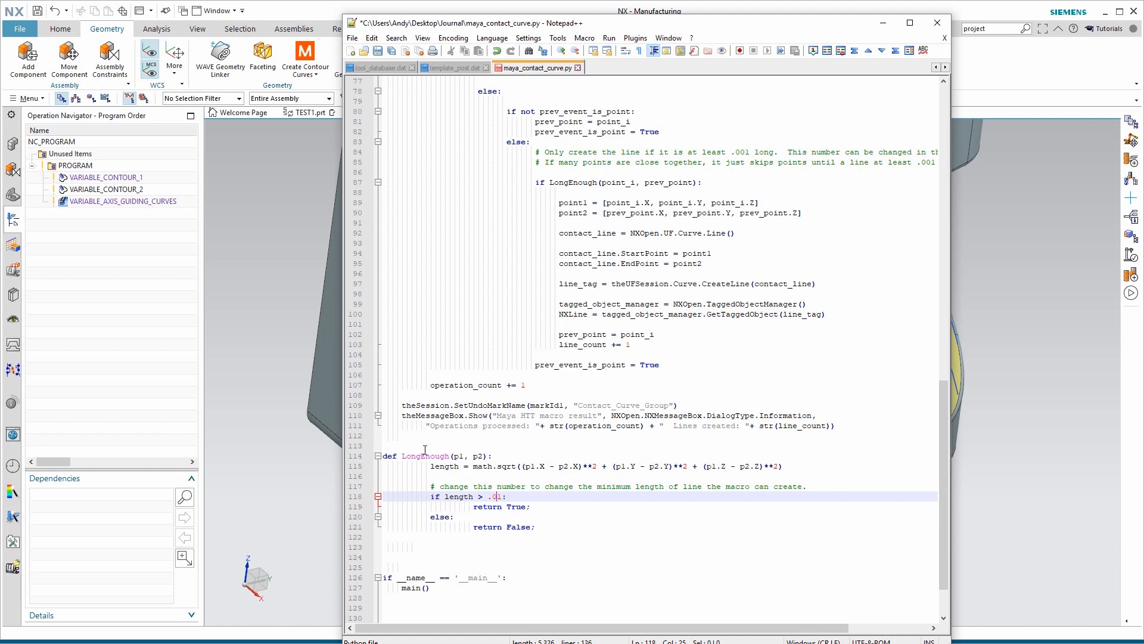
{"action": "mouse_move", "coordinate": [590, 517]}
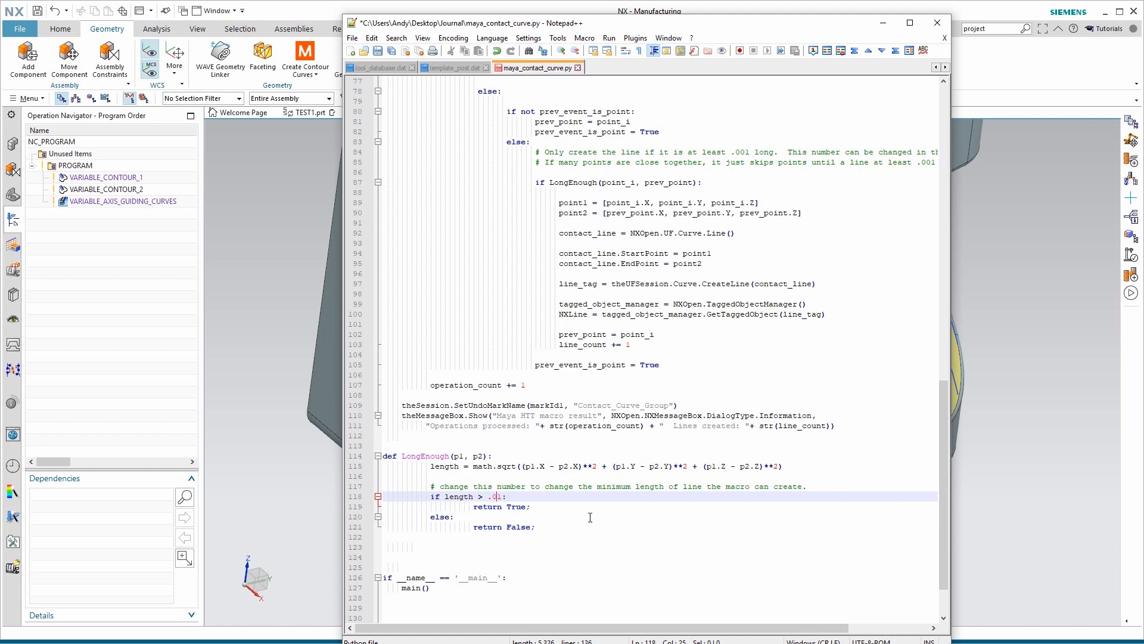